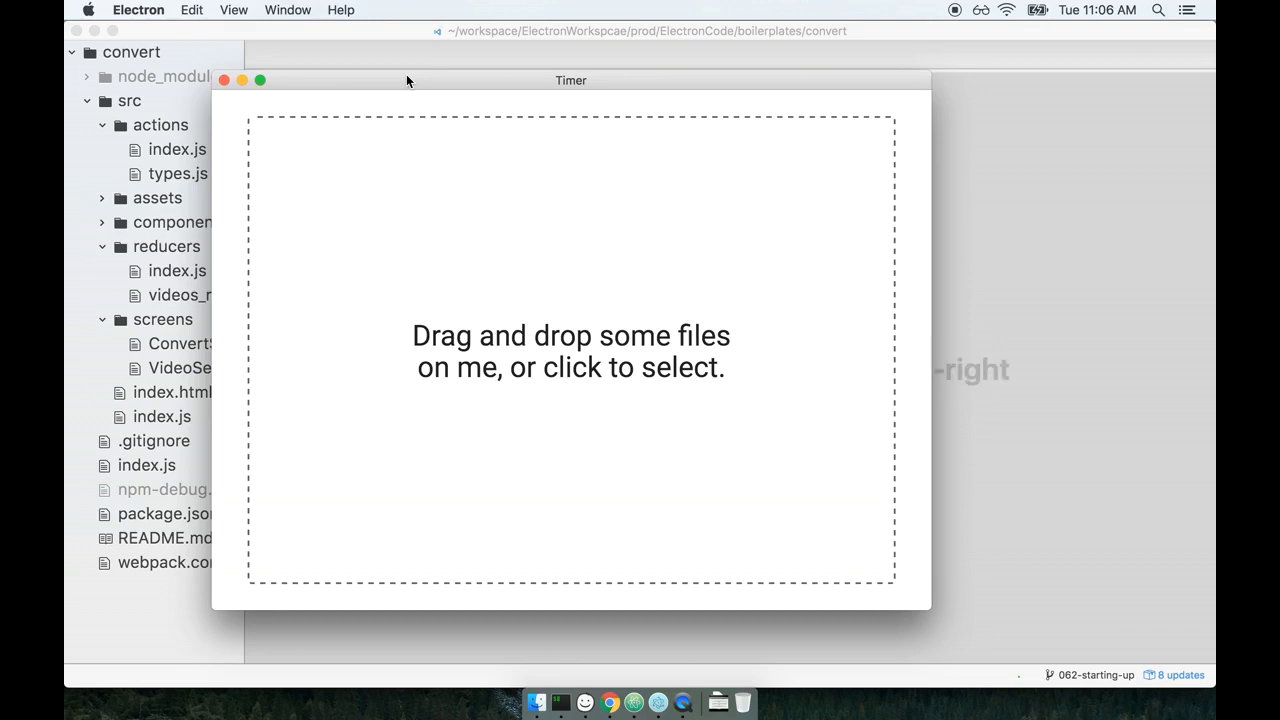
mouse_move(714, 322)
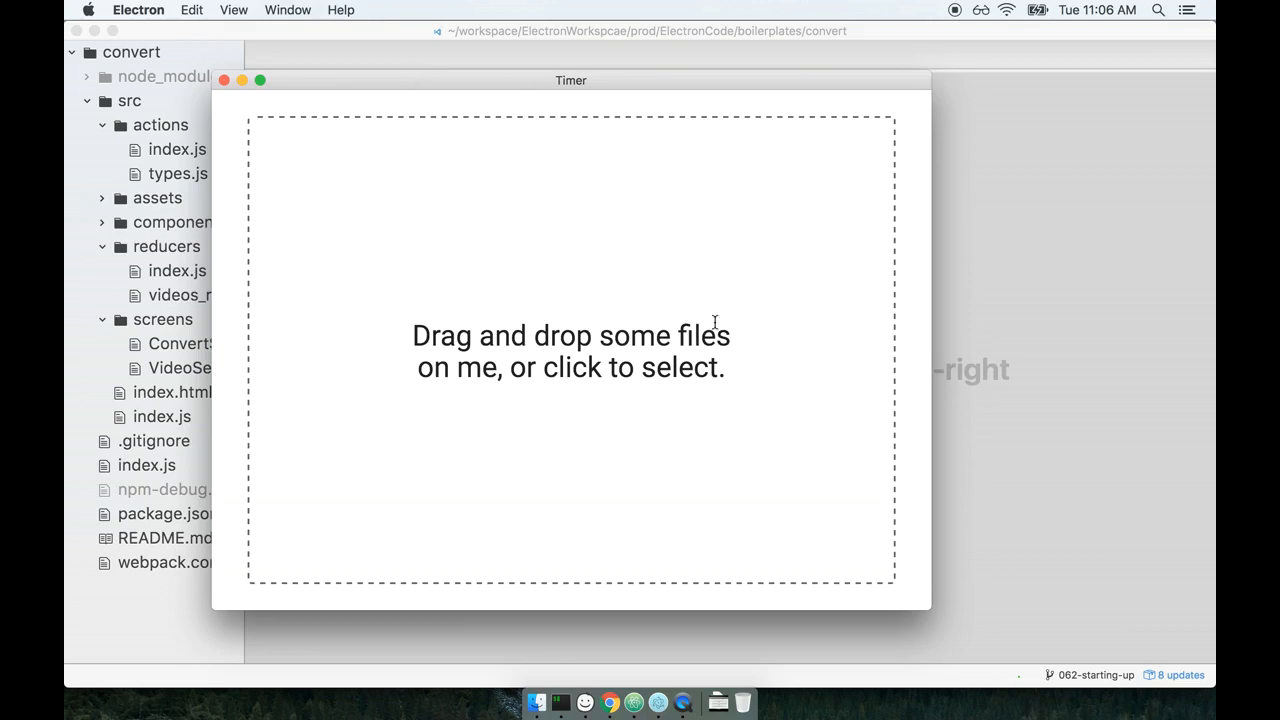
mouse_move(764, 322)
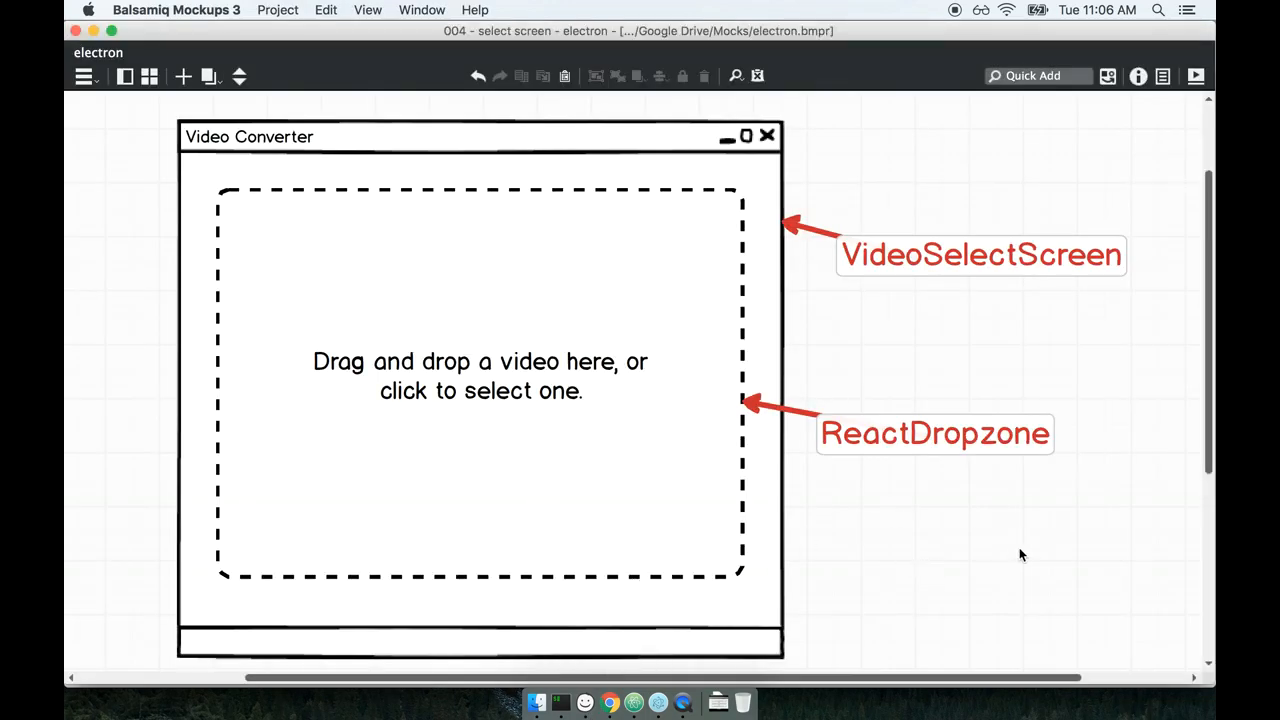
mouse_move(1036, 248)
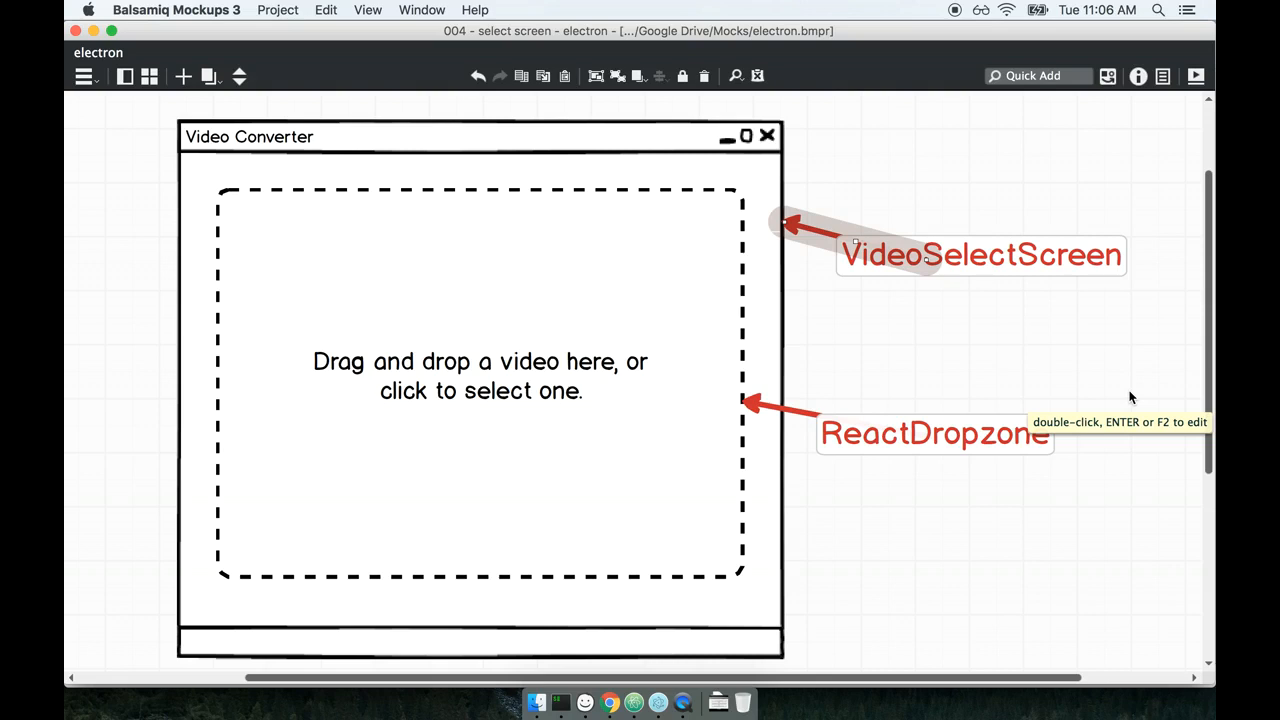
mouse_move(954, 408)
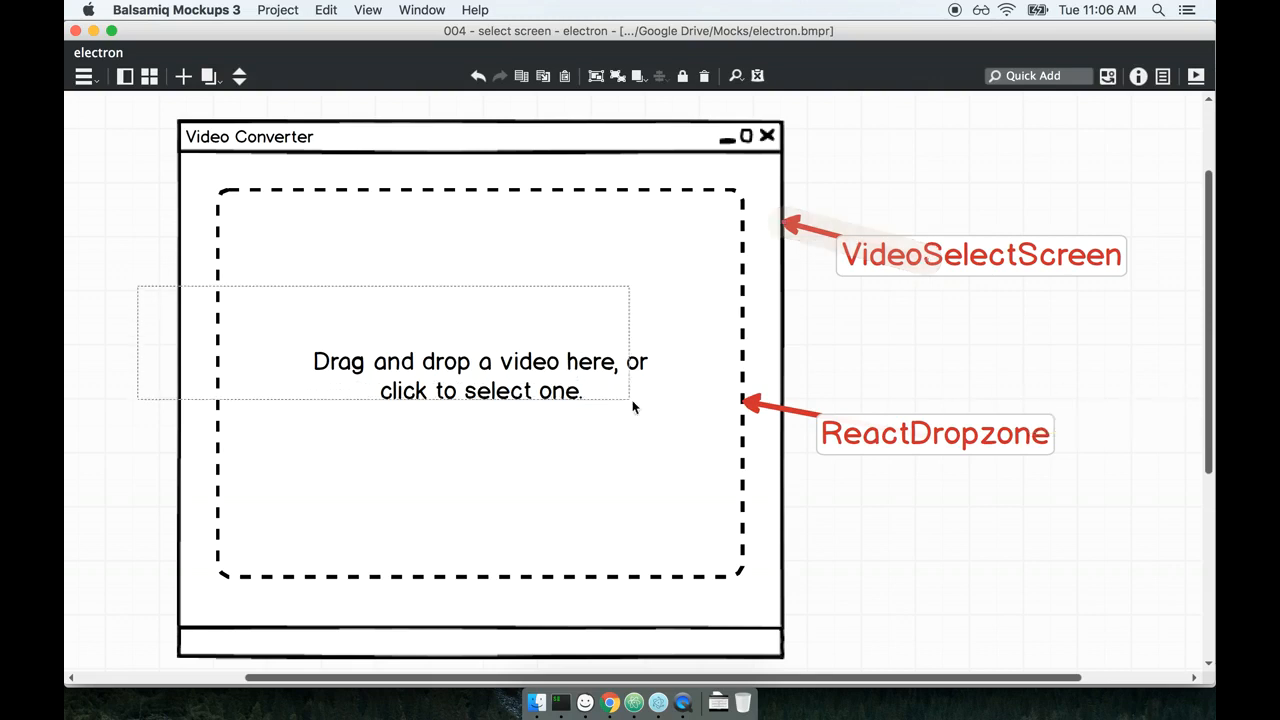
Highlight the drag-and-drop prompt text in the Video Converter mockup, then deselect it.
left_click(480, 376)
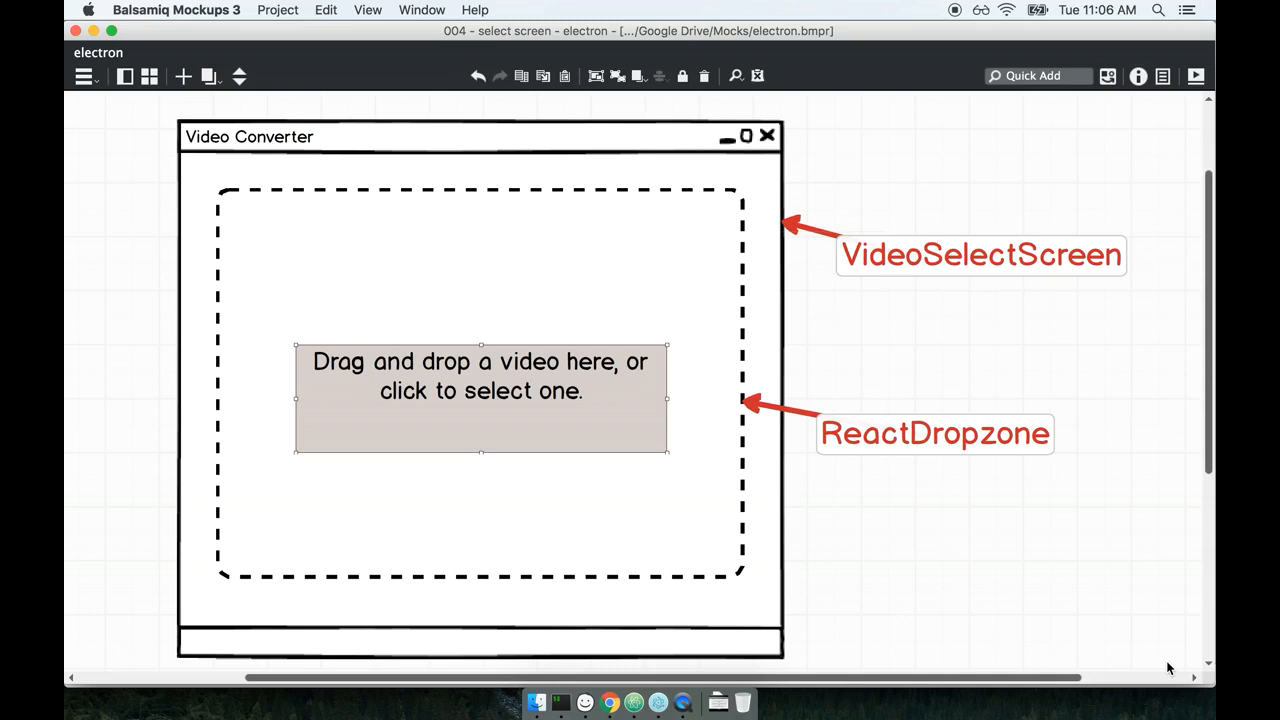
mouse_move(844, 584)
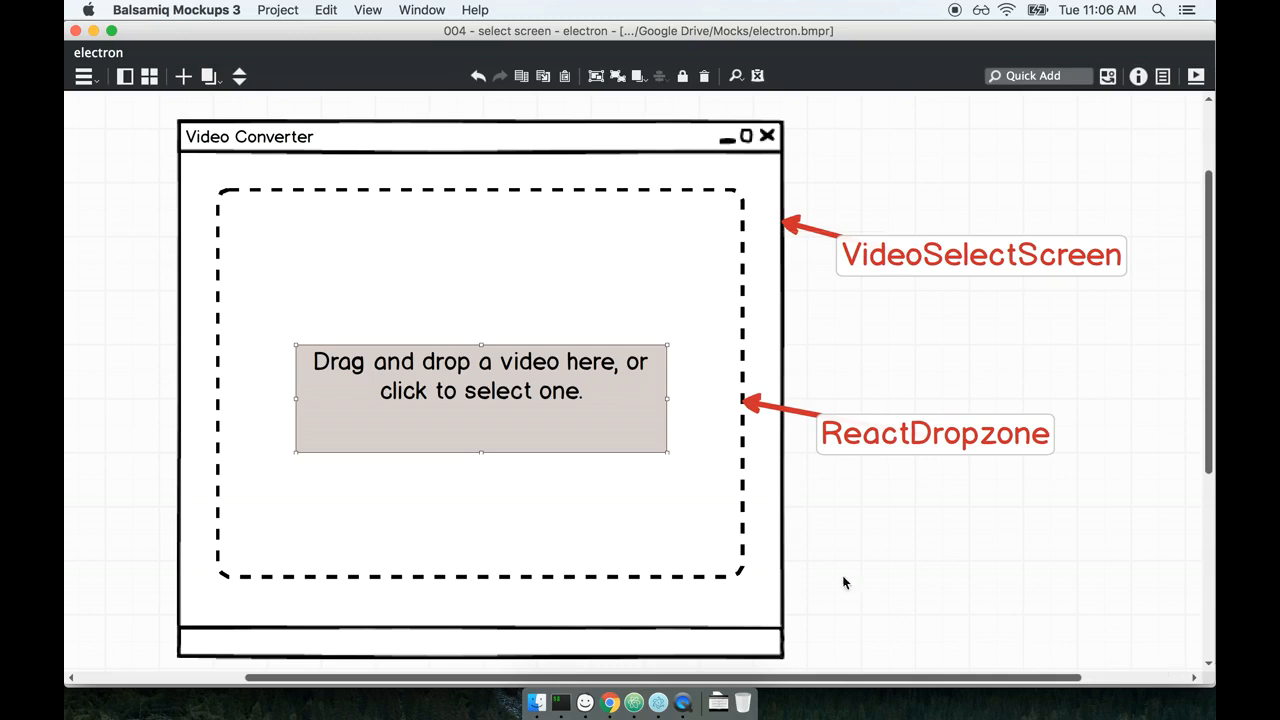
left_click(1060, 532)
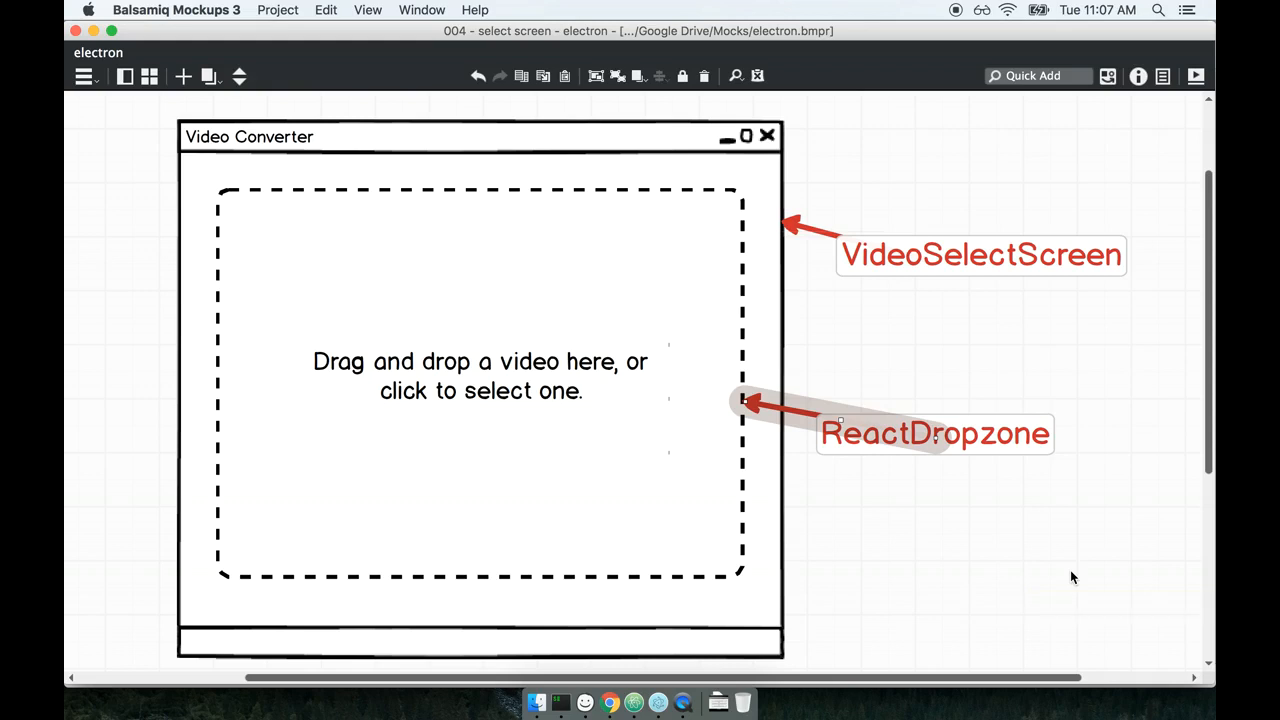
mouse_move(400, 576)
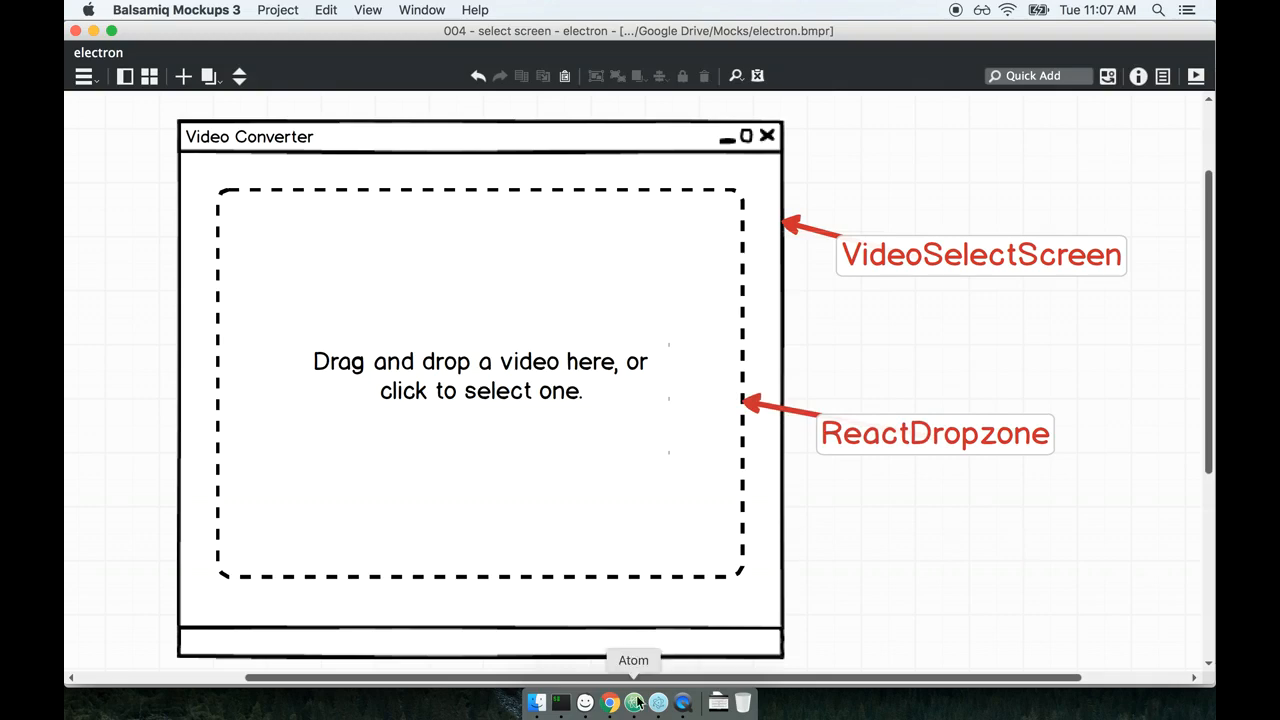
Bring Atom forward and expand the convert project's src and screens folders.
left_click(632, 702)
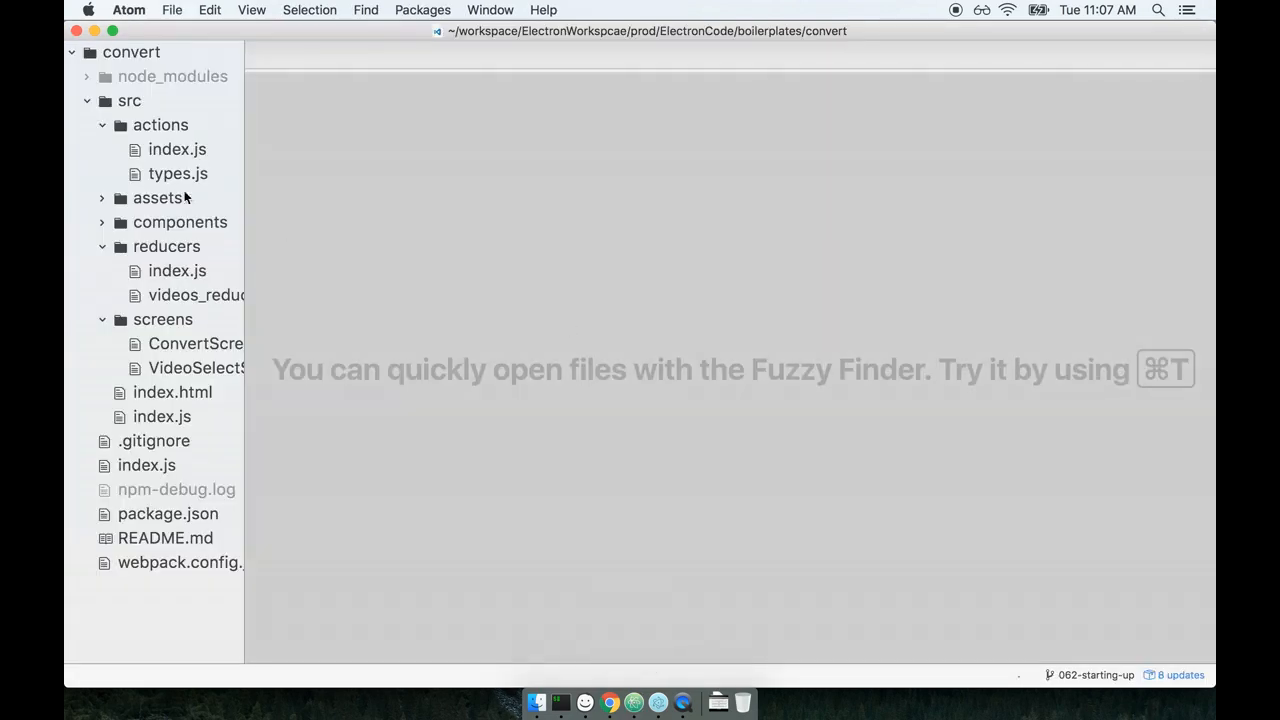
left_click(128, 100)
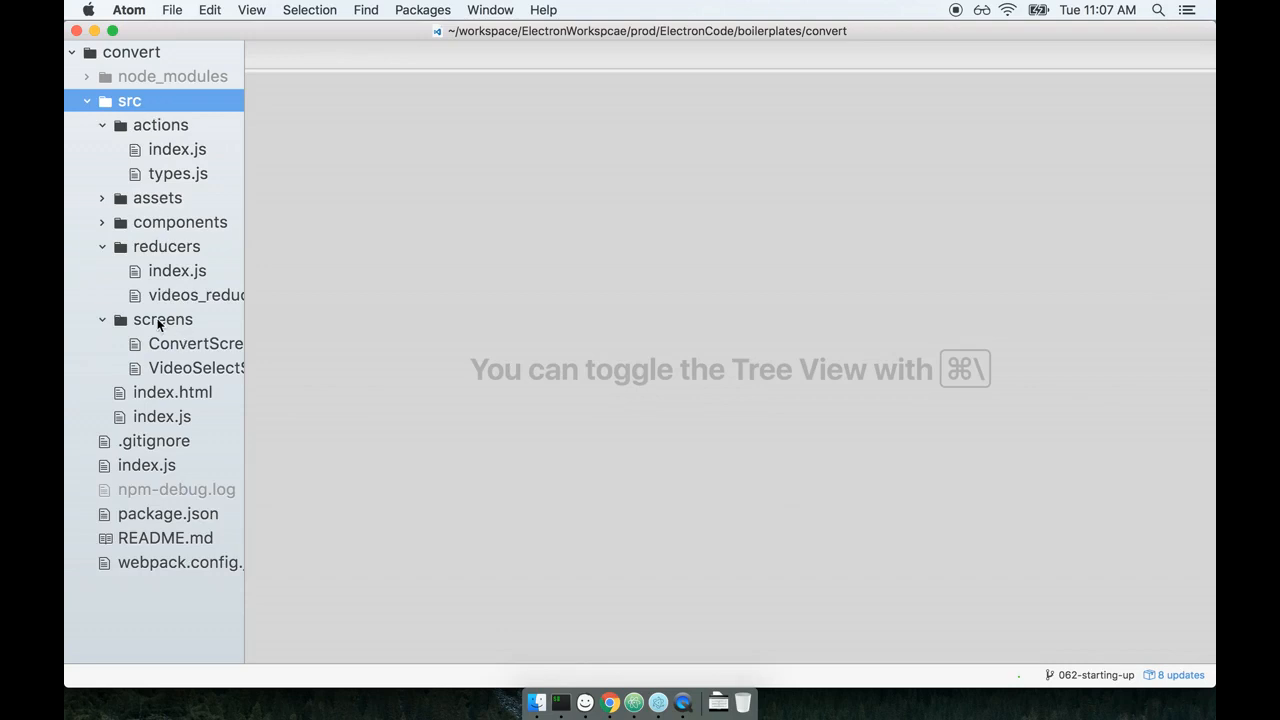
left_click(196, 368)
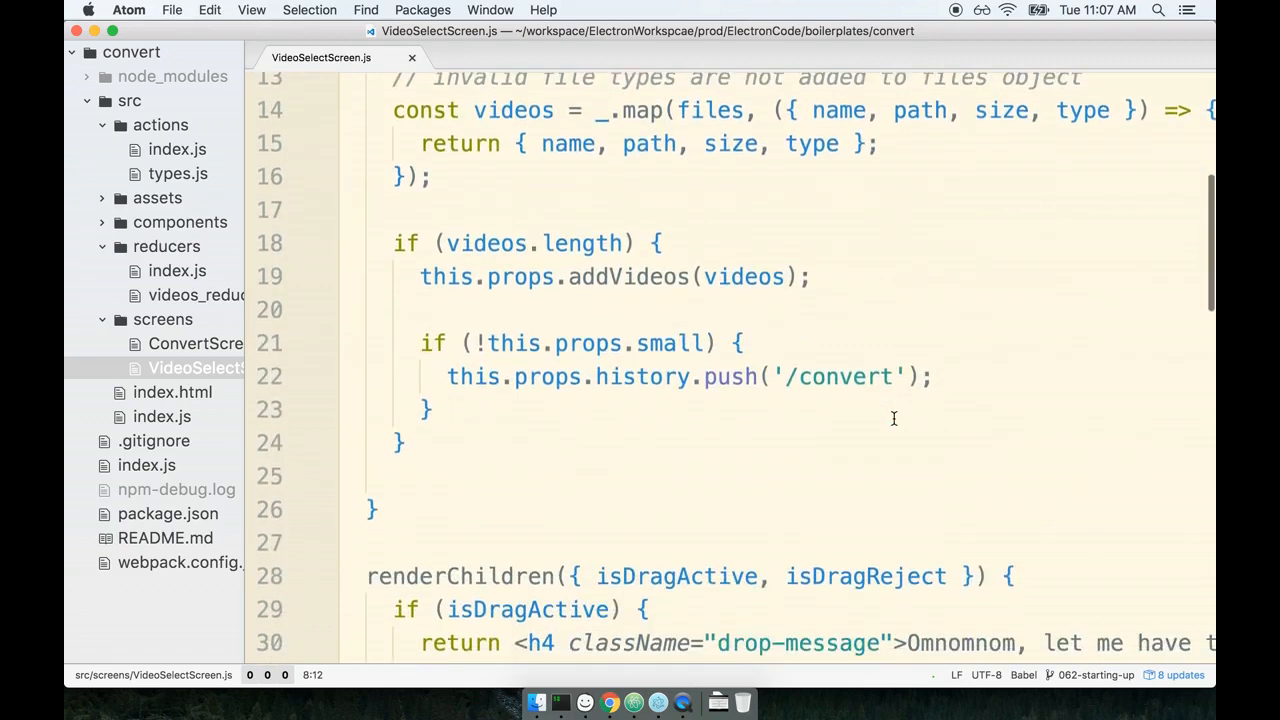
Scroll VideoSelectScreen.js to render() and point out the Dropzone element and its activeClassName prop.
scroll("down", 3)
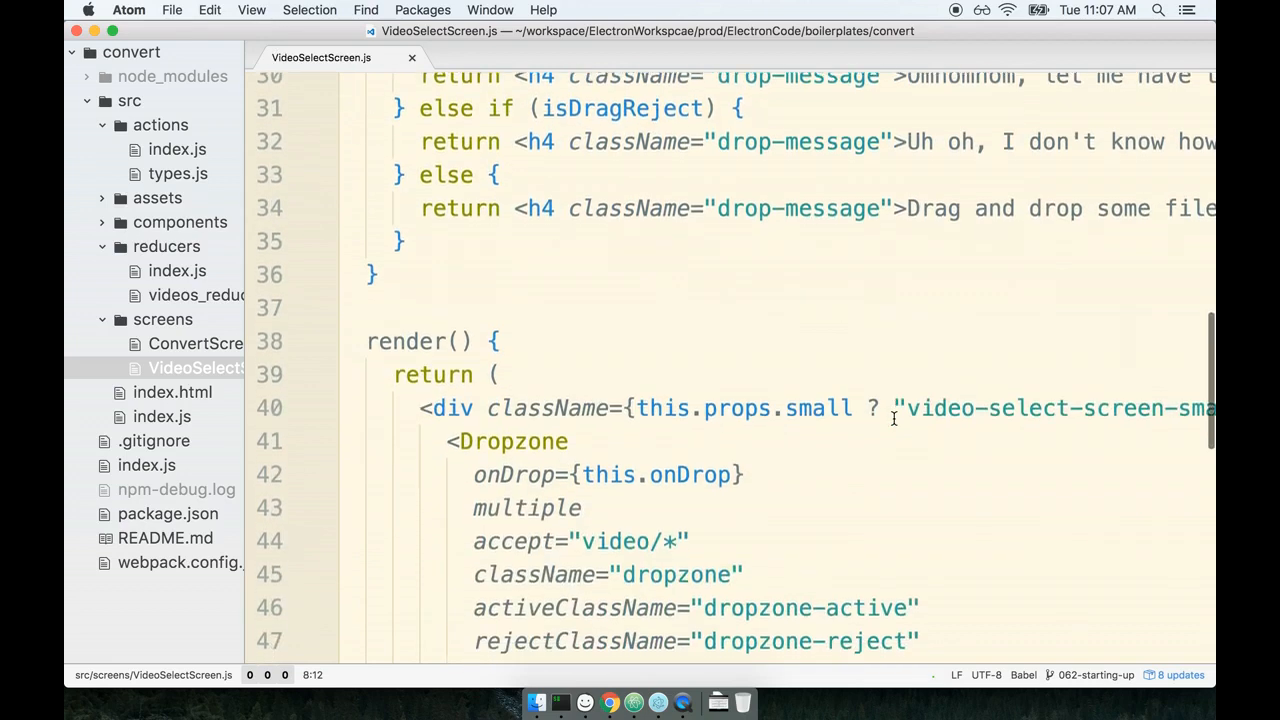
scroll("down", 3)
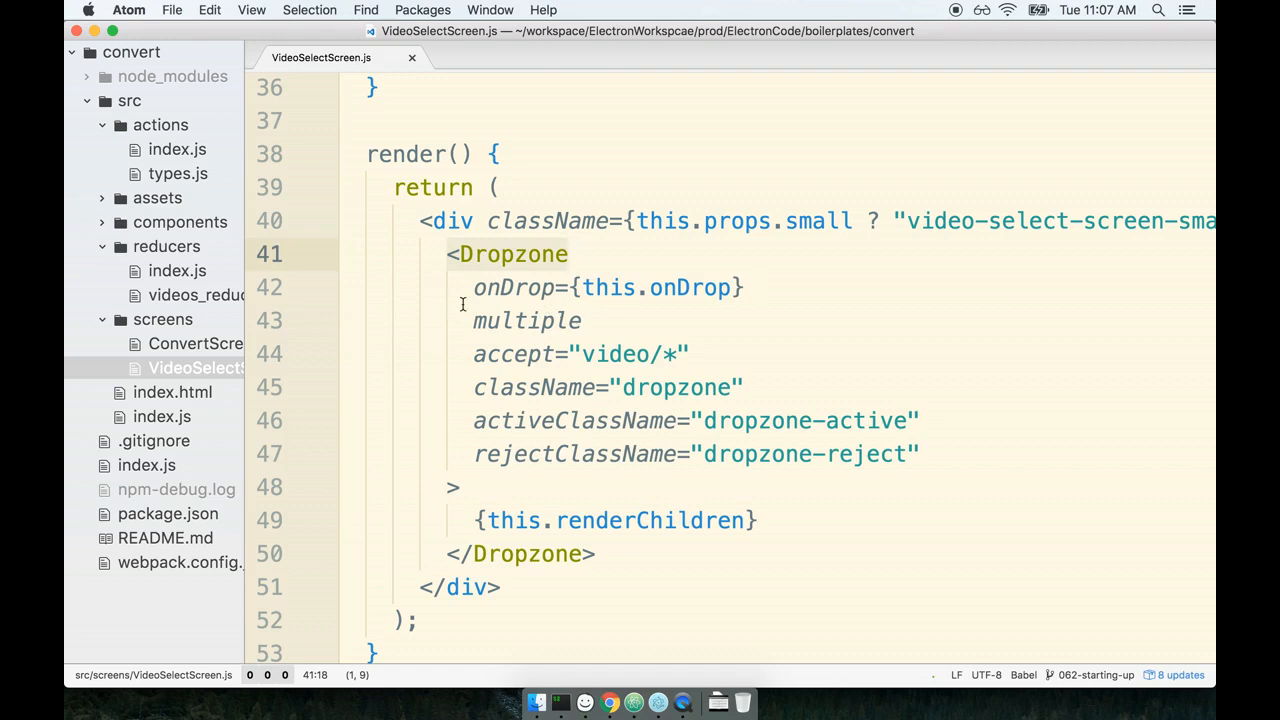
left_click(540, 288)
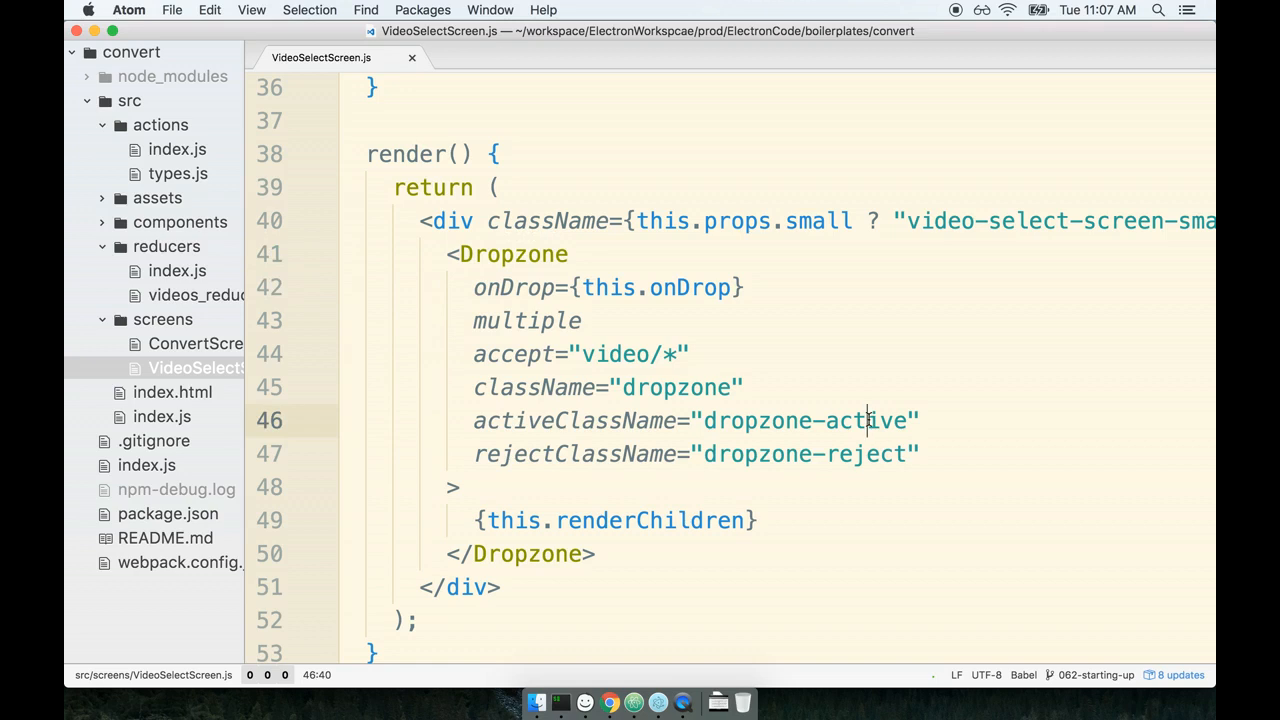
left_click(744, 288)
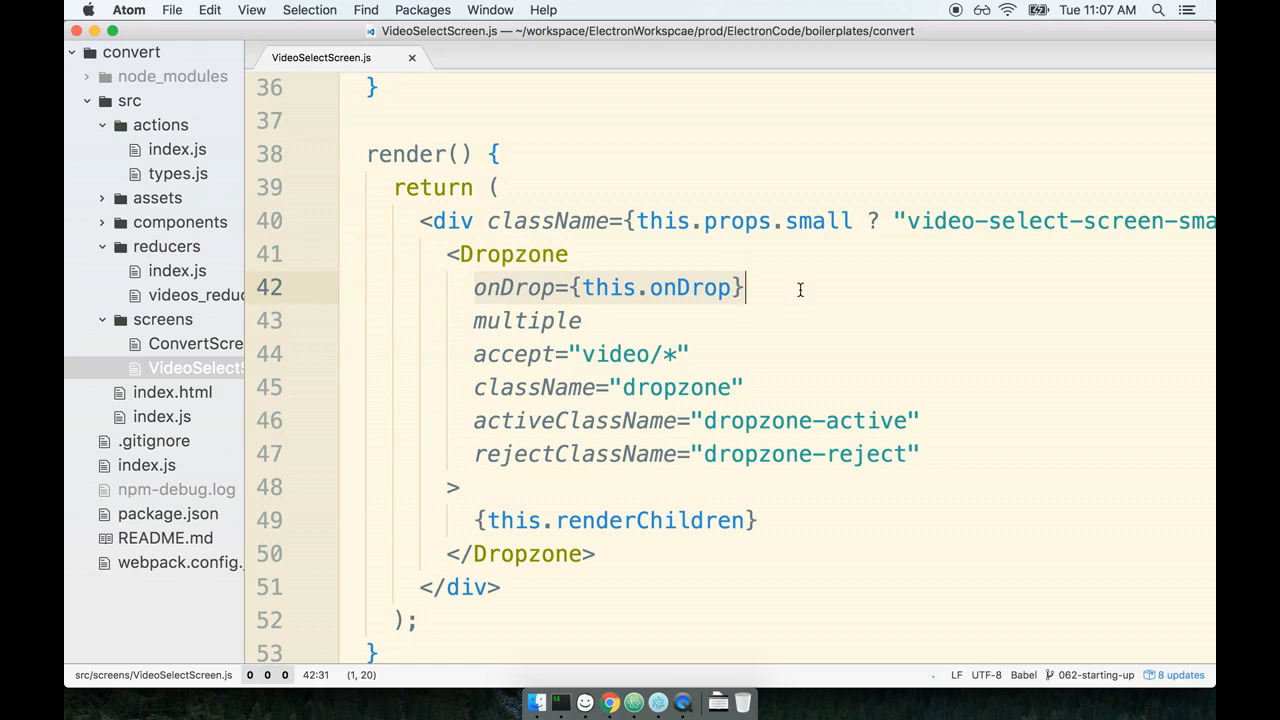
scroll("down", 3)
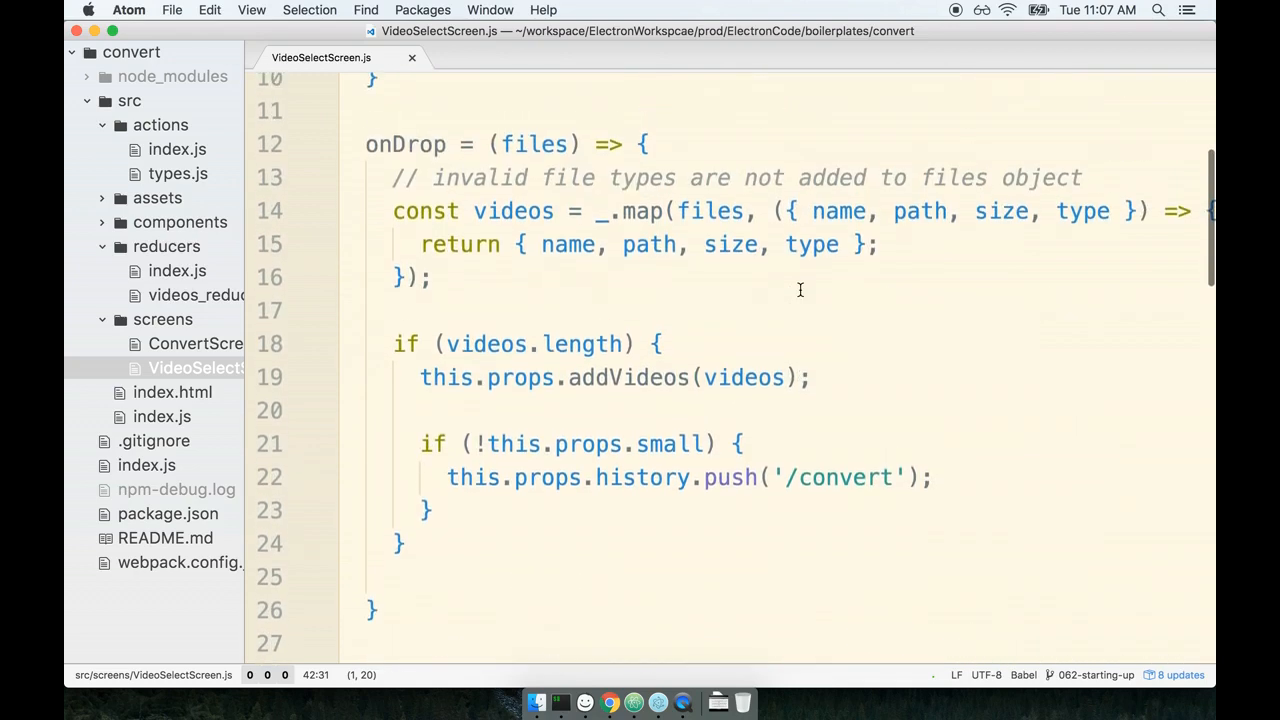
left_click(432, 276)
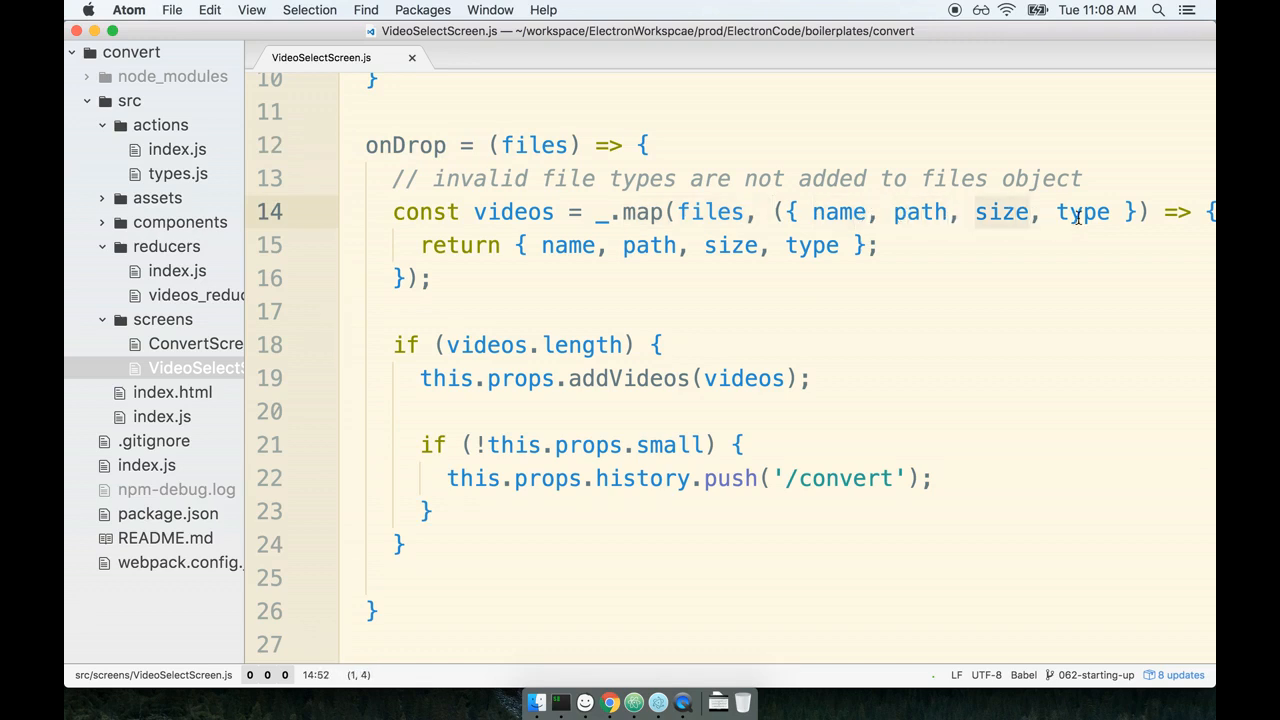
double_click(1080, 212)
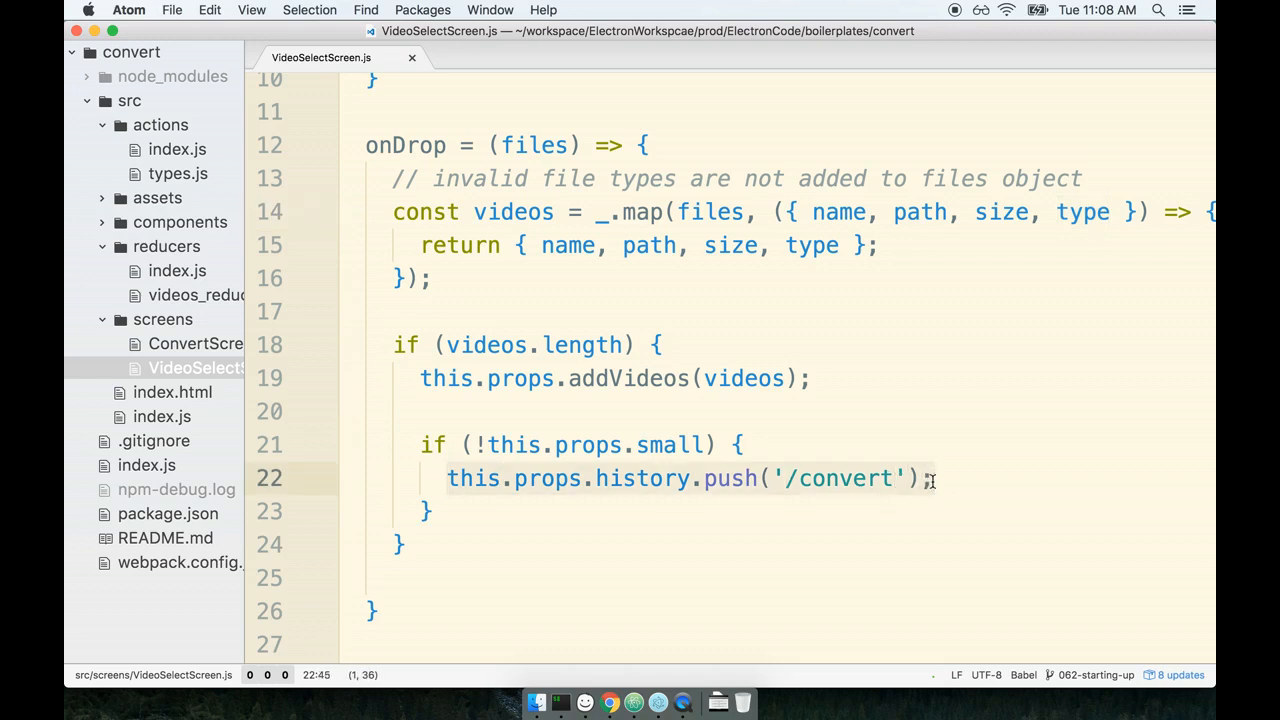
left_click(930, 478)
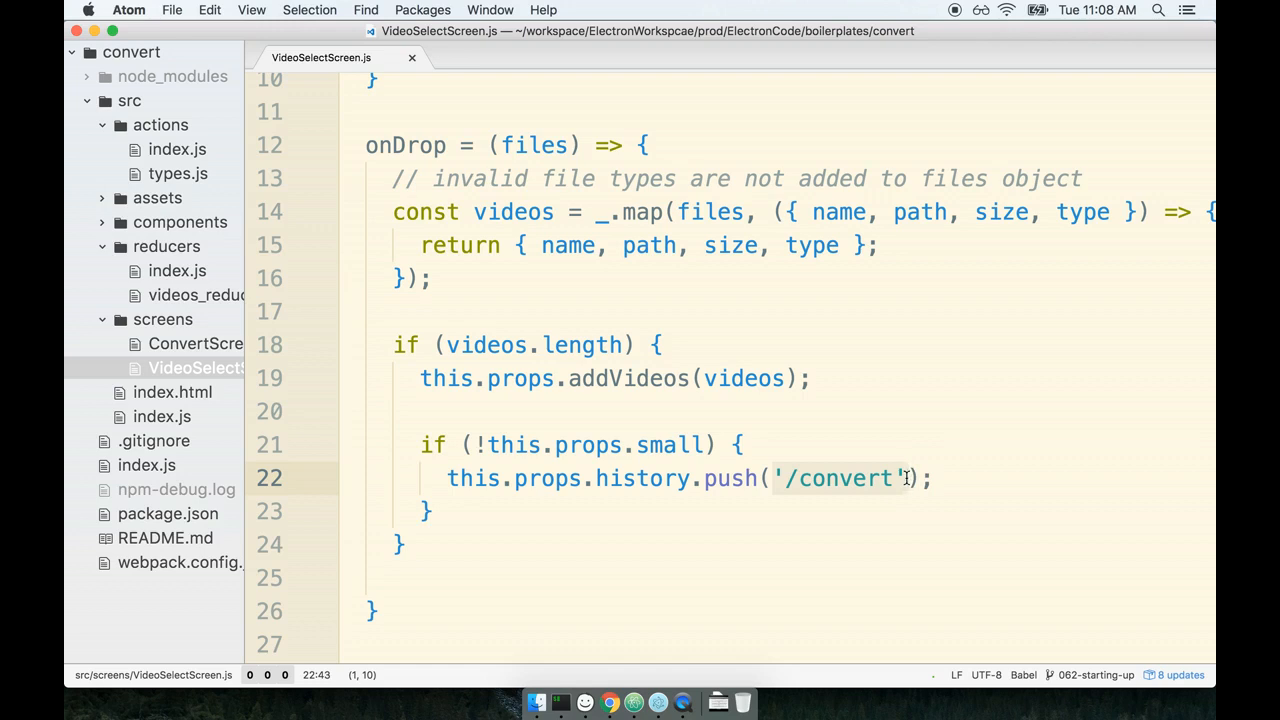
scroll("down", 3)
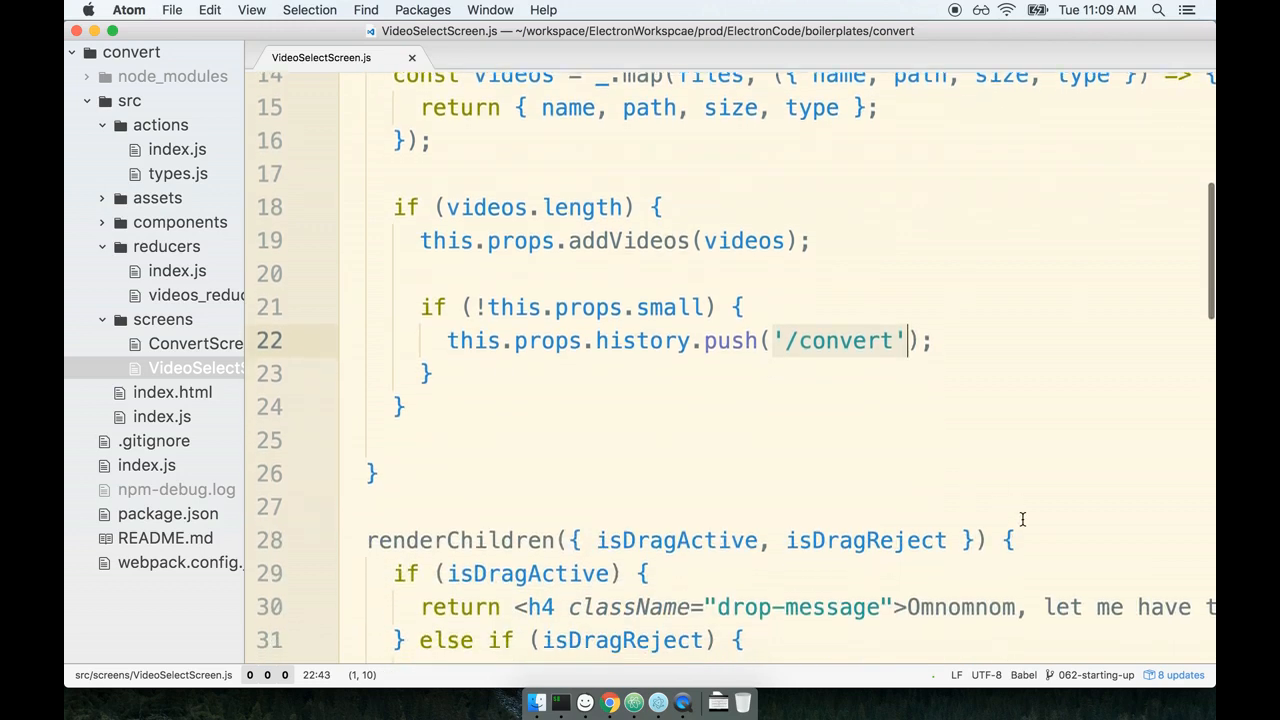
Scroll to render() and point out the multiple prop on the Dropzone.
scroll("down", 3)
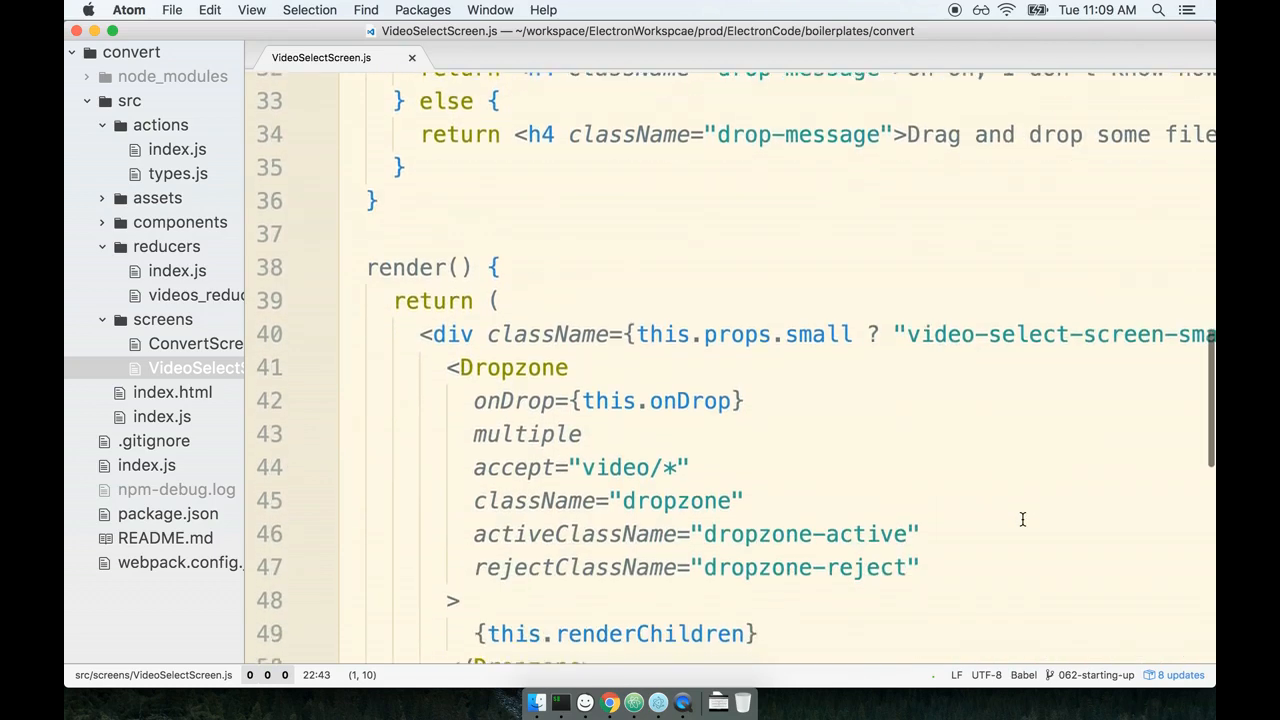
scroll("down", 3)
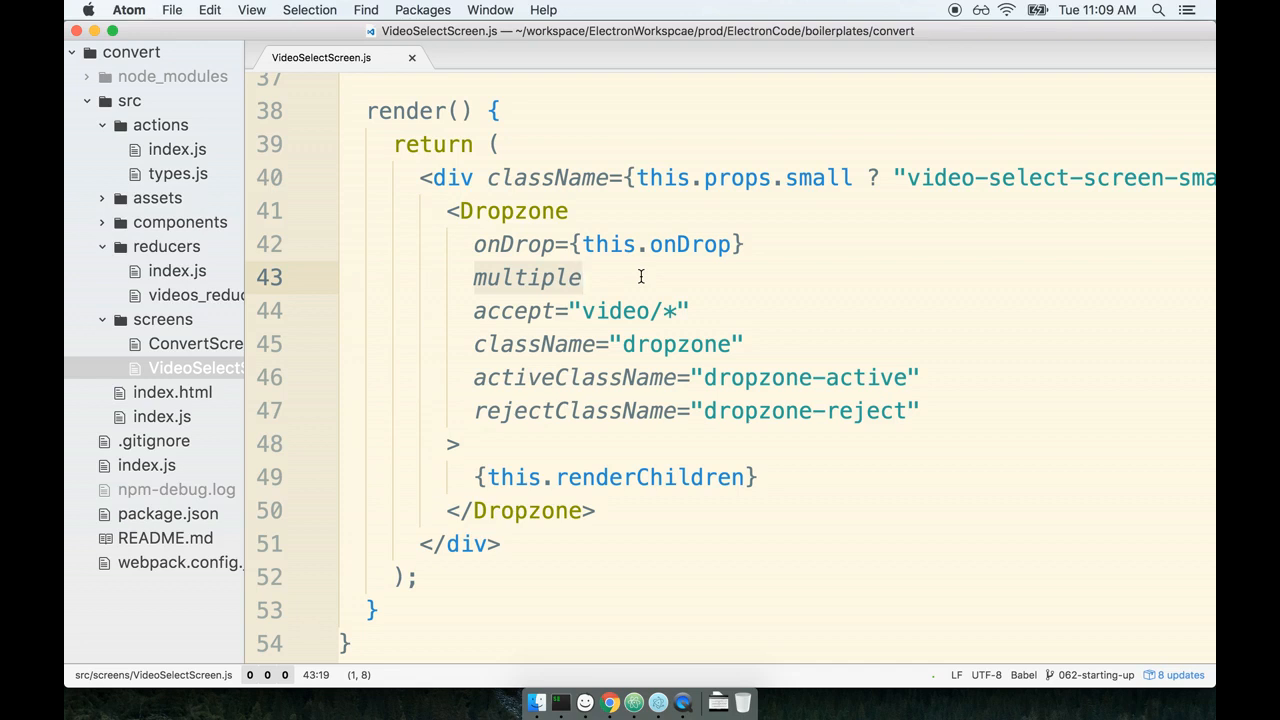
left_click(584, 276)
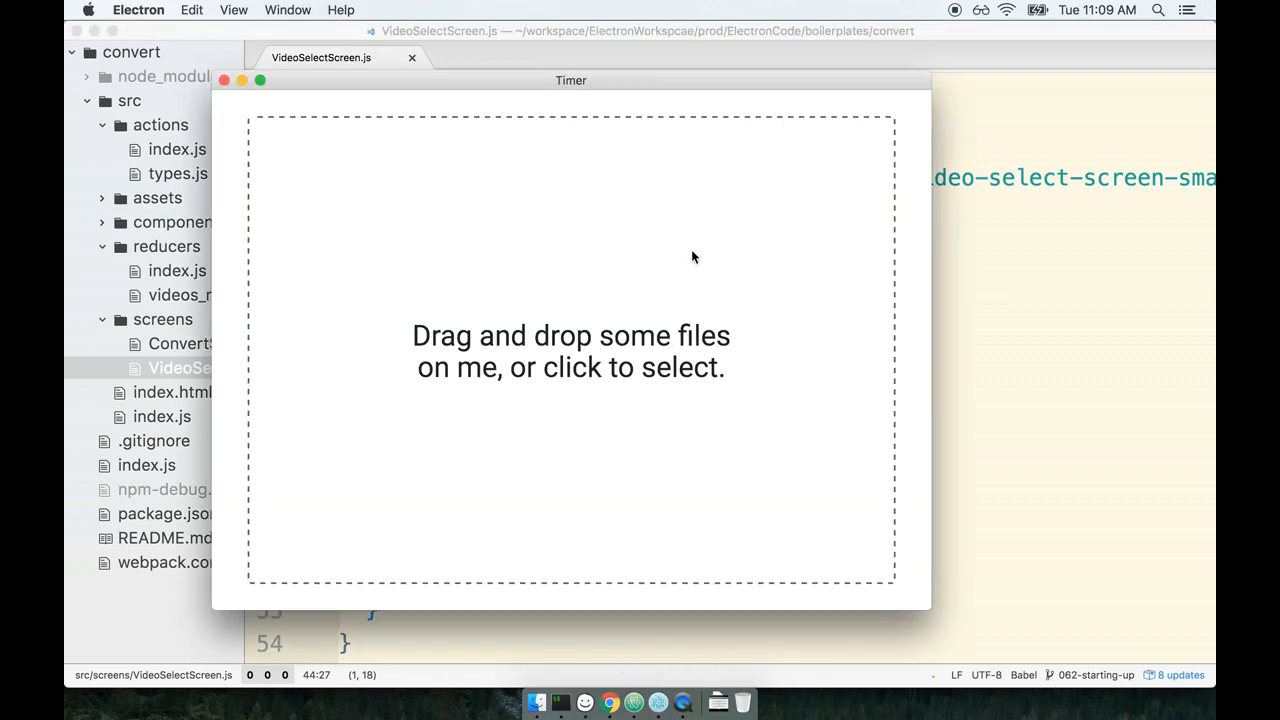
mouse_move(560, 232)
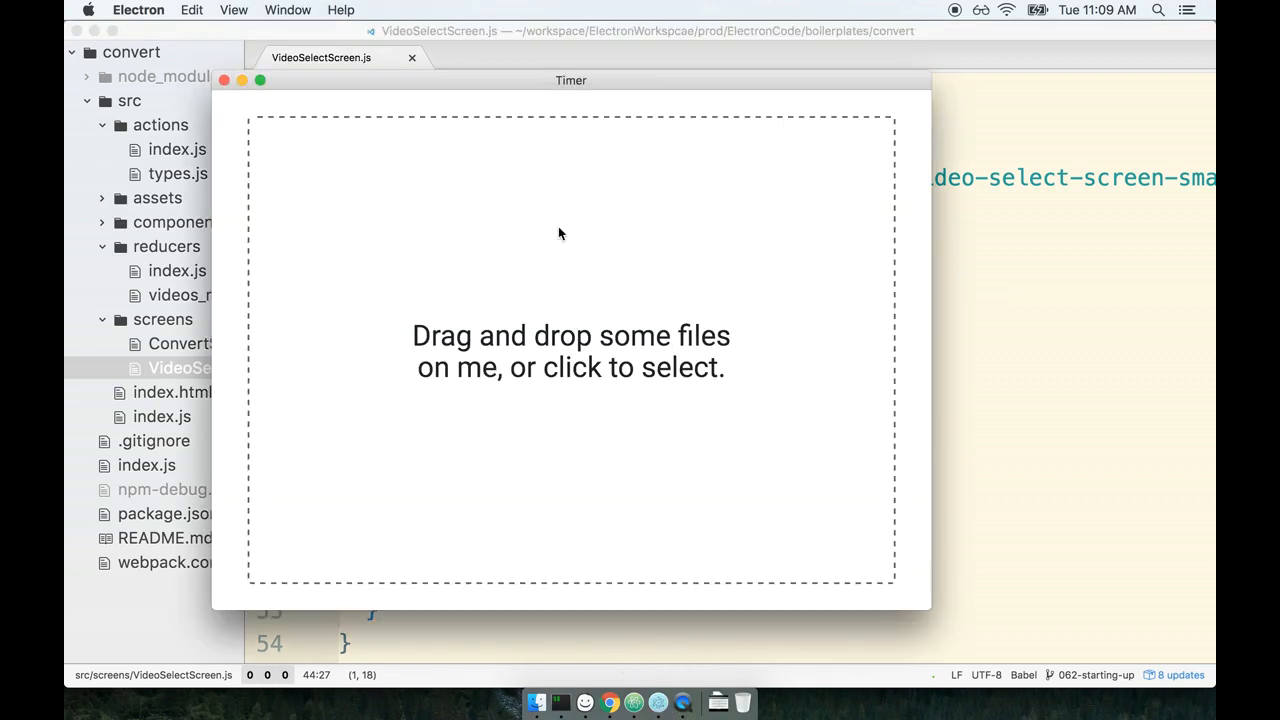
Open the converter's file chooser, preview the AAAA clip in Downloads, and cancel without choosing.
left_click(570, 350)
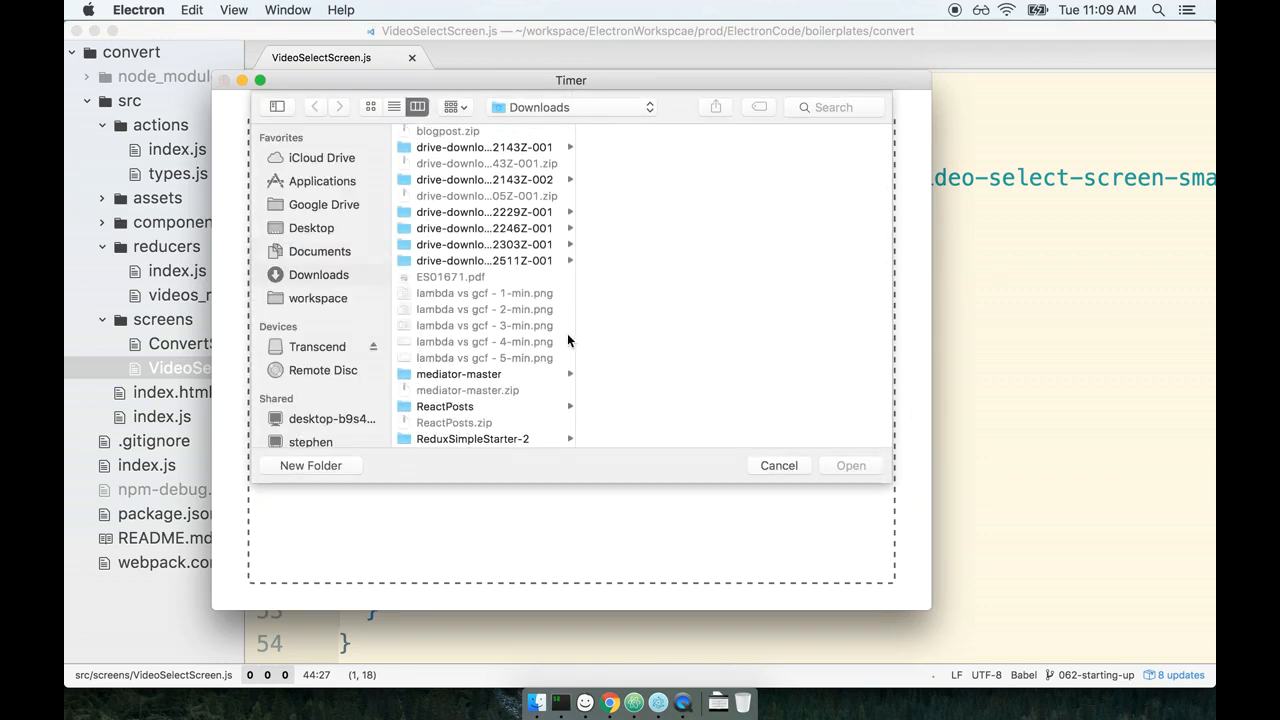
mouse_move(490, 332)
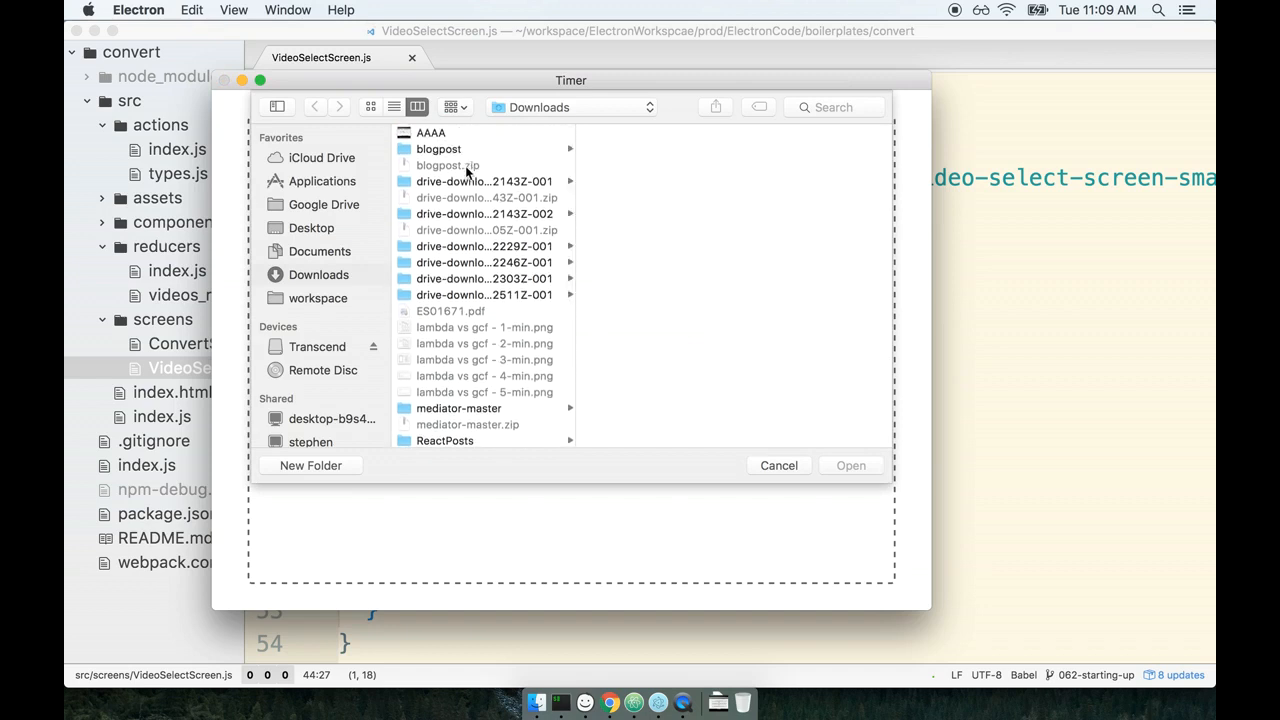
mouse_move(536, 374)
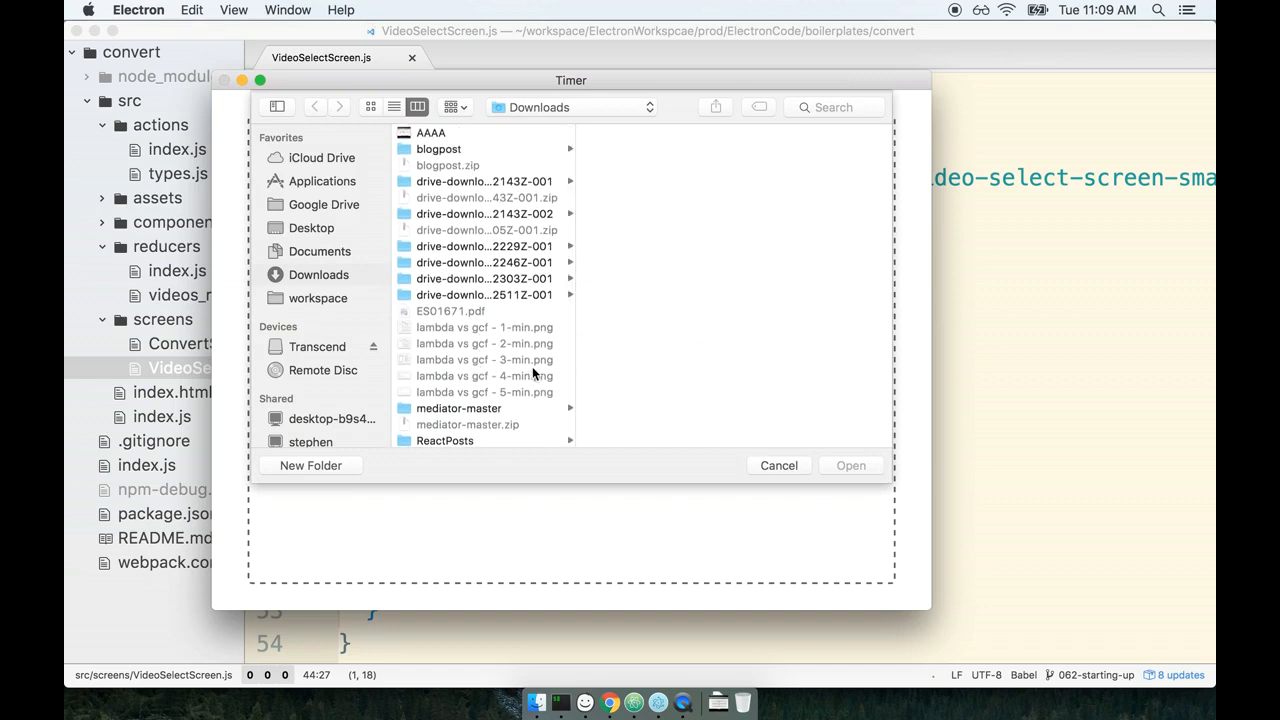
left_click(430, 132)
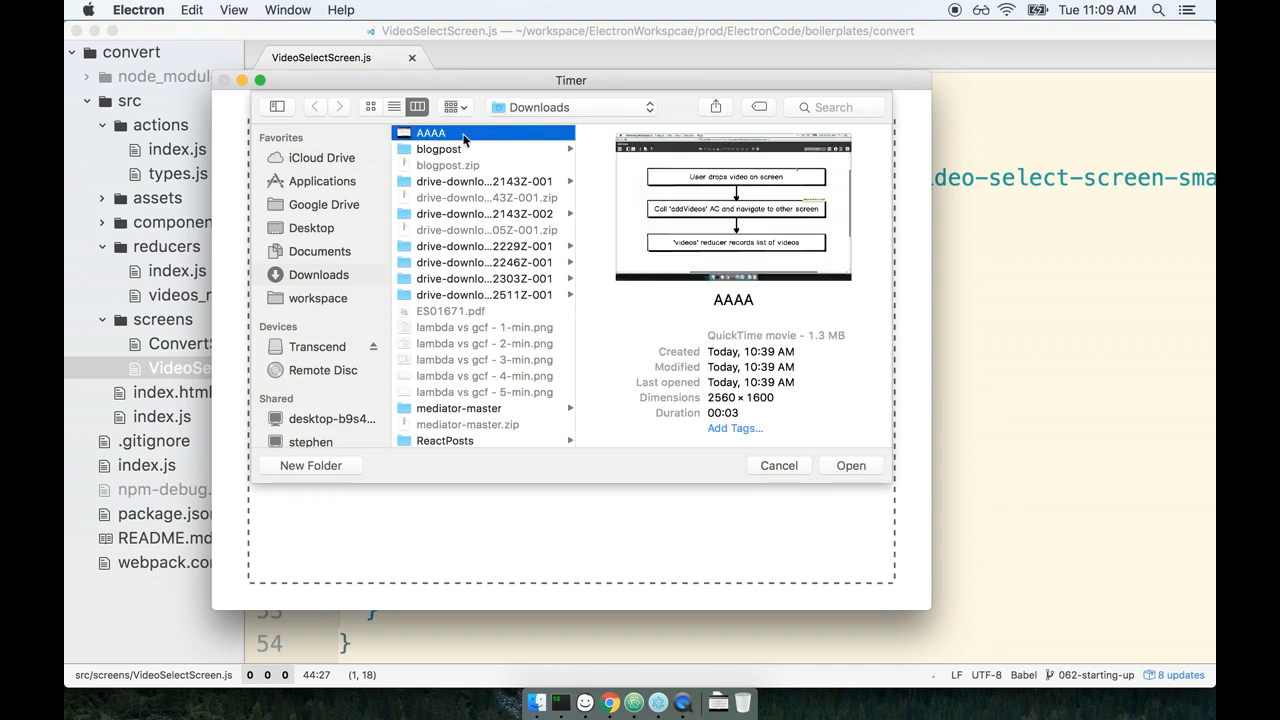
mouse_move(784, 466)
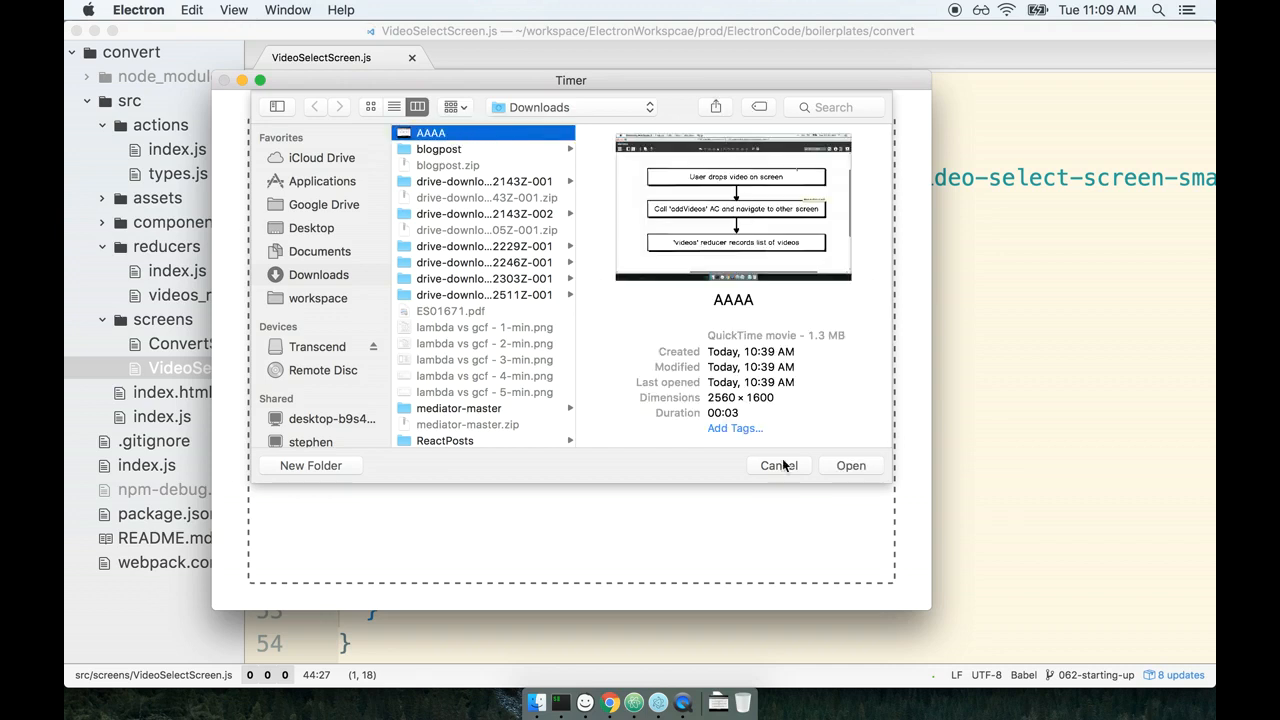
left_click(778, 464)
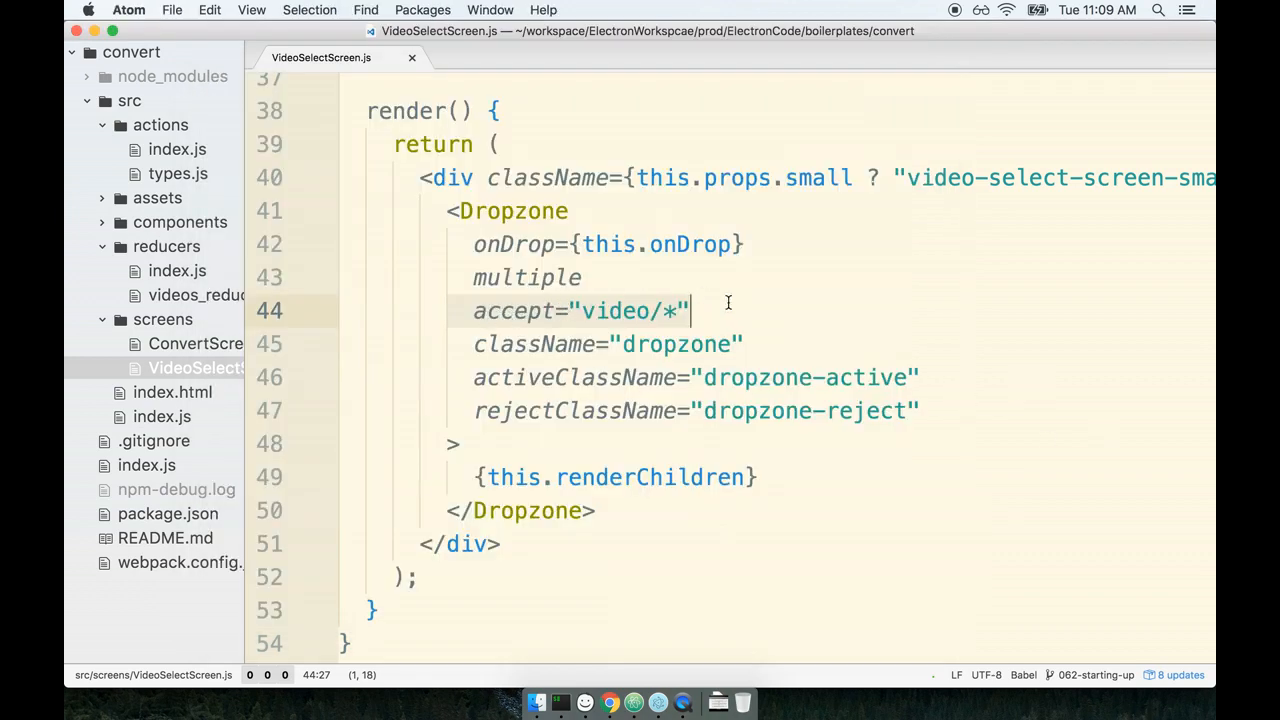
mouse_move(748, 308)
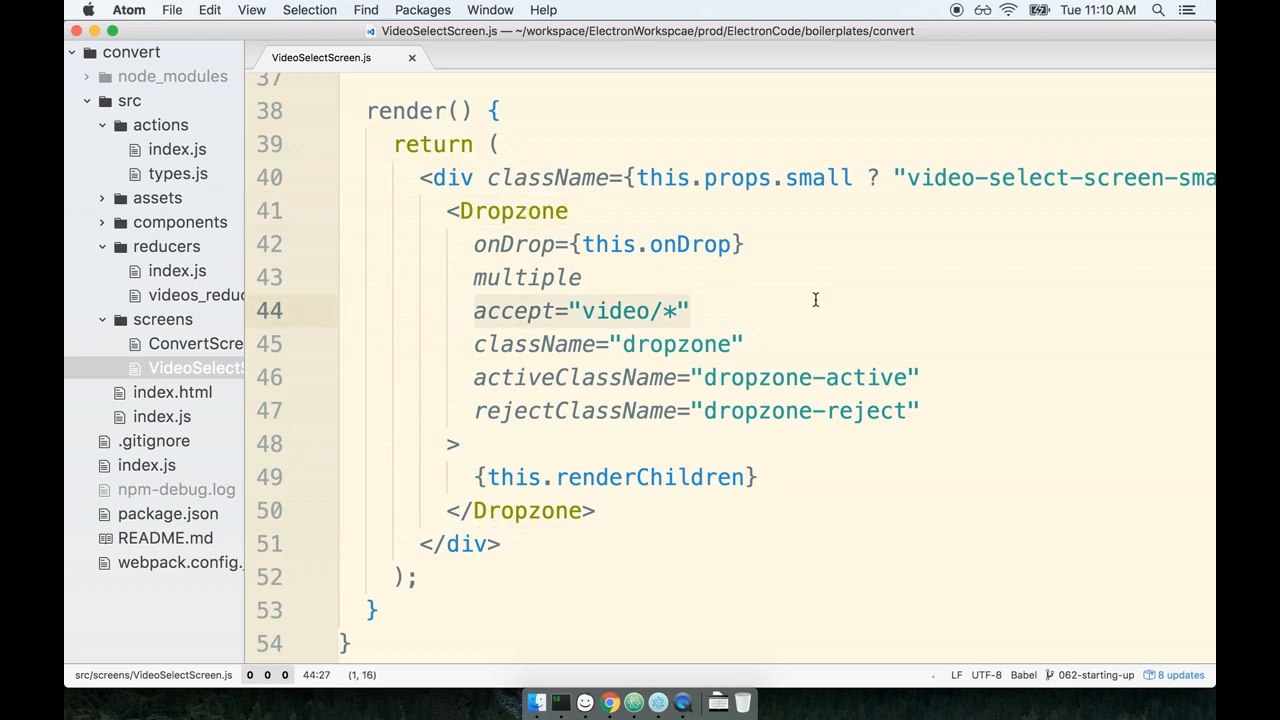
Point out the Dropzone accept and rejectClassName props in VideoSelectScreen.js.
left_click(690, 312)
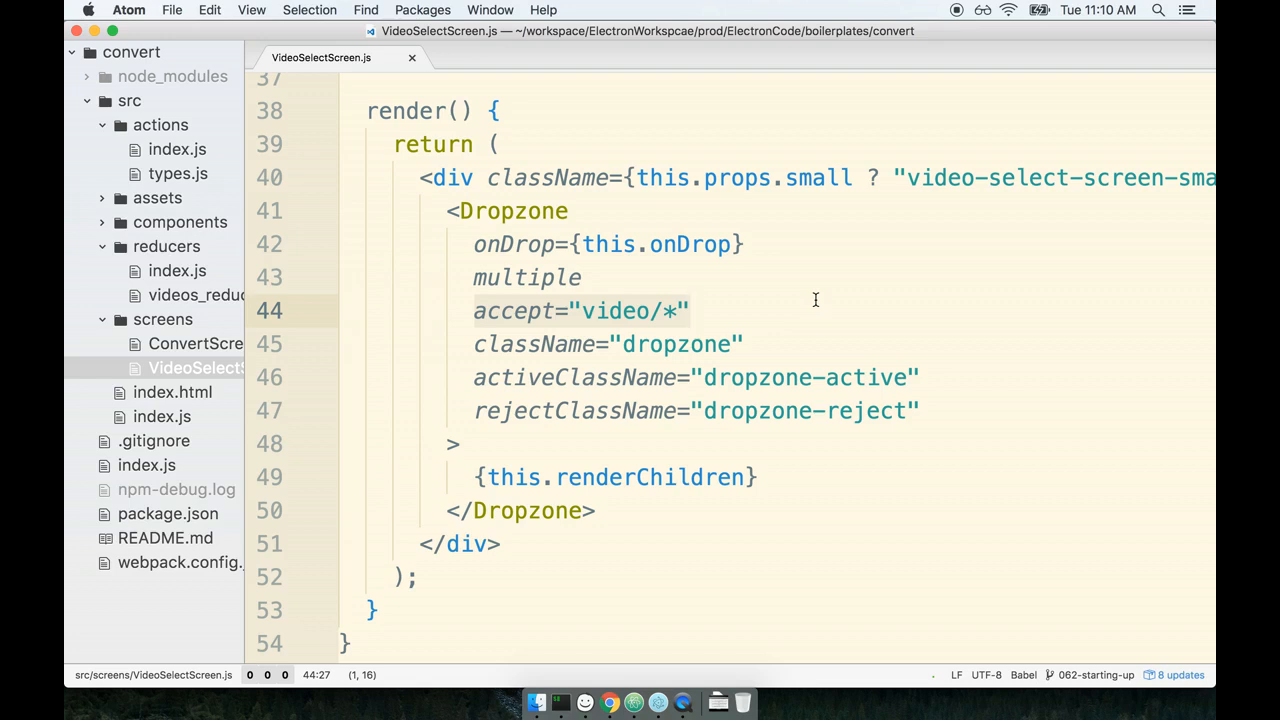
left_click(768, 344)
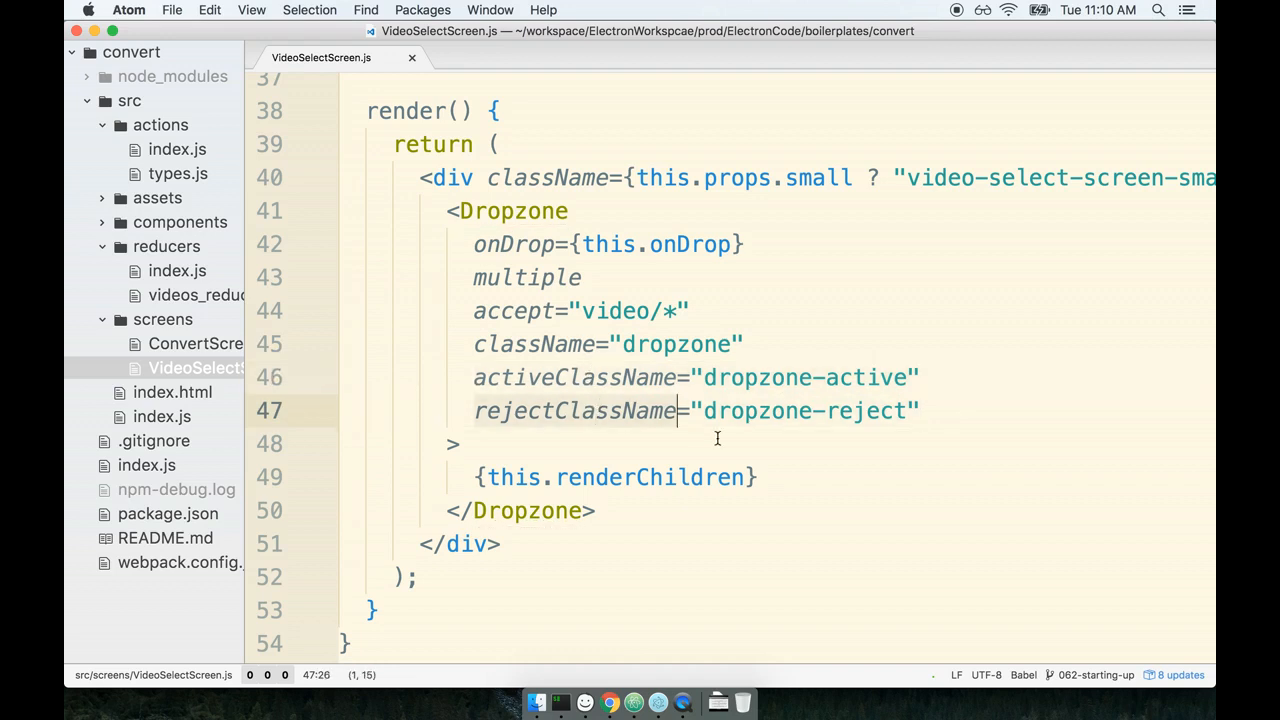
left_click(516, 376)
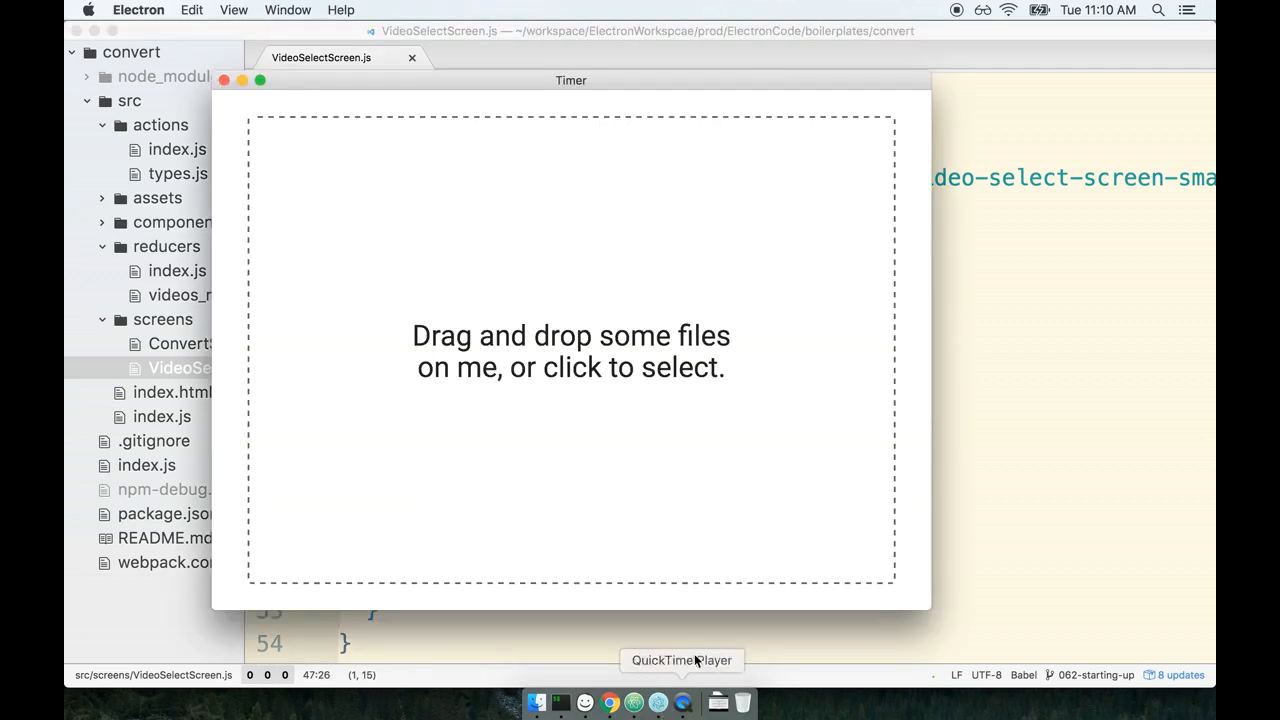
Move the converter window left and open a Finder window on the Downloads folder beside it.
left_click_drag(572, 80, 458, 72)
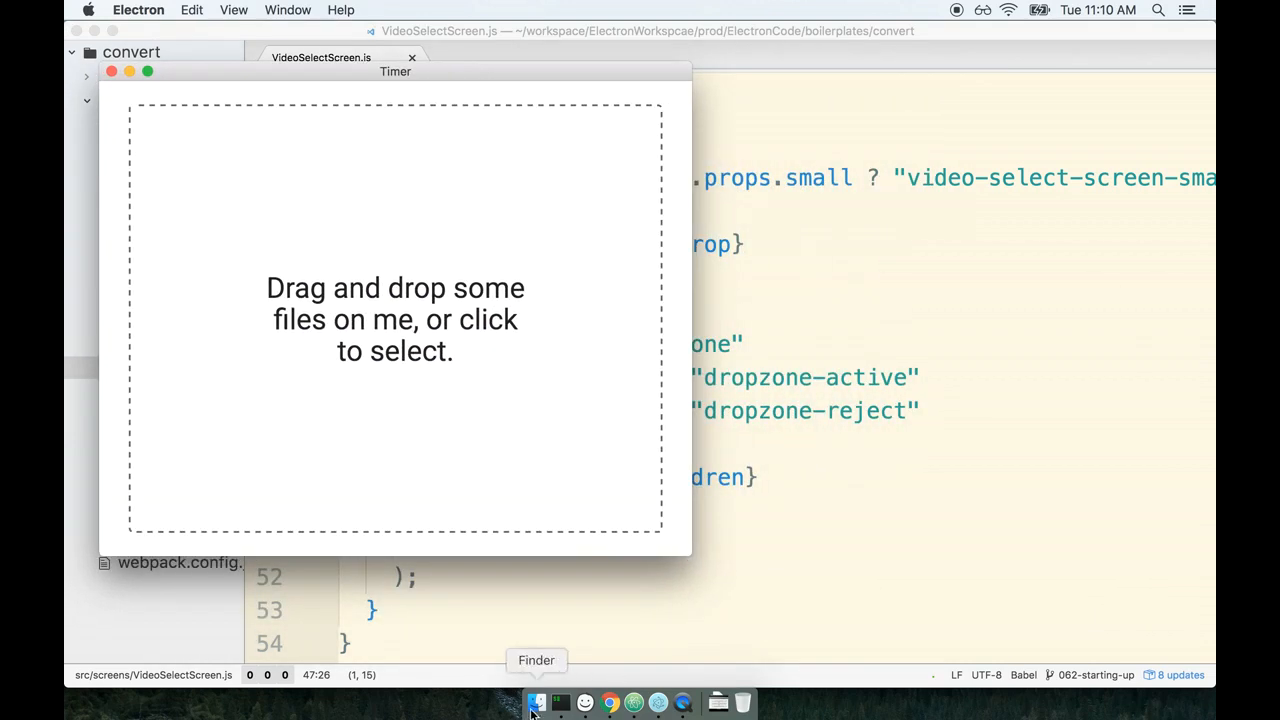
left_click(536, 702)
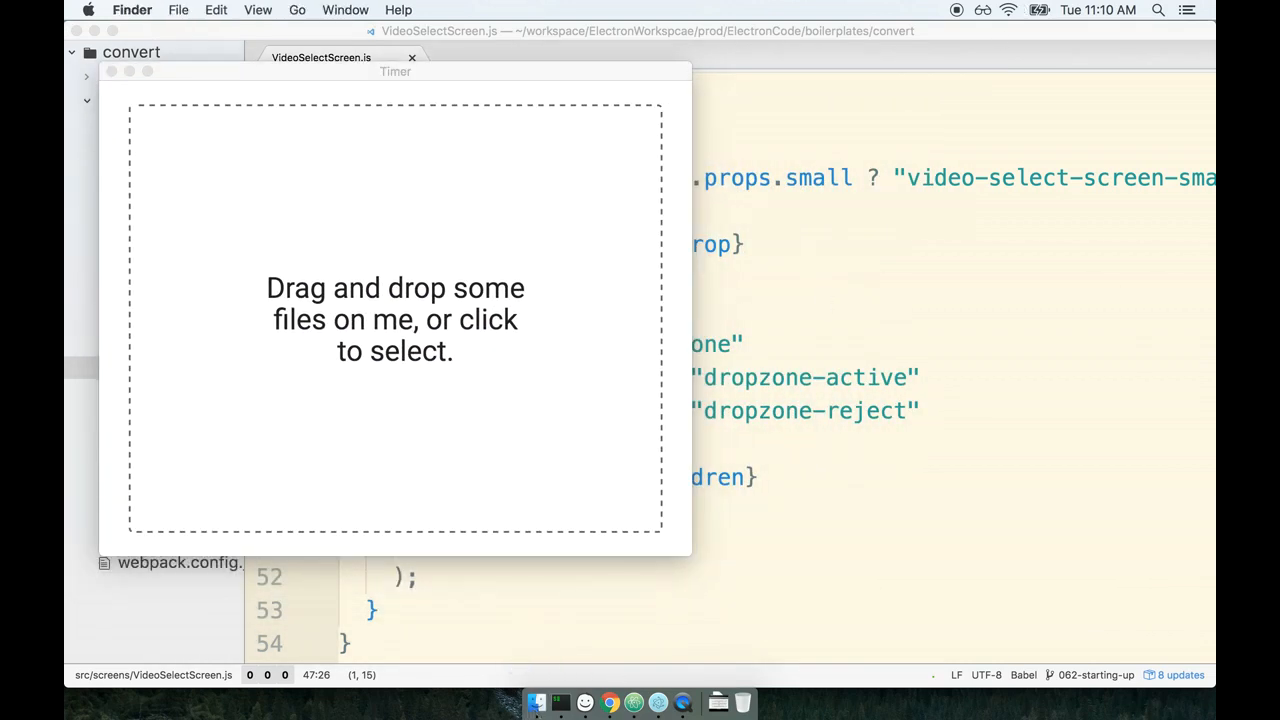
left_click(396, 320)
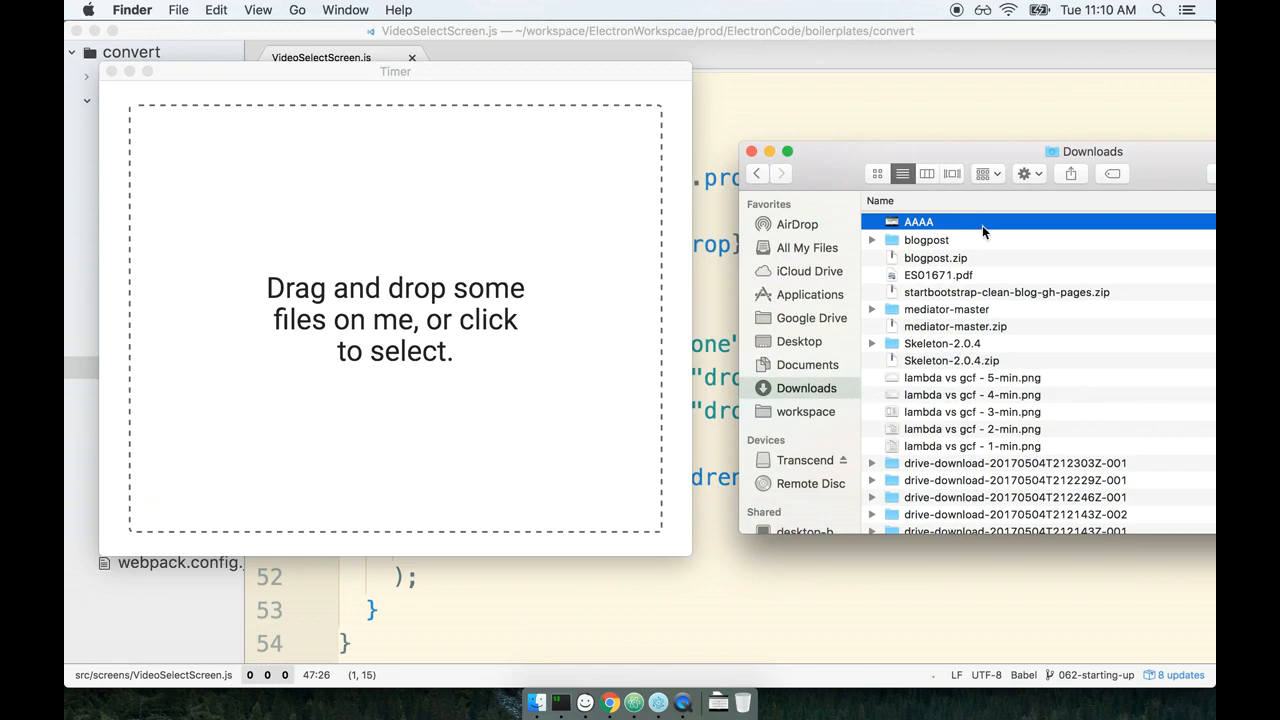
Drag the AAAA video and then ES01671.pdf from Downloads onto the converter's drop area.
left_click_drag(918, 220, 516, 206)
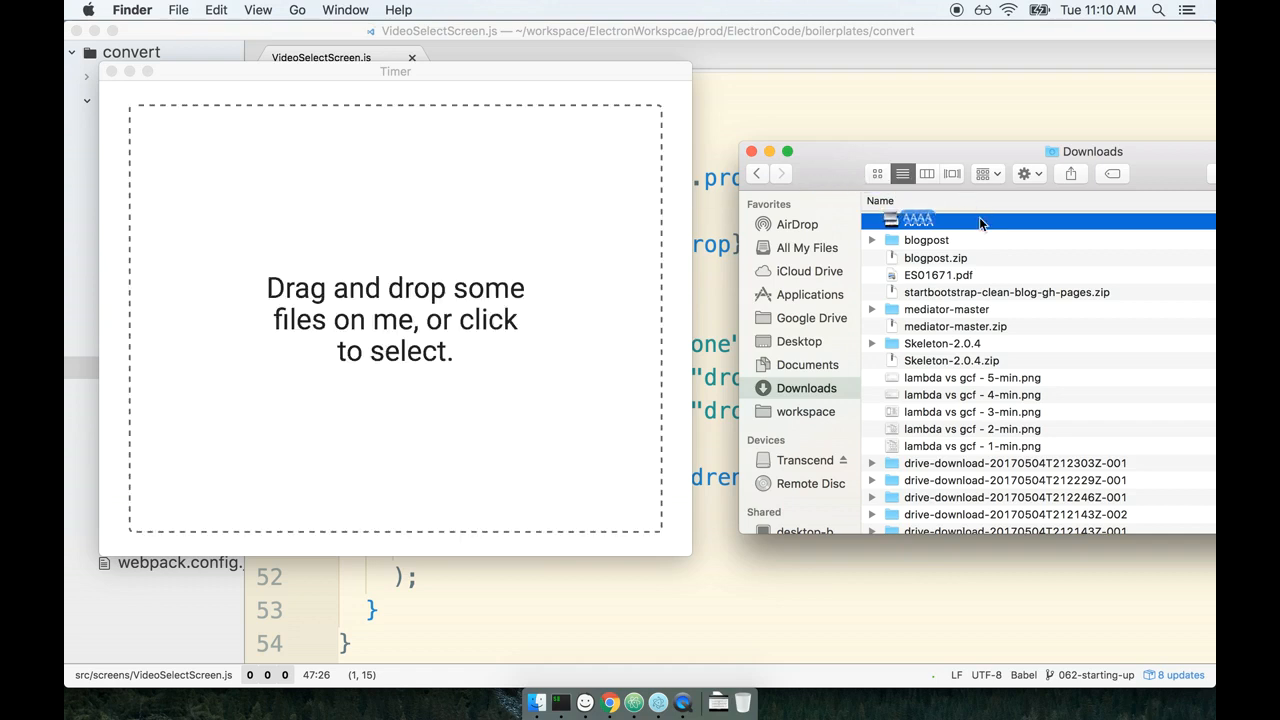
left_click(938, 276)
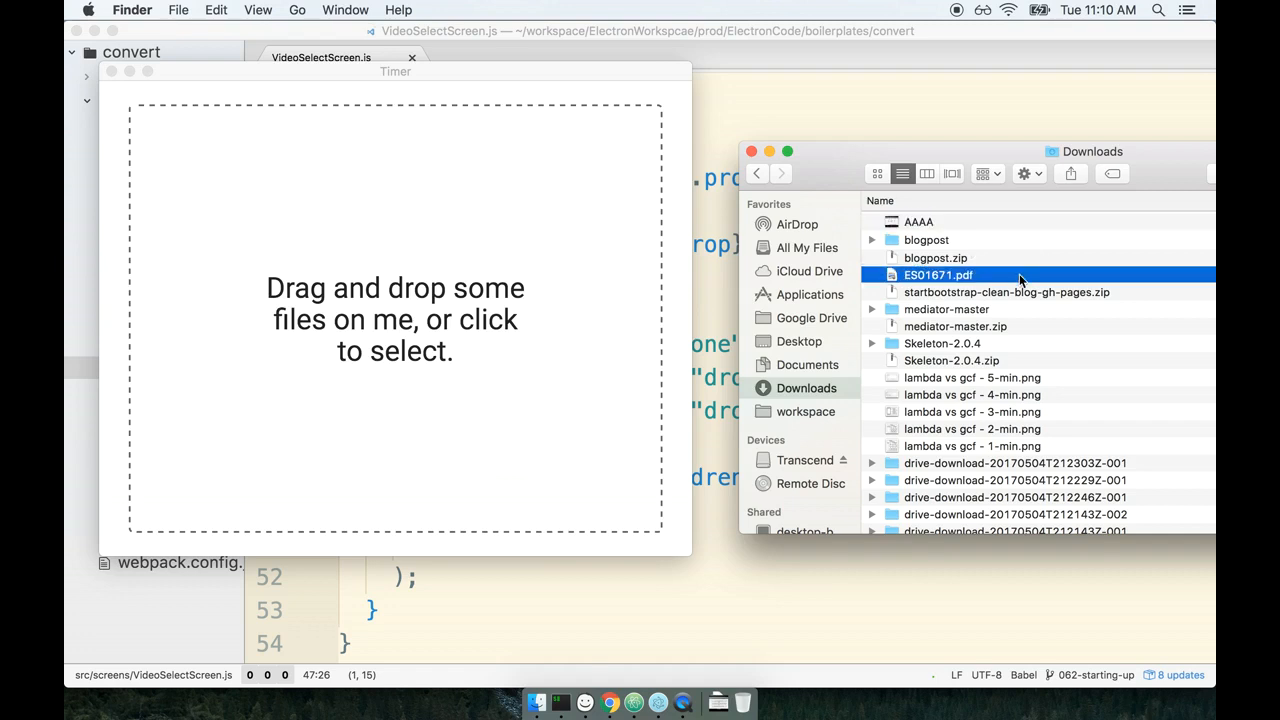
left_click_drag(938, 274, 480, 218)
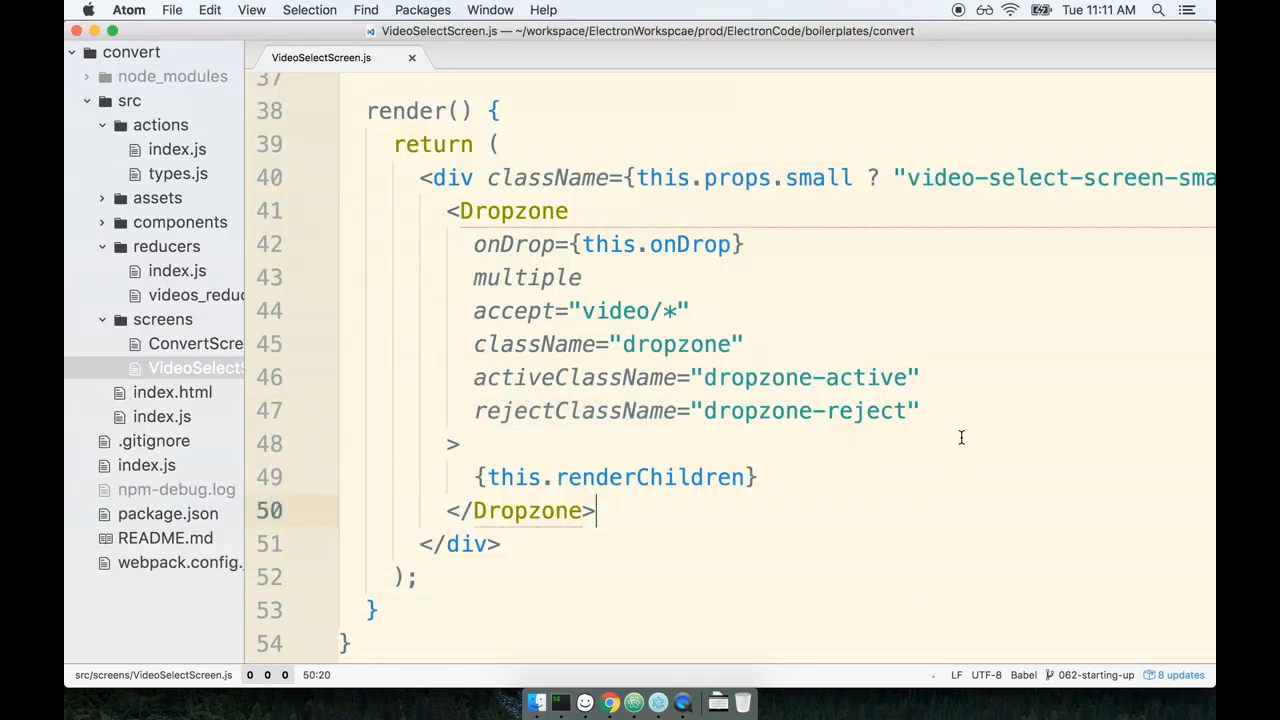
mouse_move(930, 436)
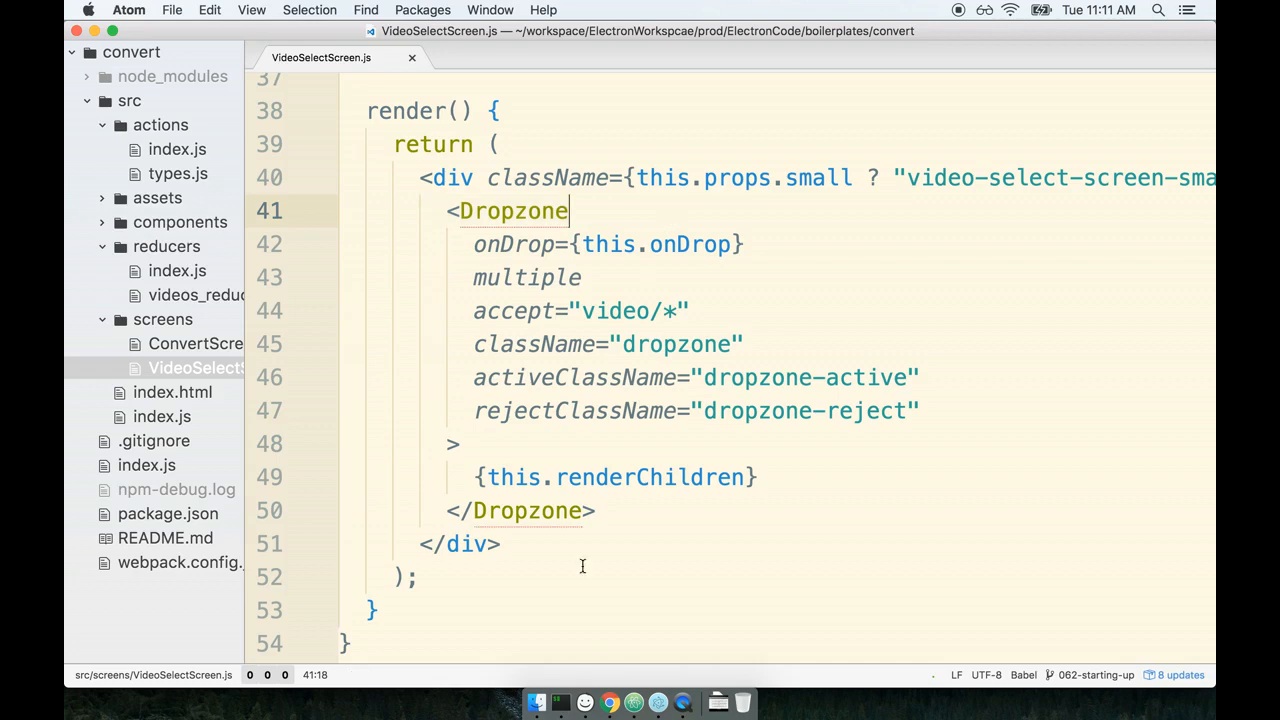
mouse_move(584, 704)
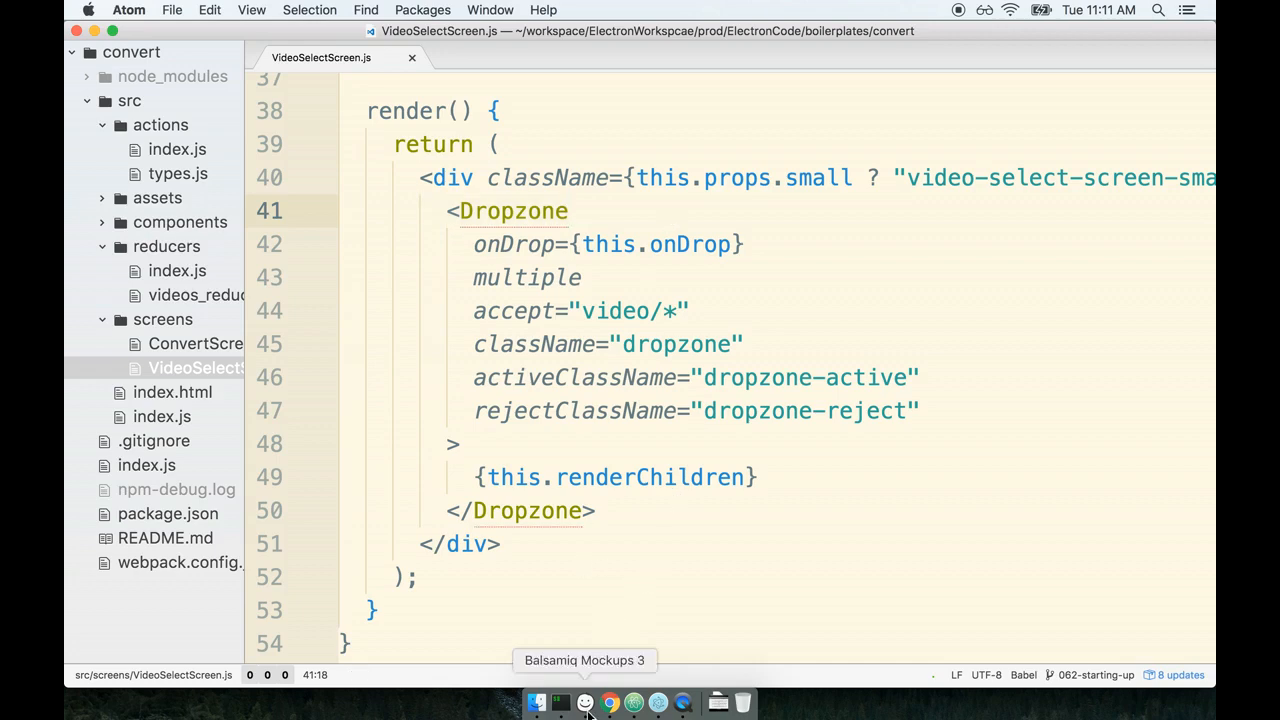
Switch to the redux flow mockup in Balsamiq and point out the 'User drops video on screen' step.
left_click(584, 702)
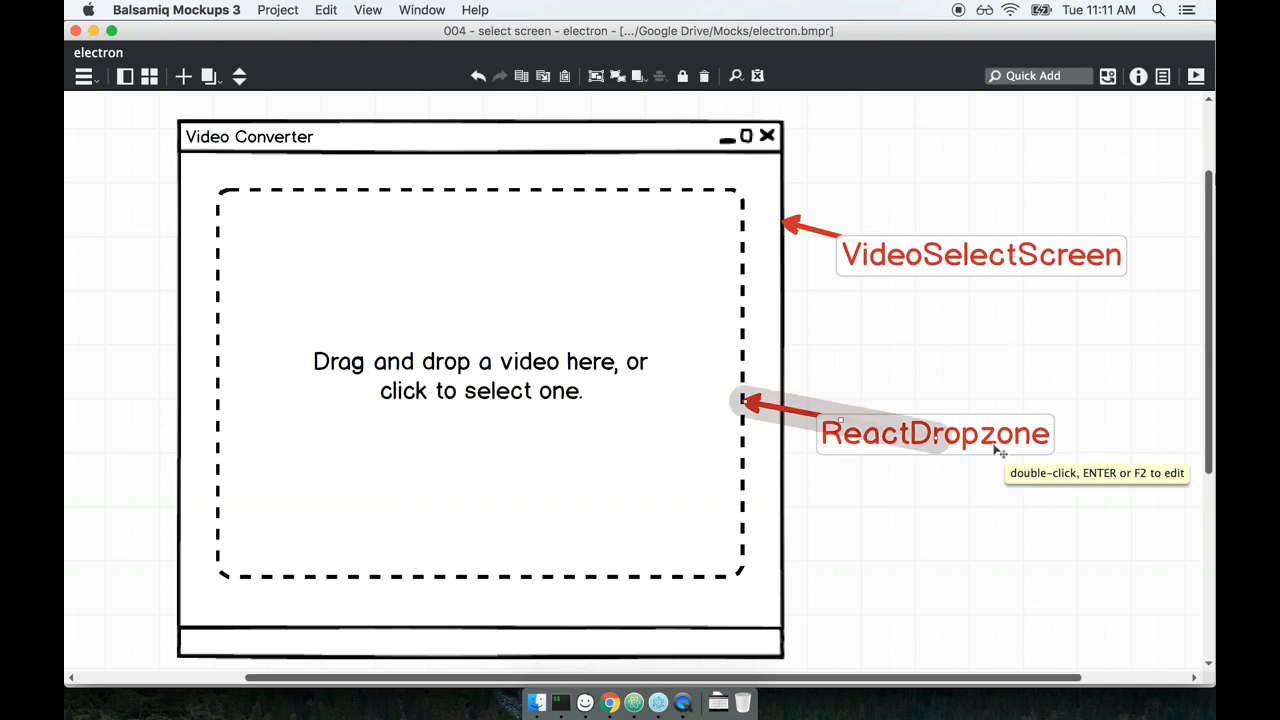
mouse_move(240, 88)
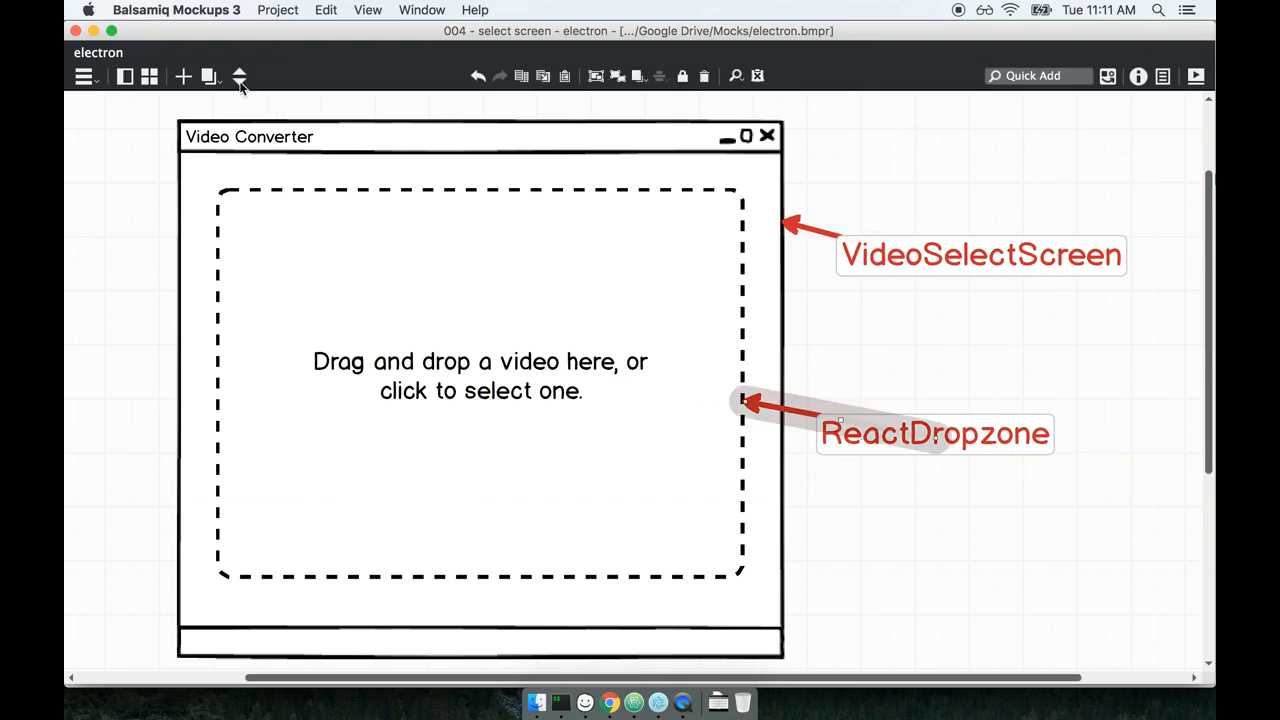
left_click(240, 72)
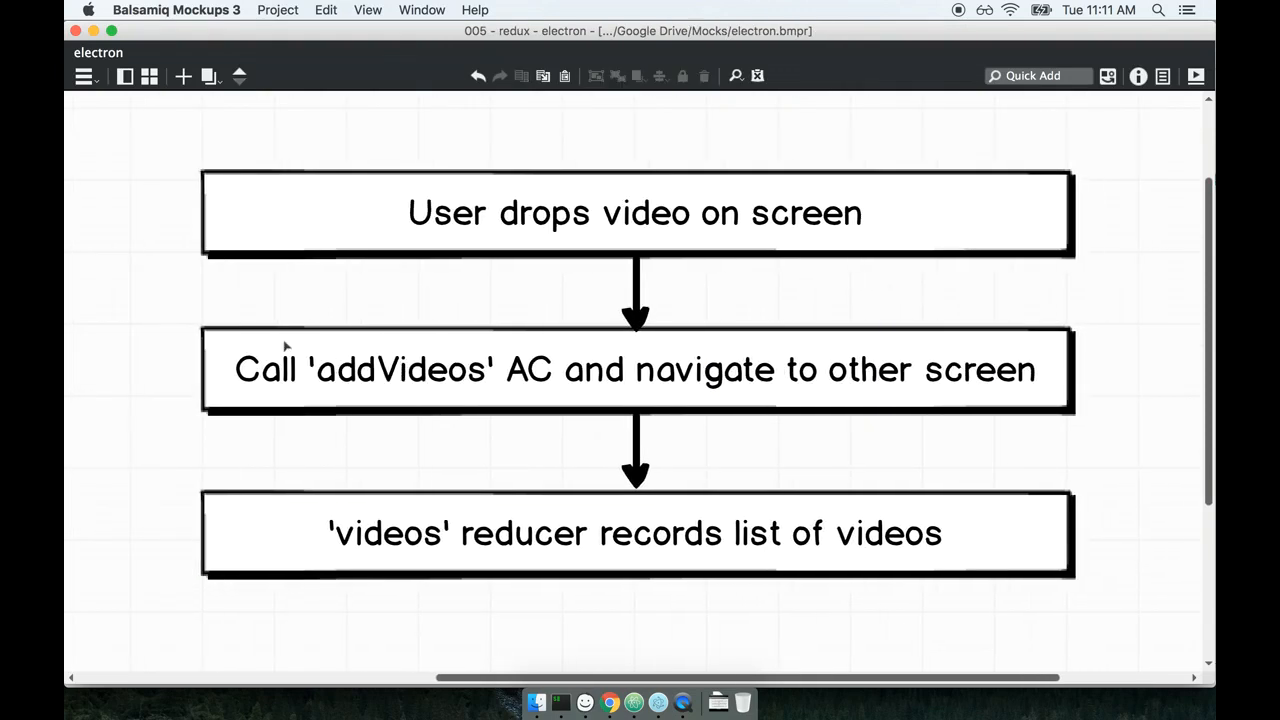
left_click(636, 212)
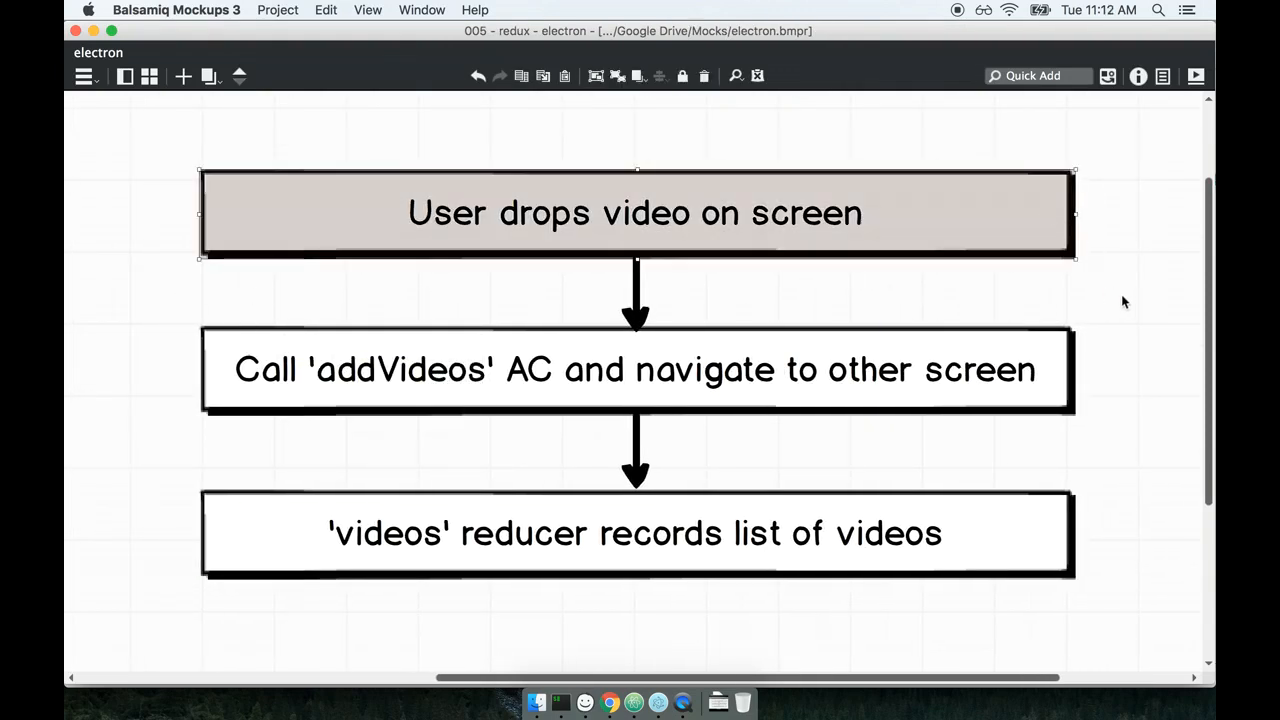
mouse_move(984, 356)
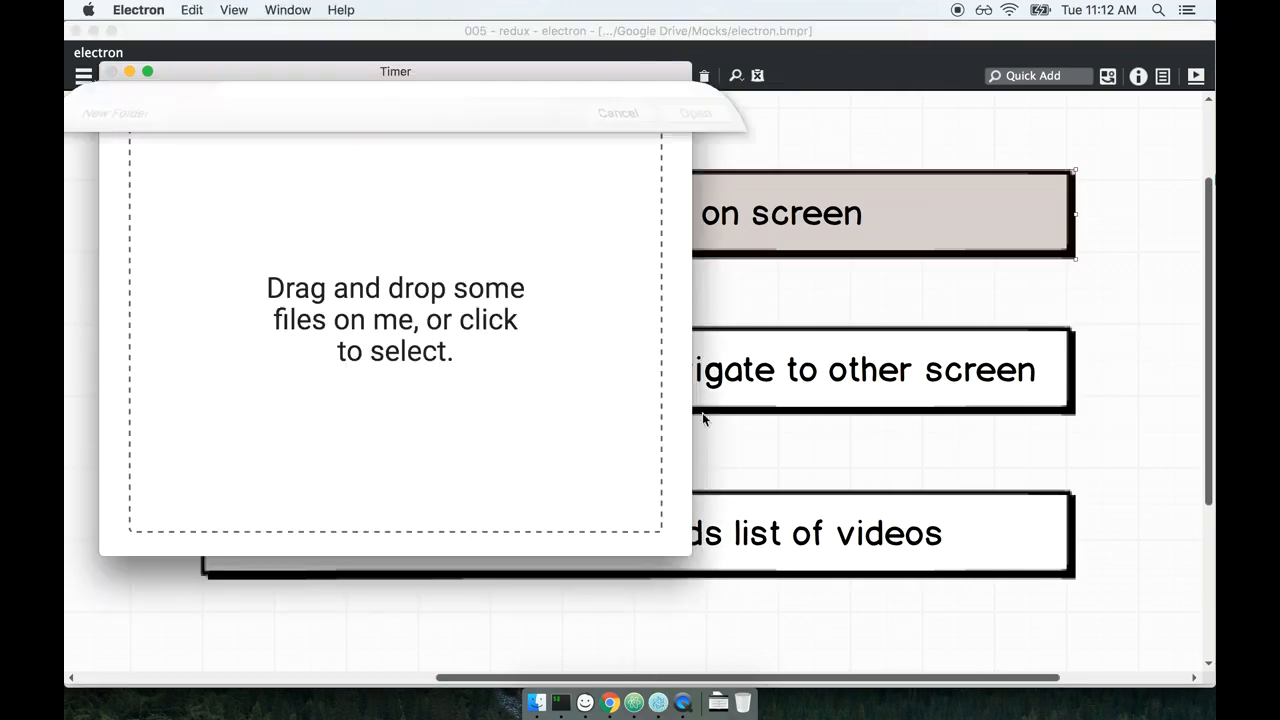
left_click(396, 320)
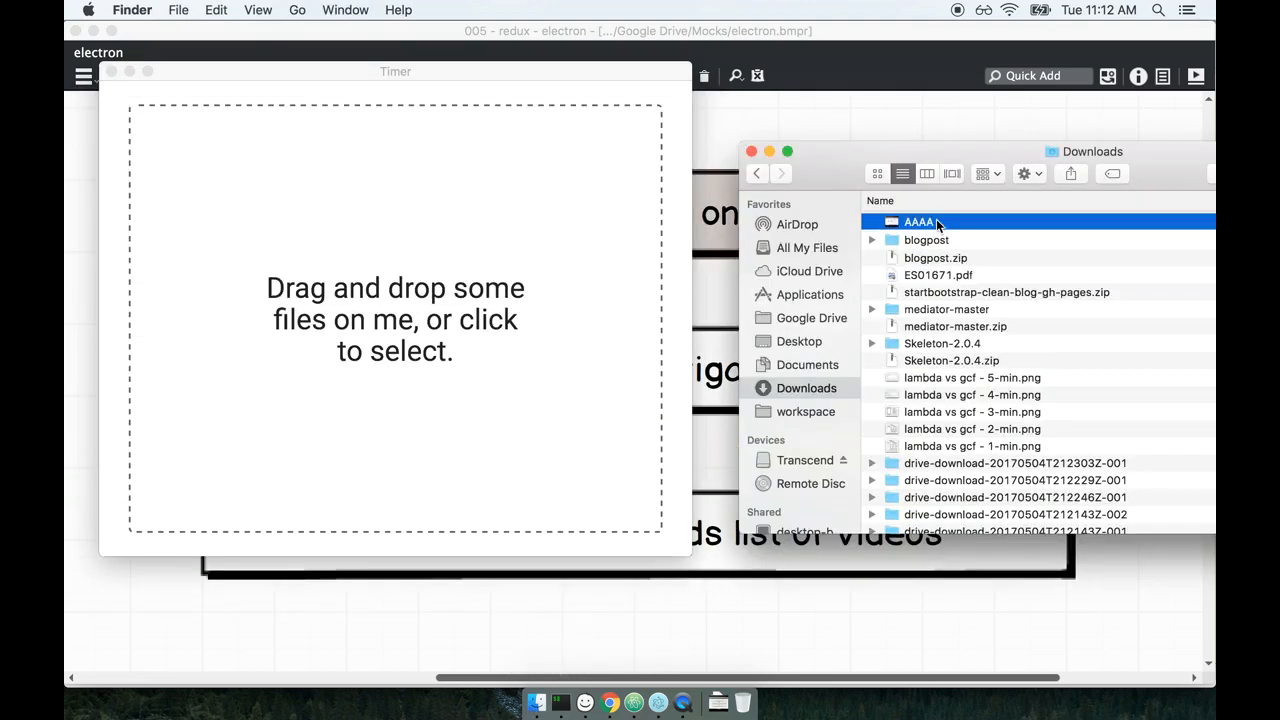
Point out the addVideos action creator step in the flow, then return to the code editor.
left_click(926, 240)
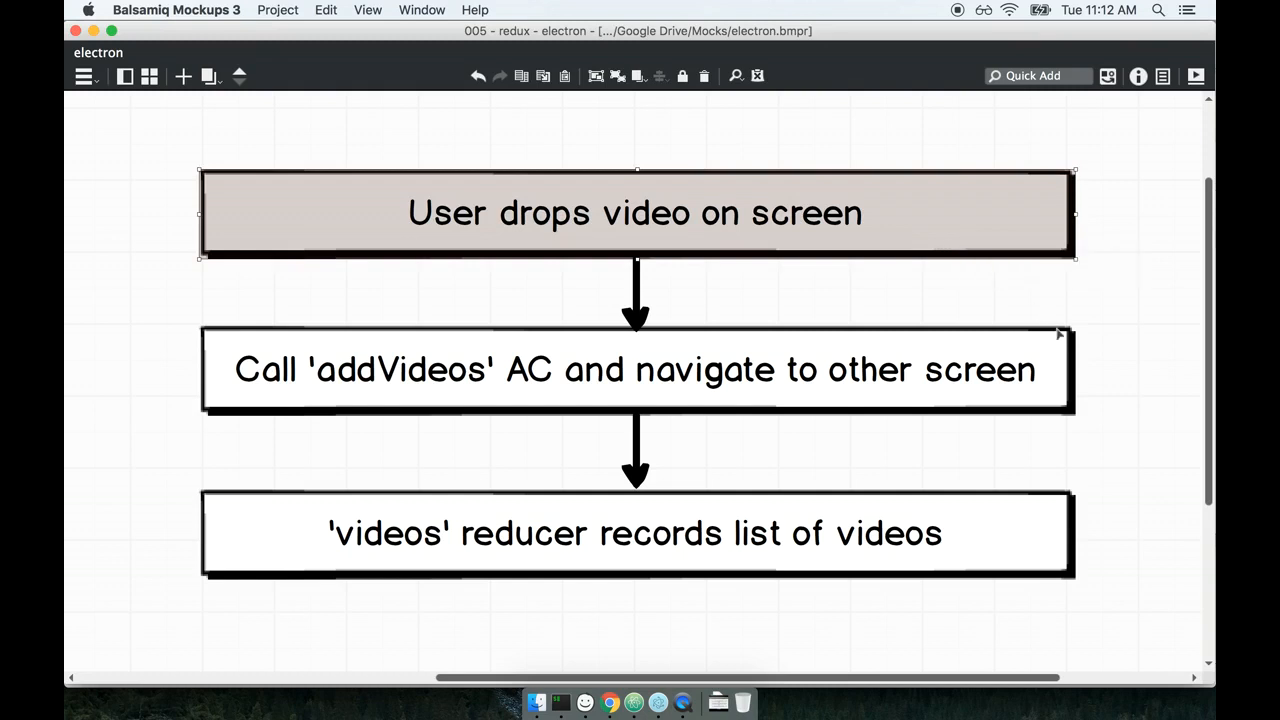
left_click(636, 368)
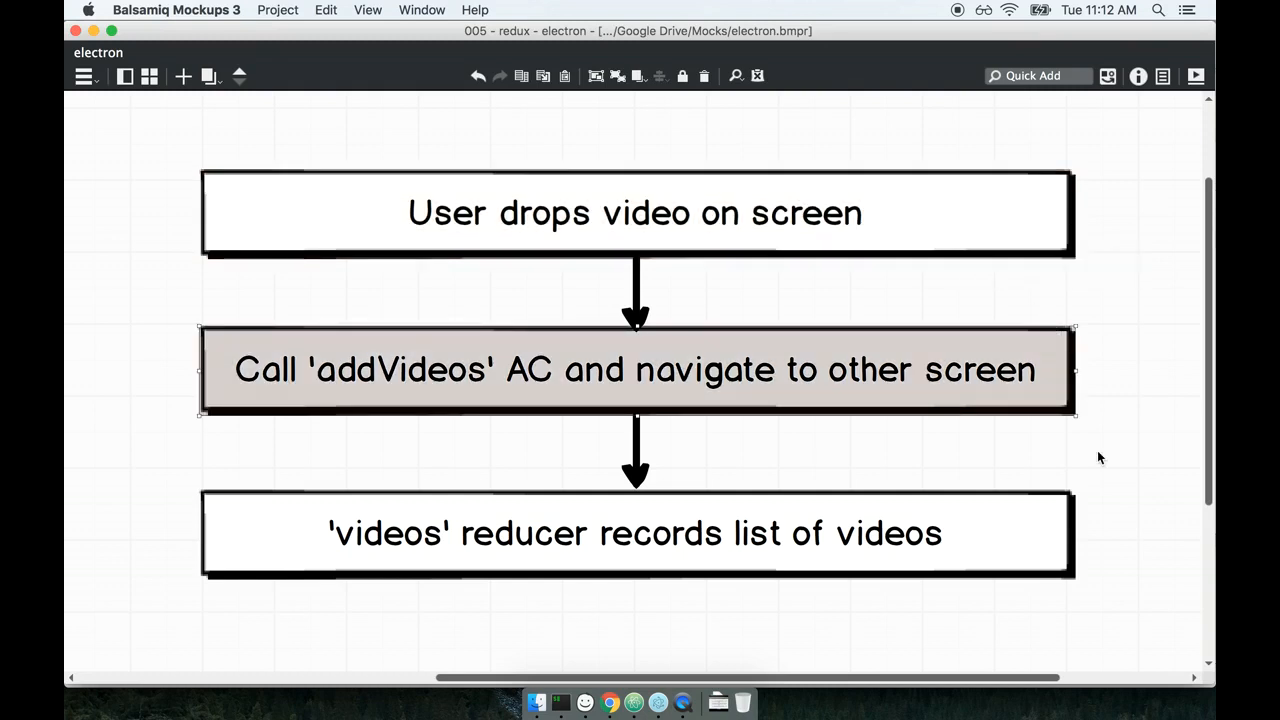
mouse_move(1100, 458)
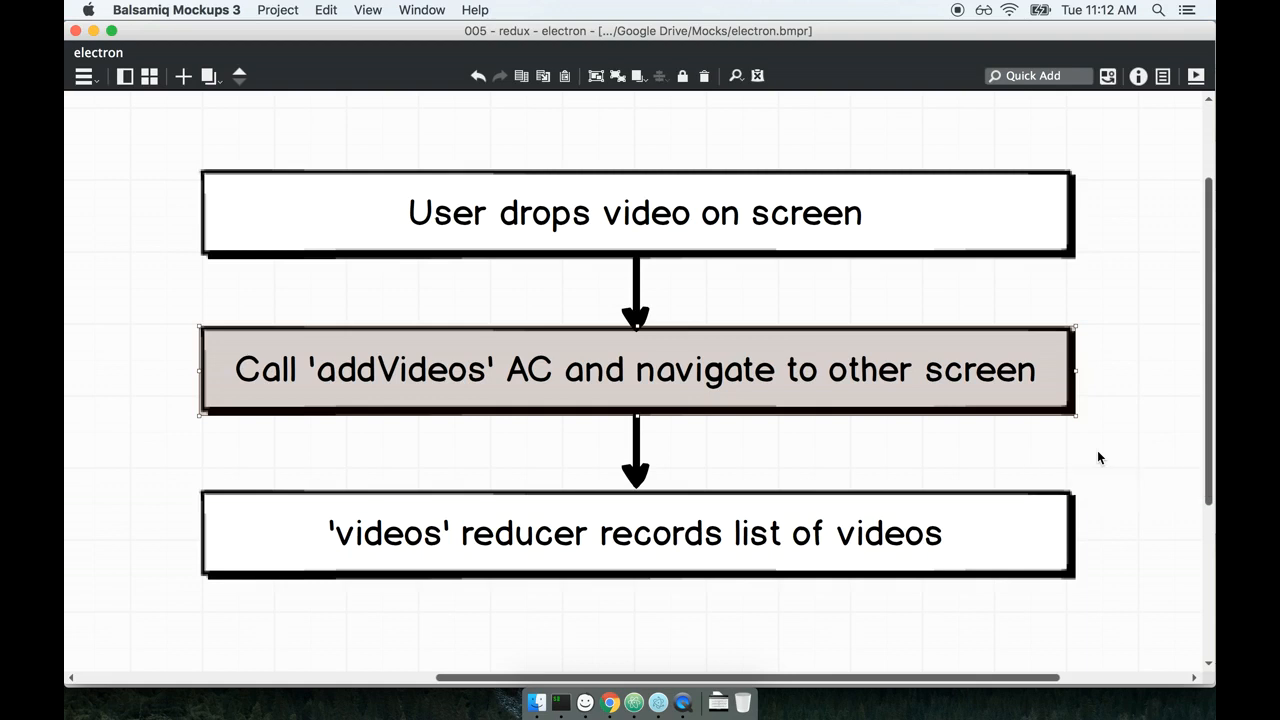
left_click(632, 704)
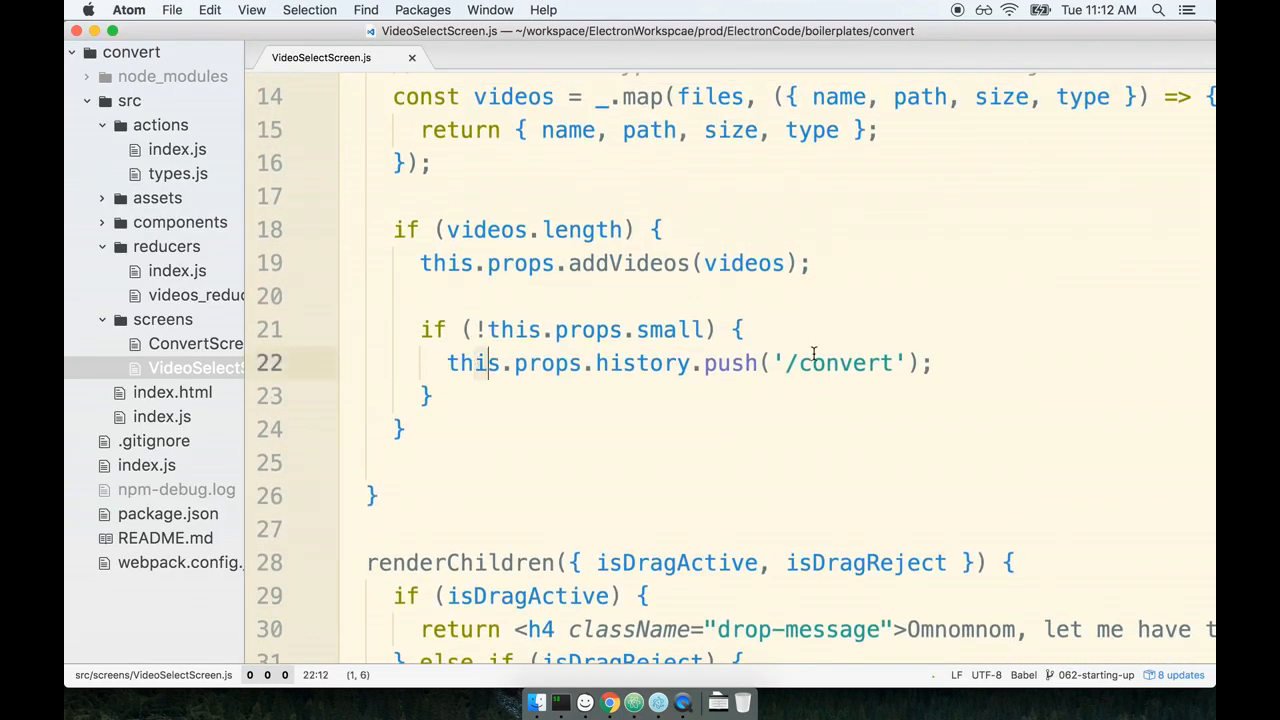
Point at the addVideos call in onDrop, then bring the redux flow diagram back up.
left_click(624, 264)
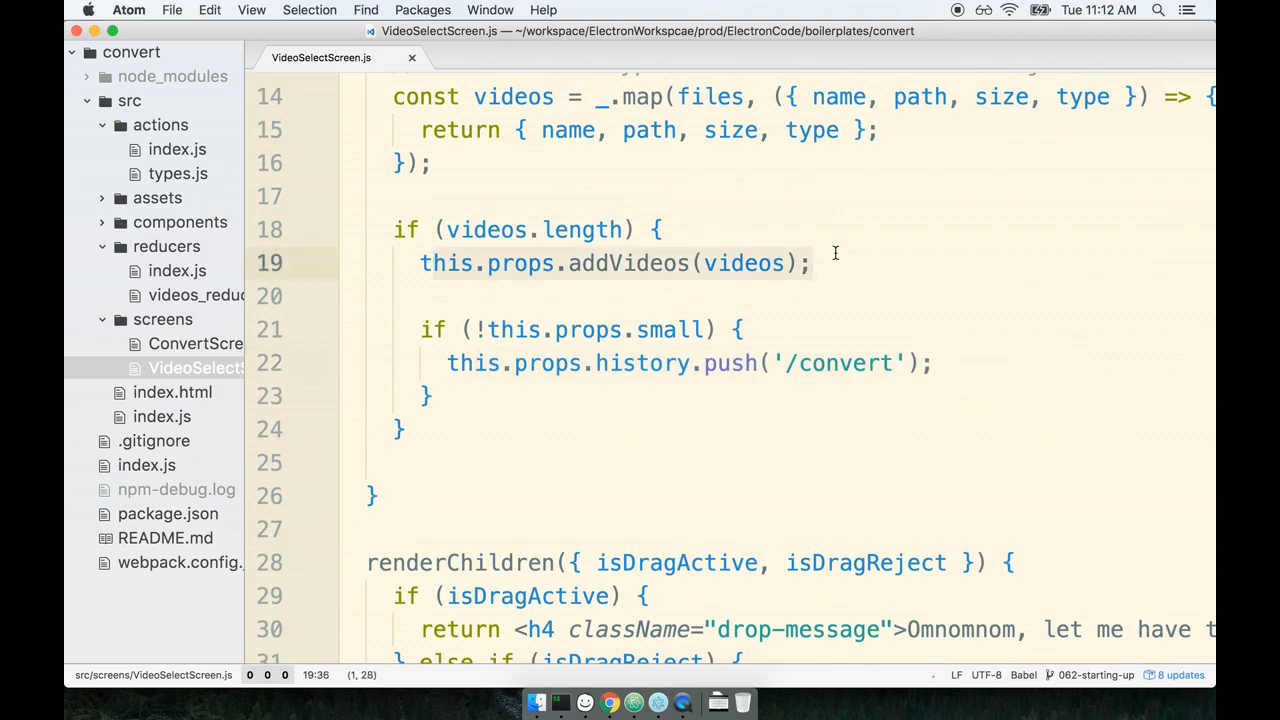
scroll("up", 3)
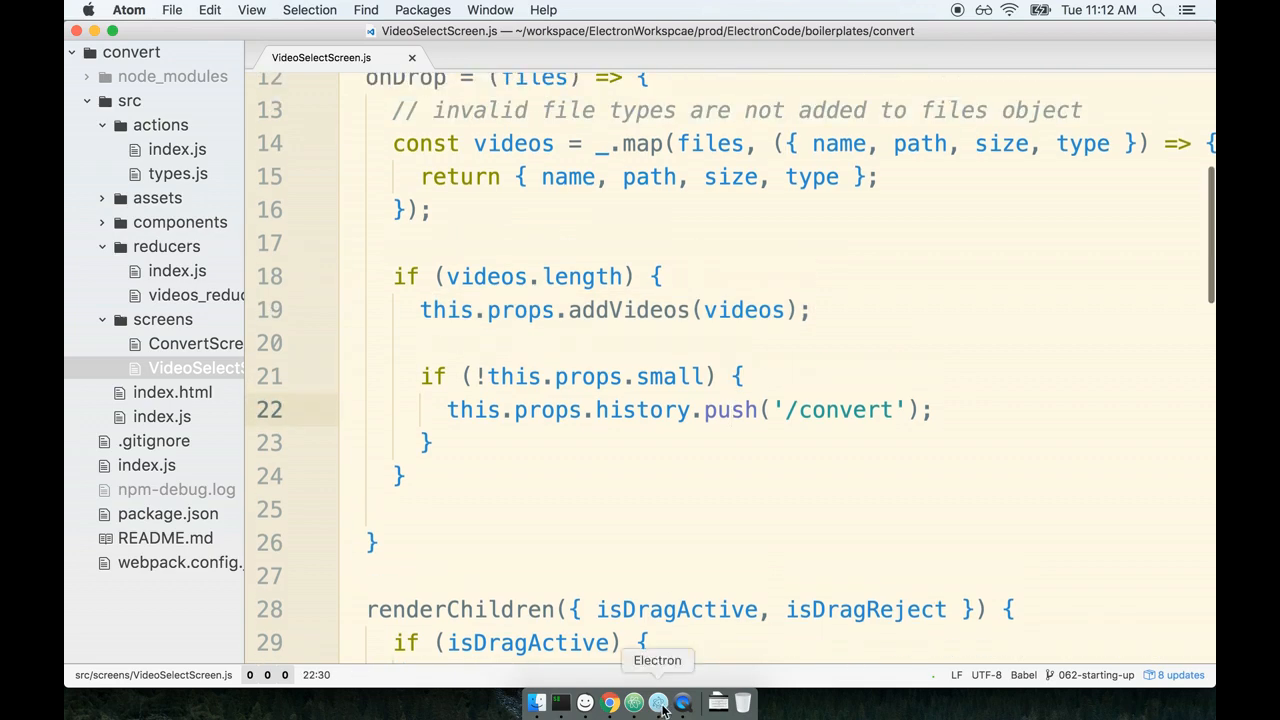
left_click(658, 702)
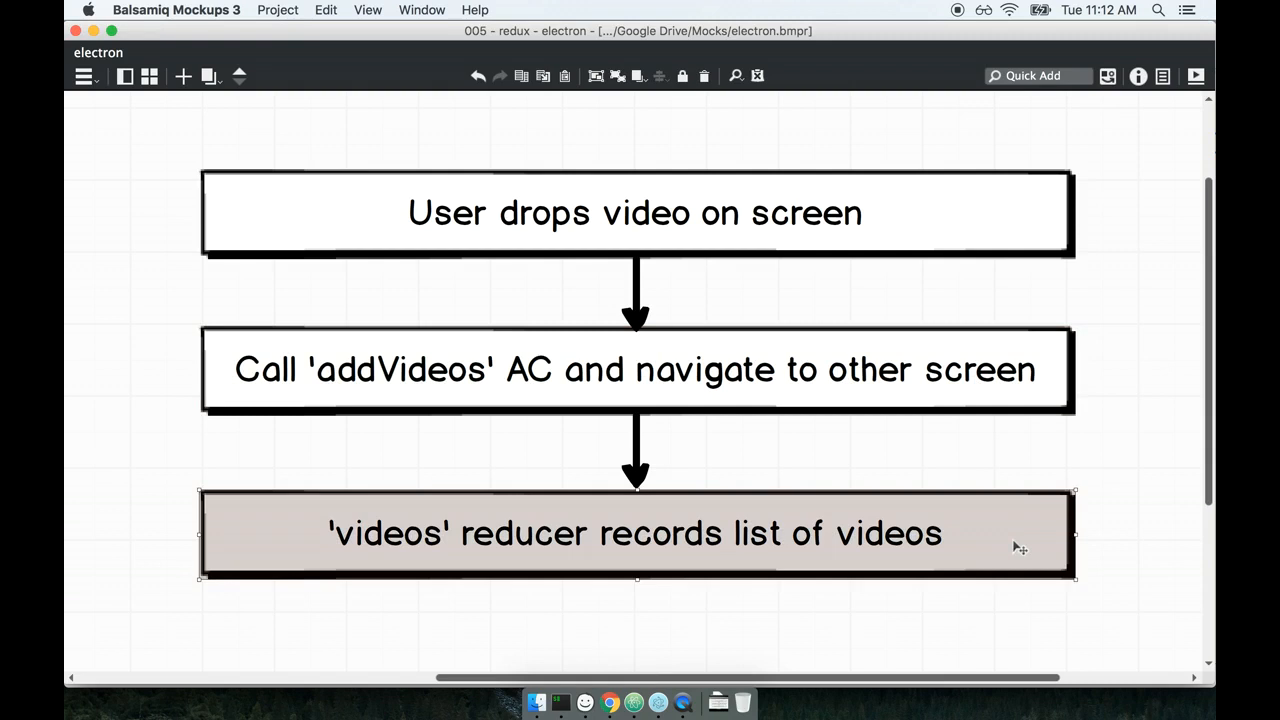
mouse_move(1018, 548)
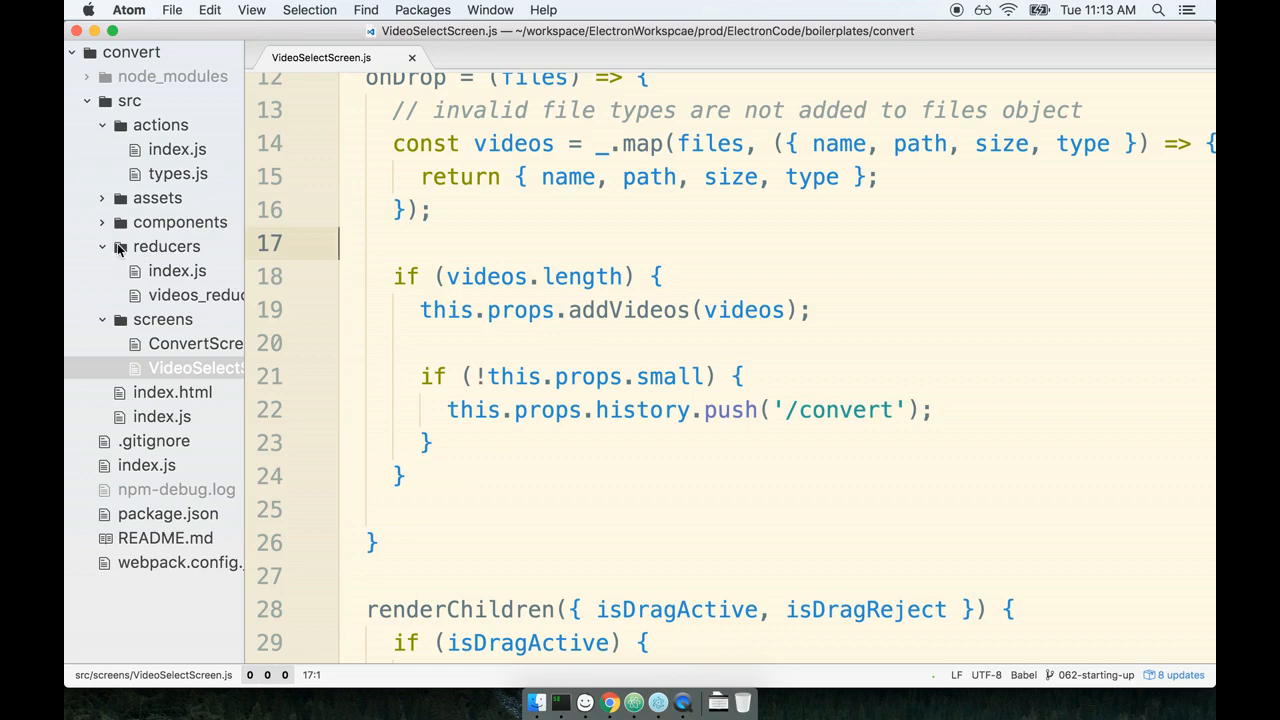
mouse_move(160, 300)
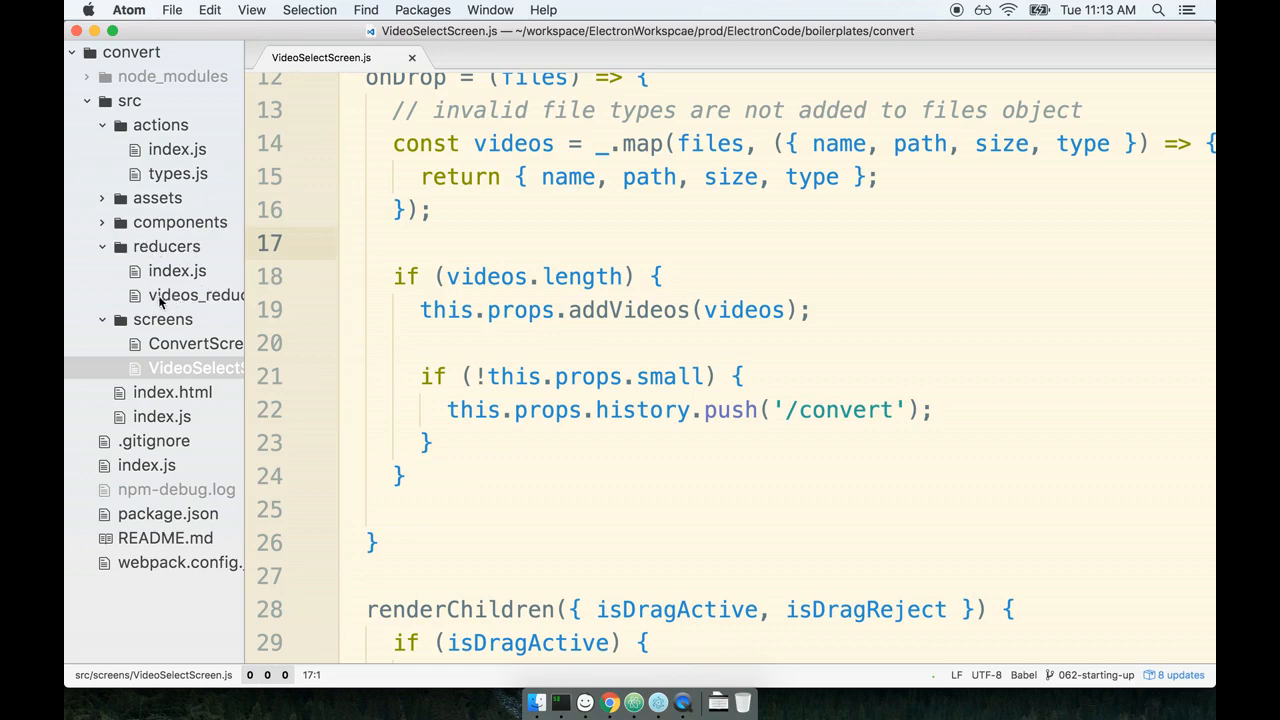
Open videos_reducer.js and pick out the REMOVE_ALL_VIDEOS case in its action switch.
left_click(196, 294)
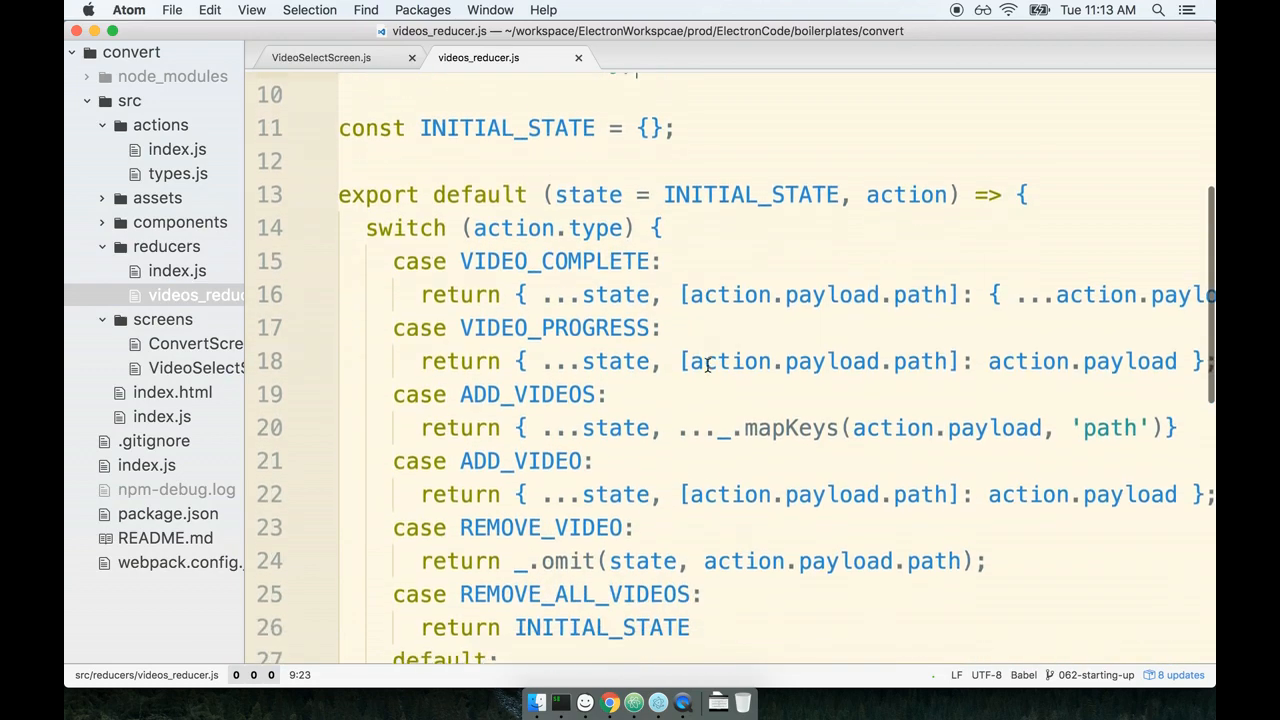
scroll("down", 3)
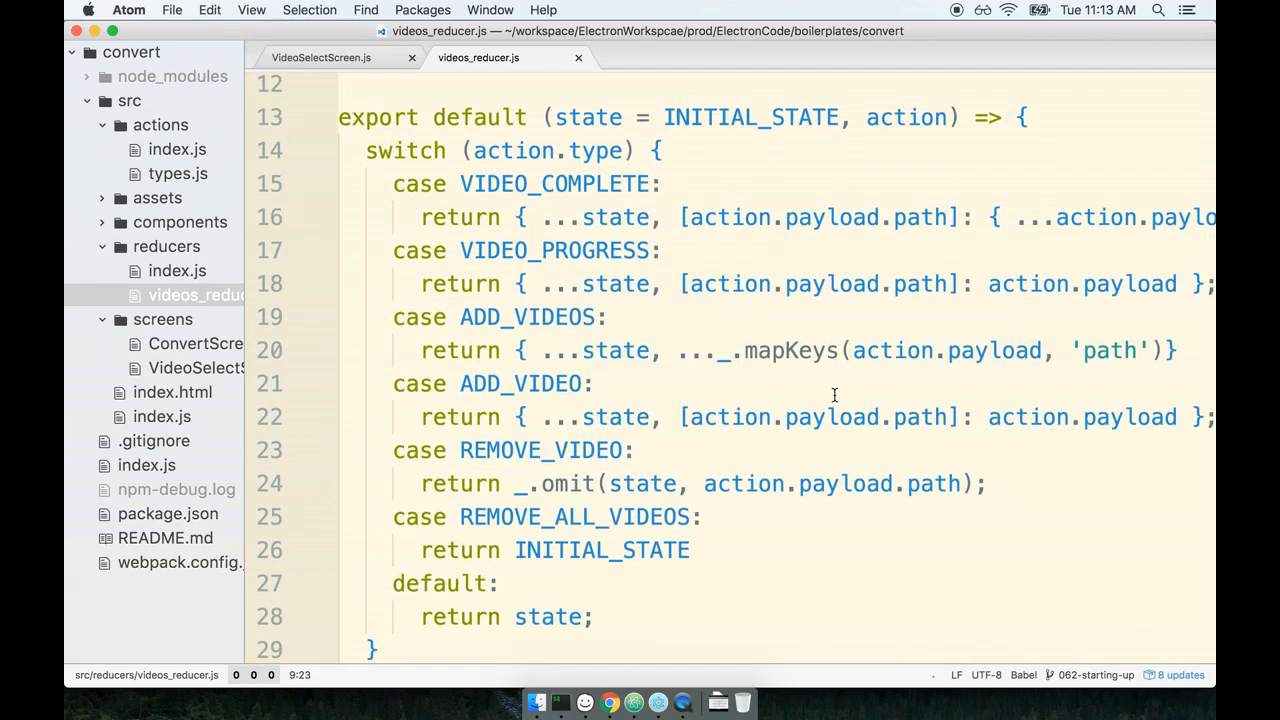
double_click(554, 250)
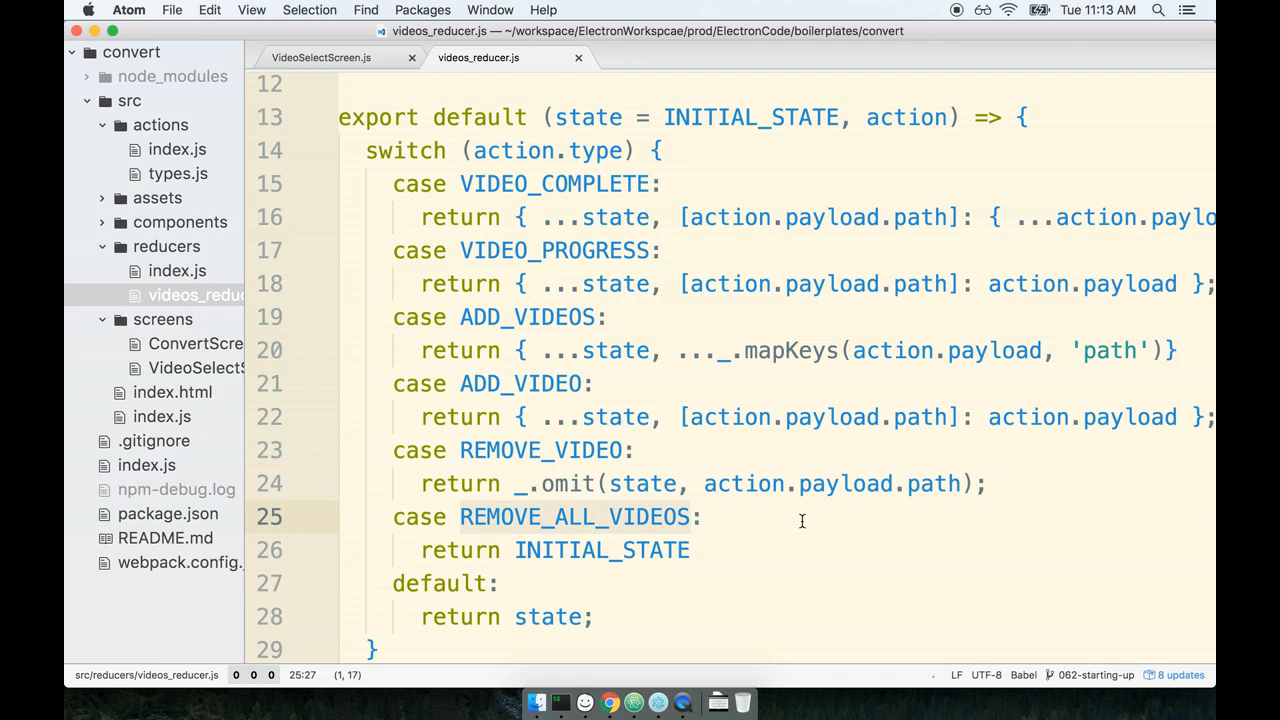
left_click(700, 516)
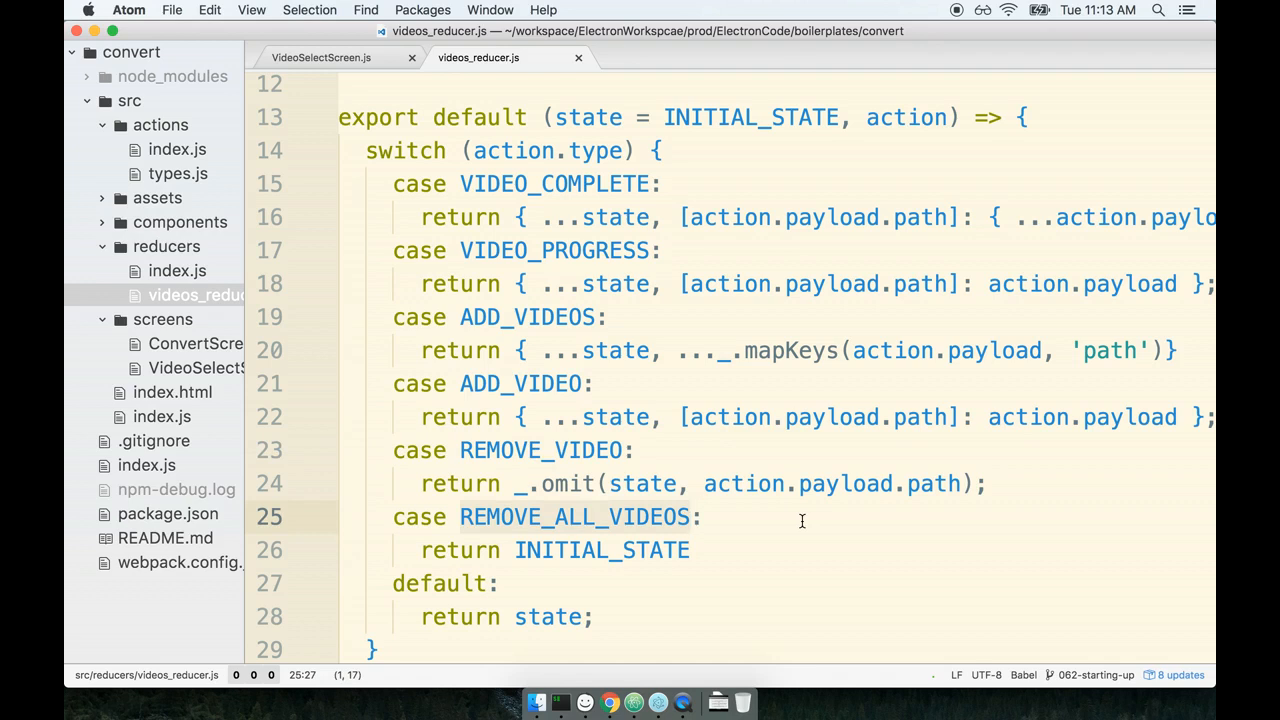
left_click(692, 516)
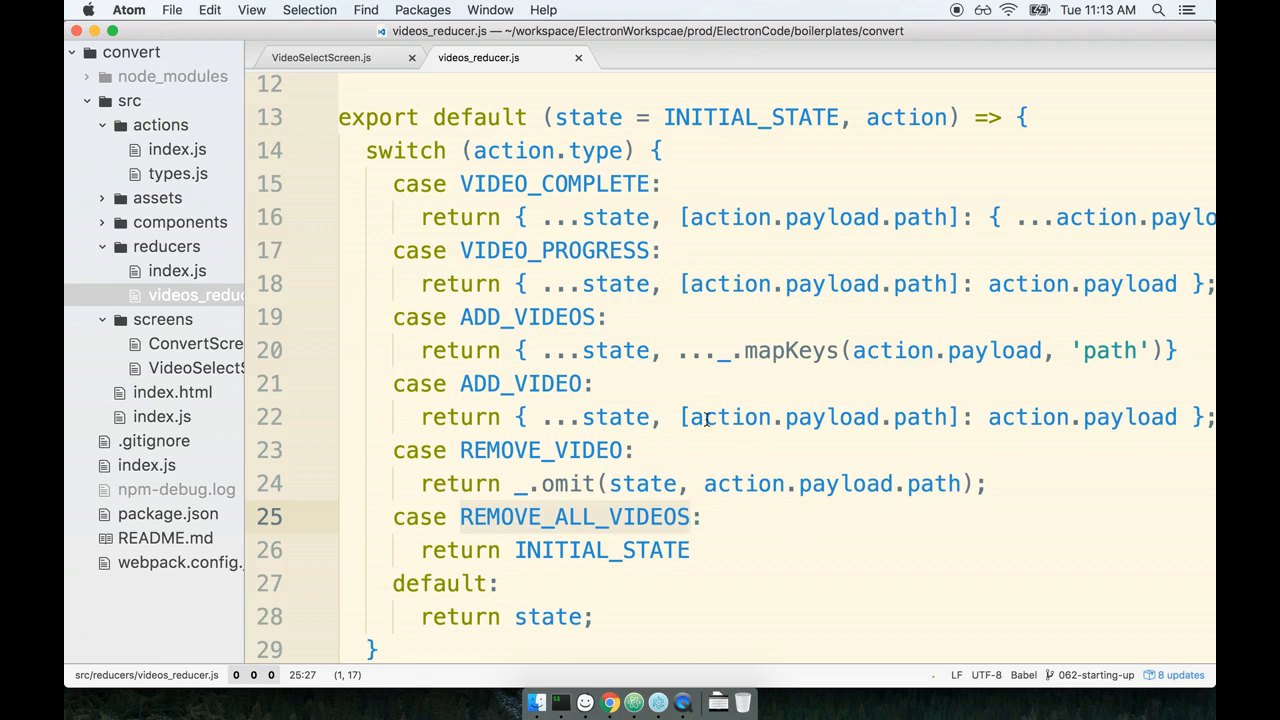
Bring up src/actions/index.js from the tree view and scroll to the addVideos action creator.
left_click(176, 148)
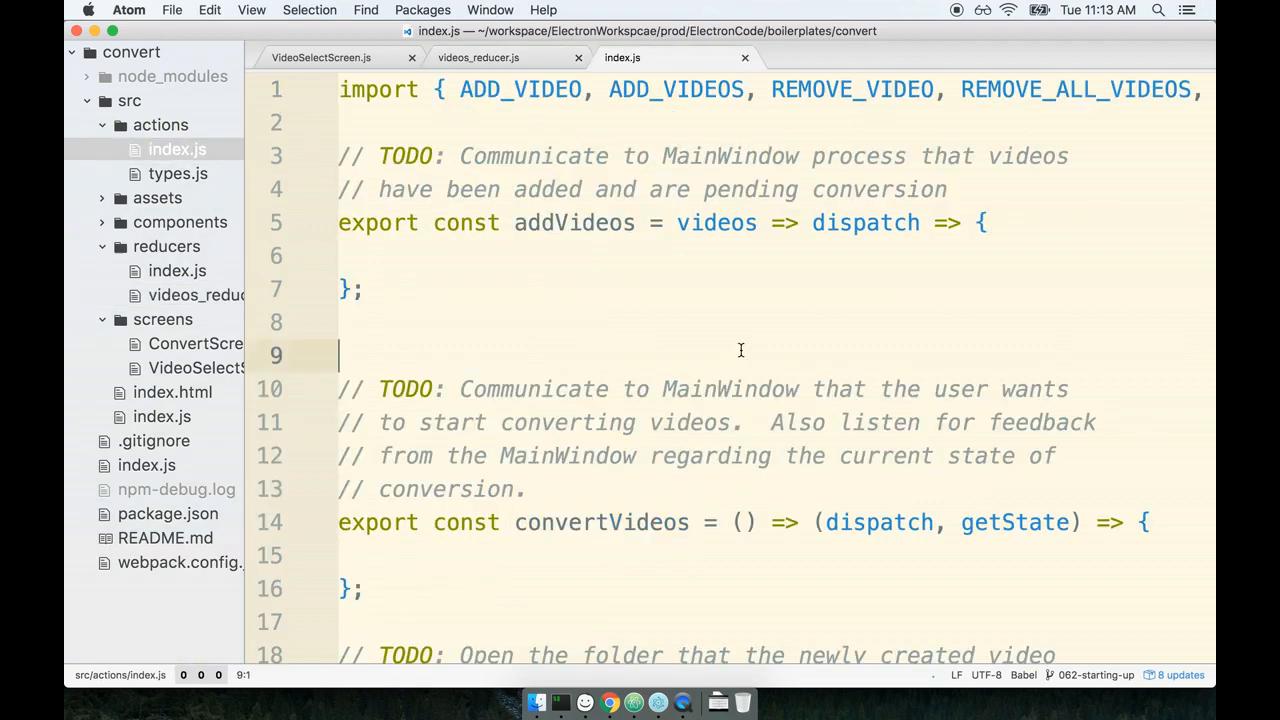
left_click(160, 124)
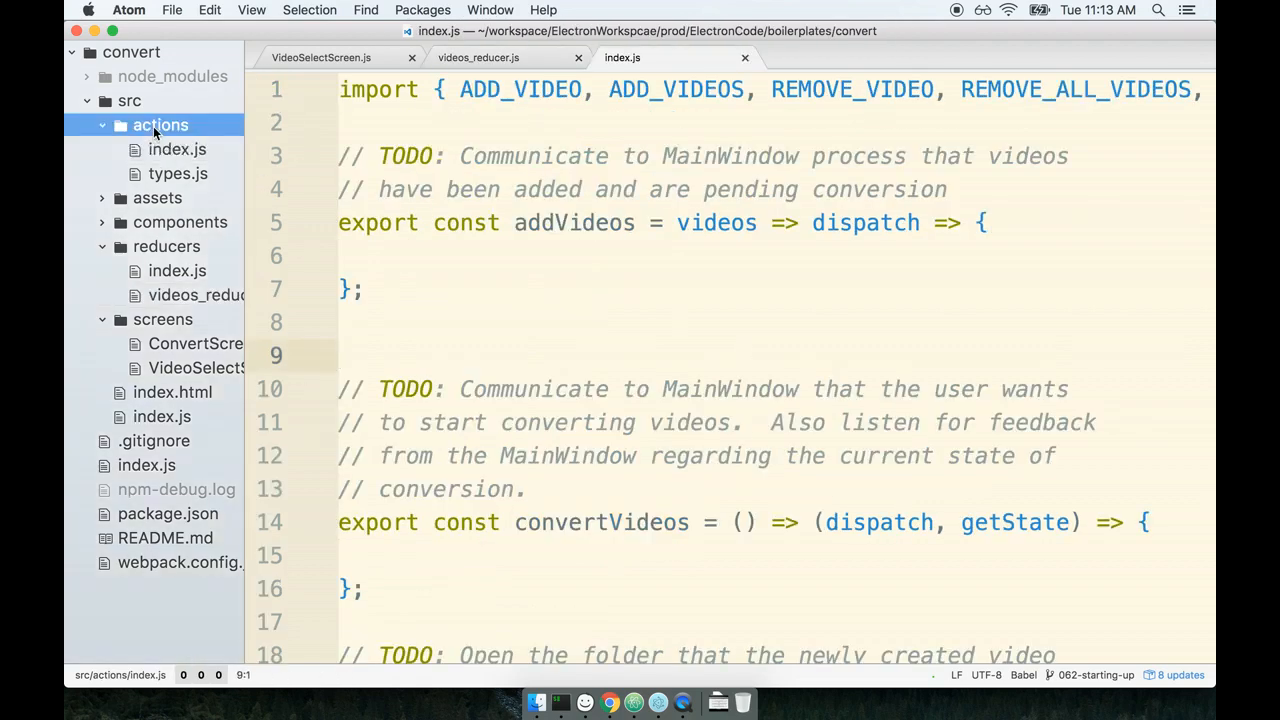
left_click(176, 148)
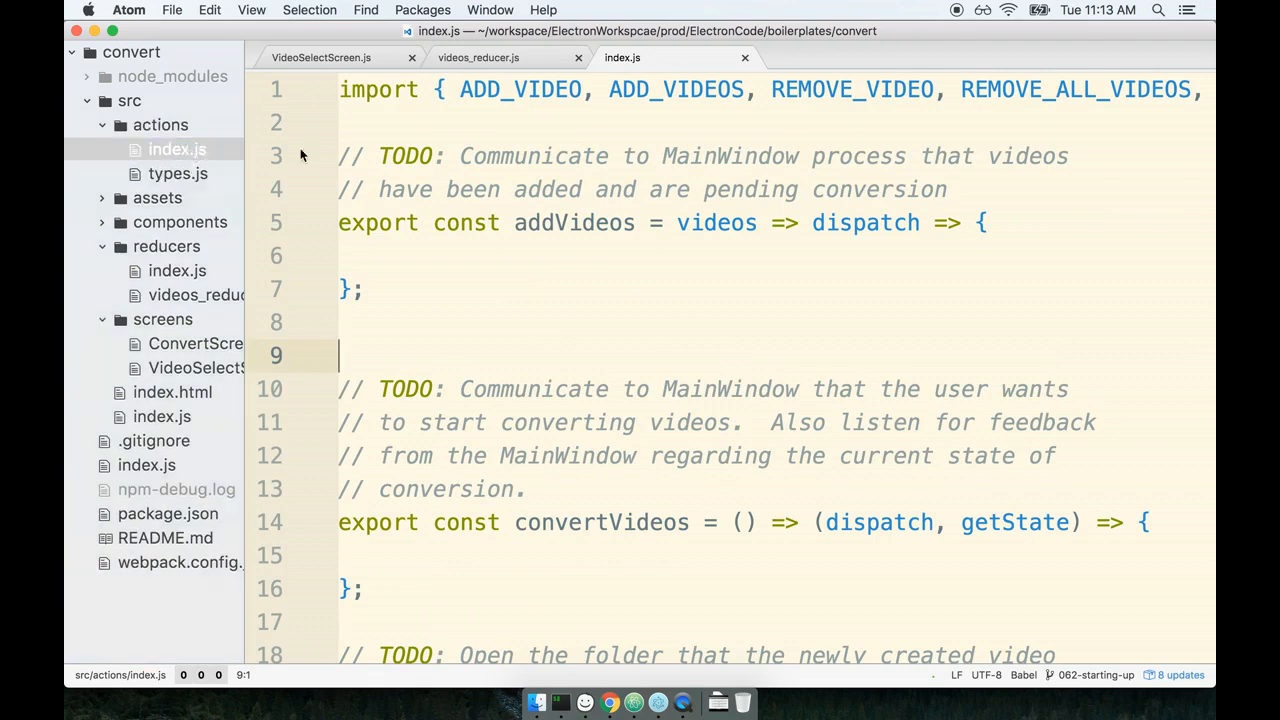
scroll("down", 3)
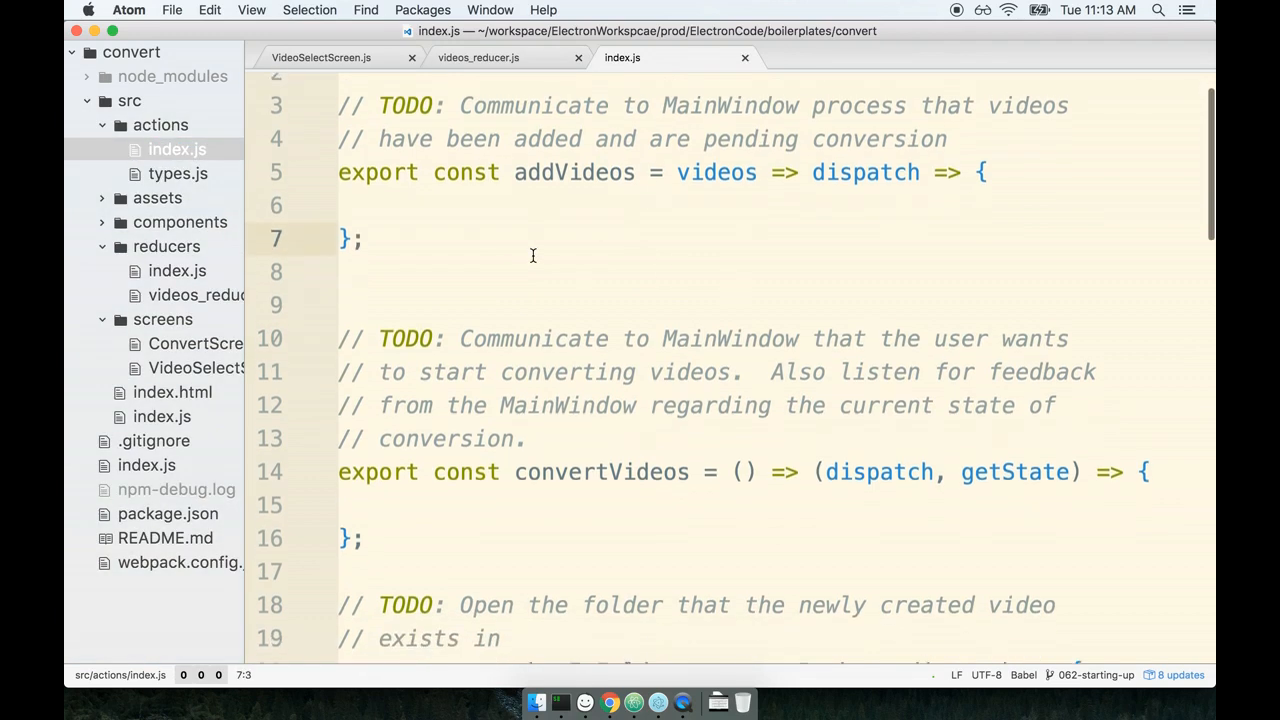
scroll("down", 3)
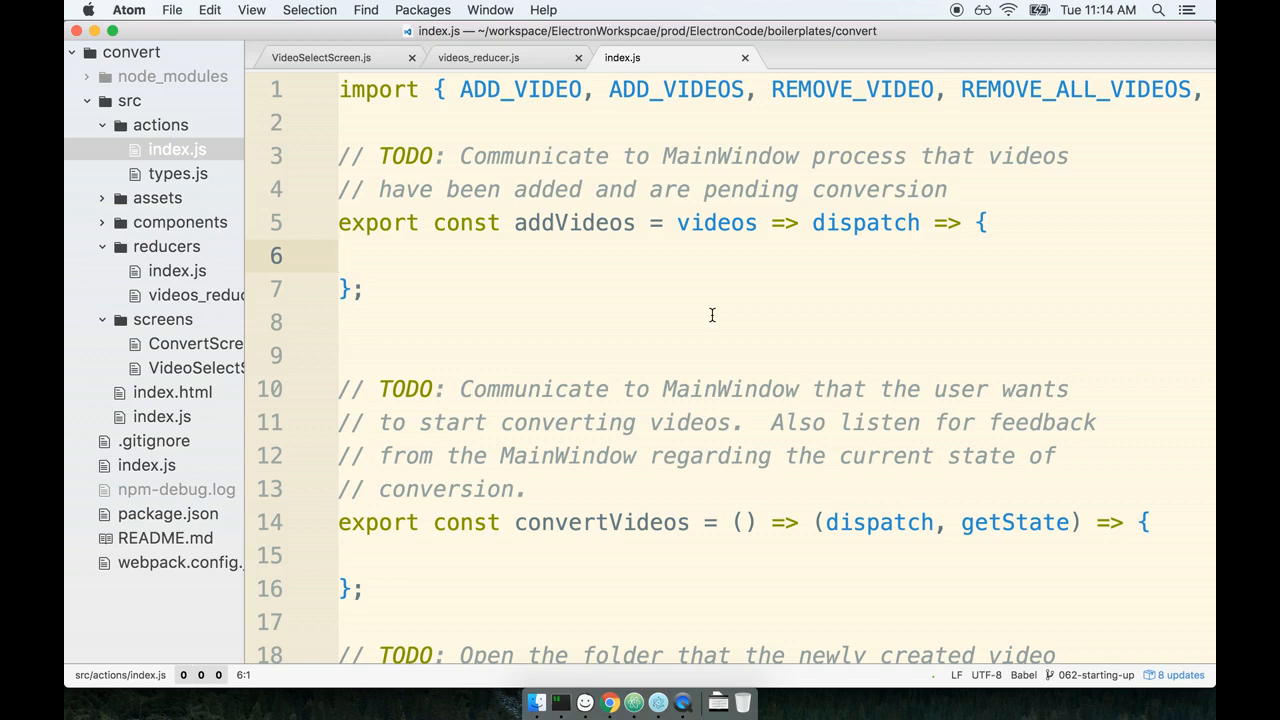
Place the cursor inside the empty addVideos body beneath the TODO about notifying MainWindow.
left_click(344, 256)
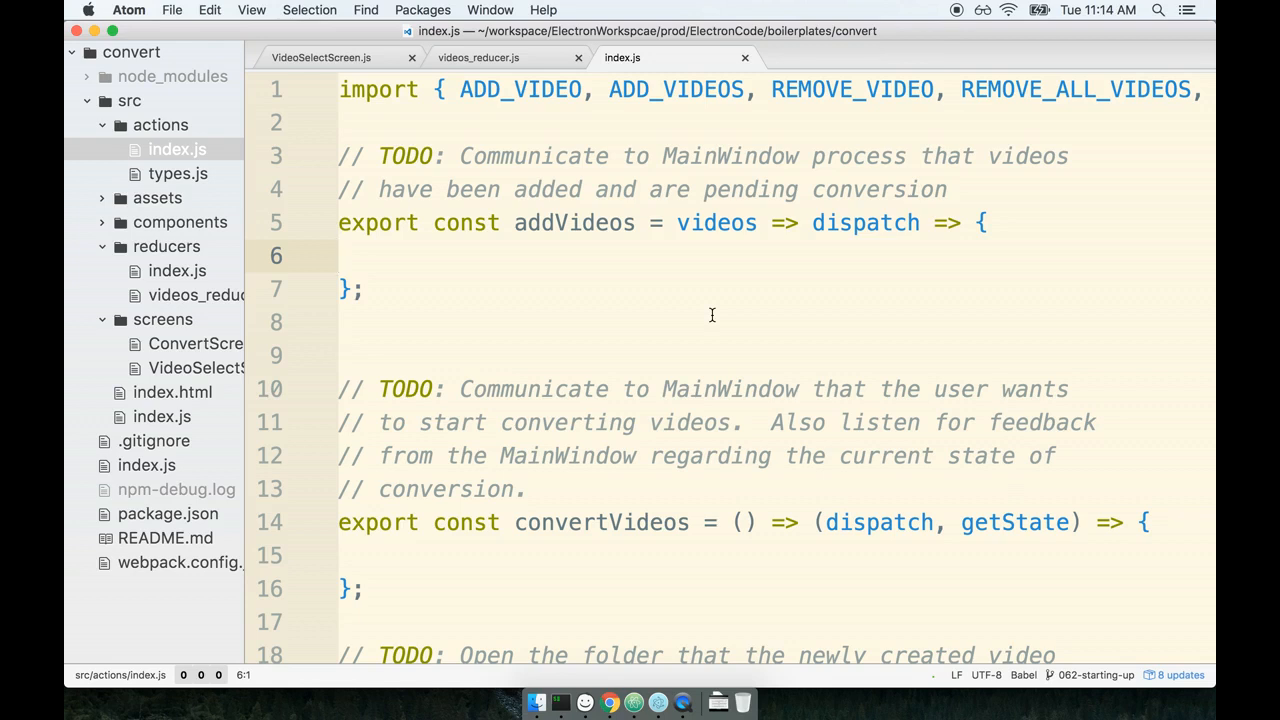
left_click(340, 256)
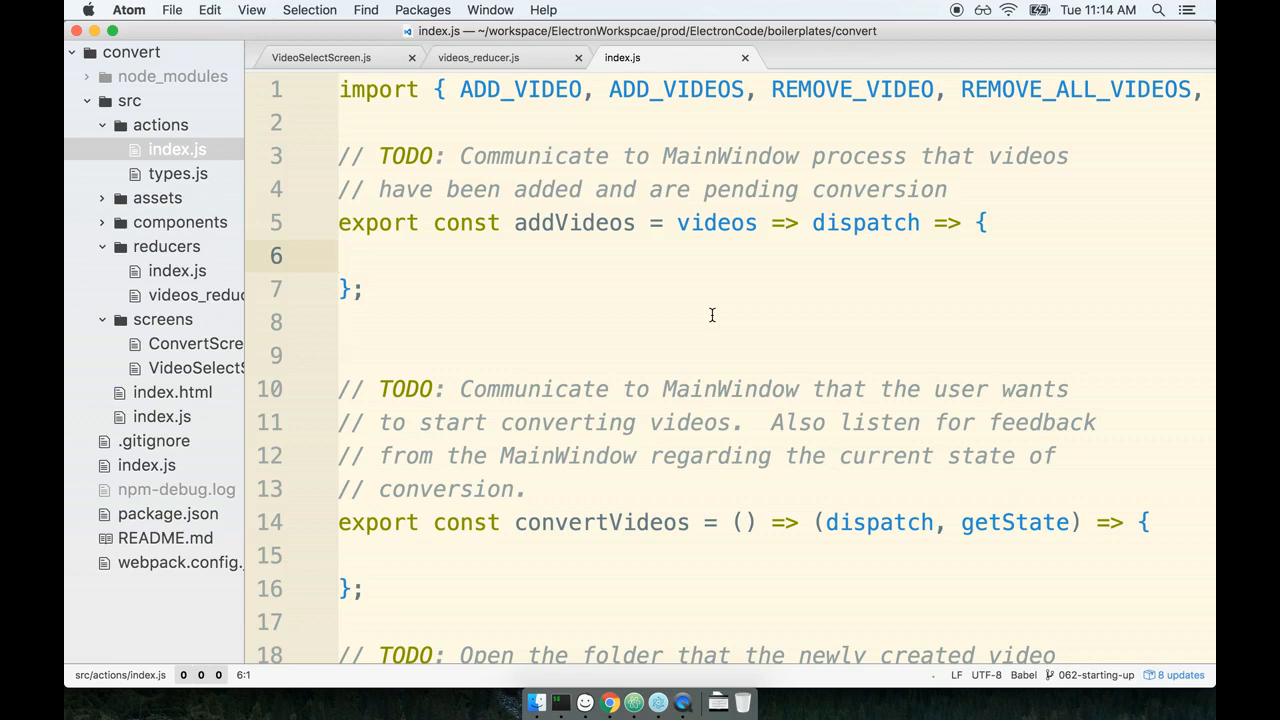
left_click(344, 256)
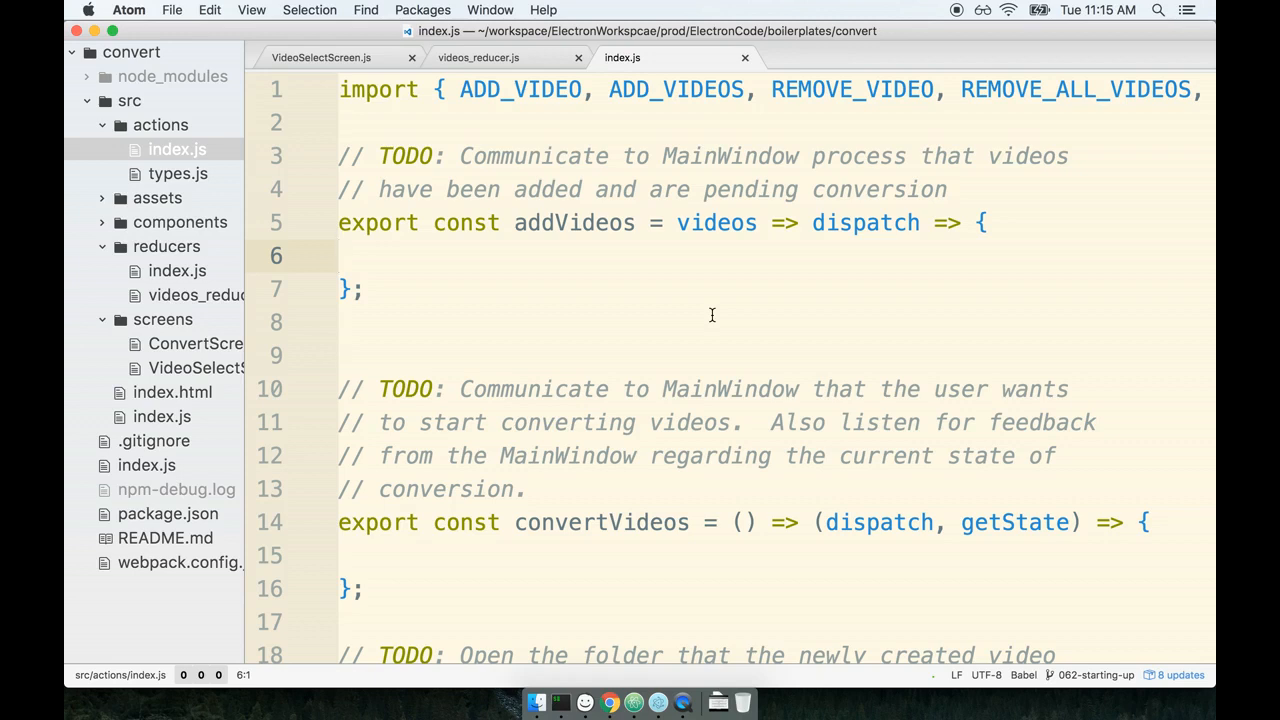
left_click(340, 256)
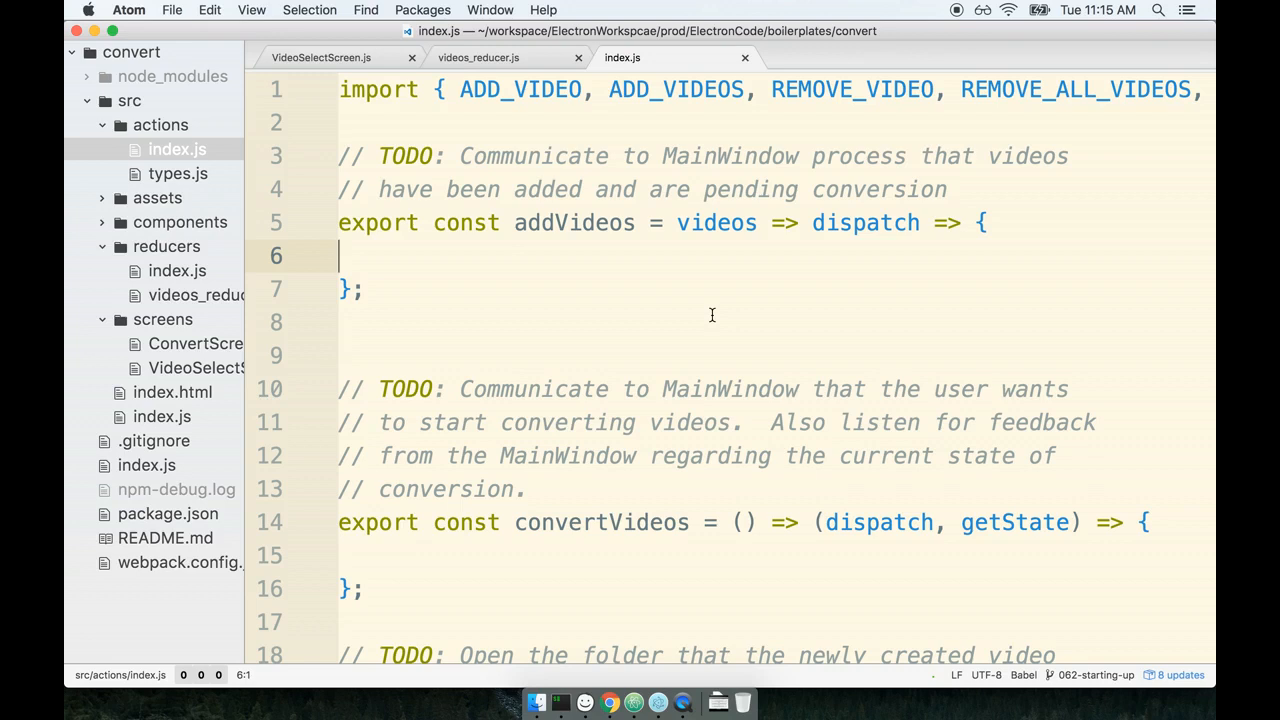
scroll("down", 3)
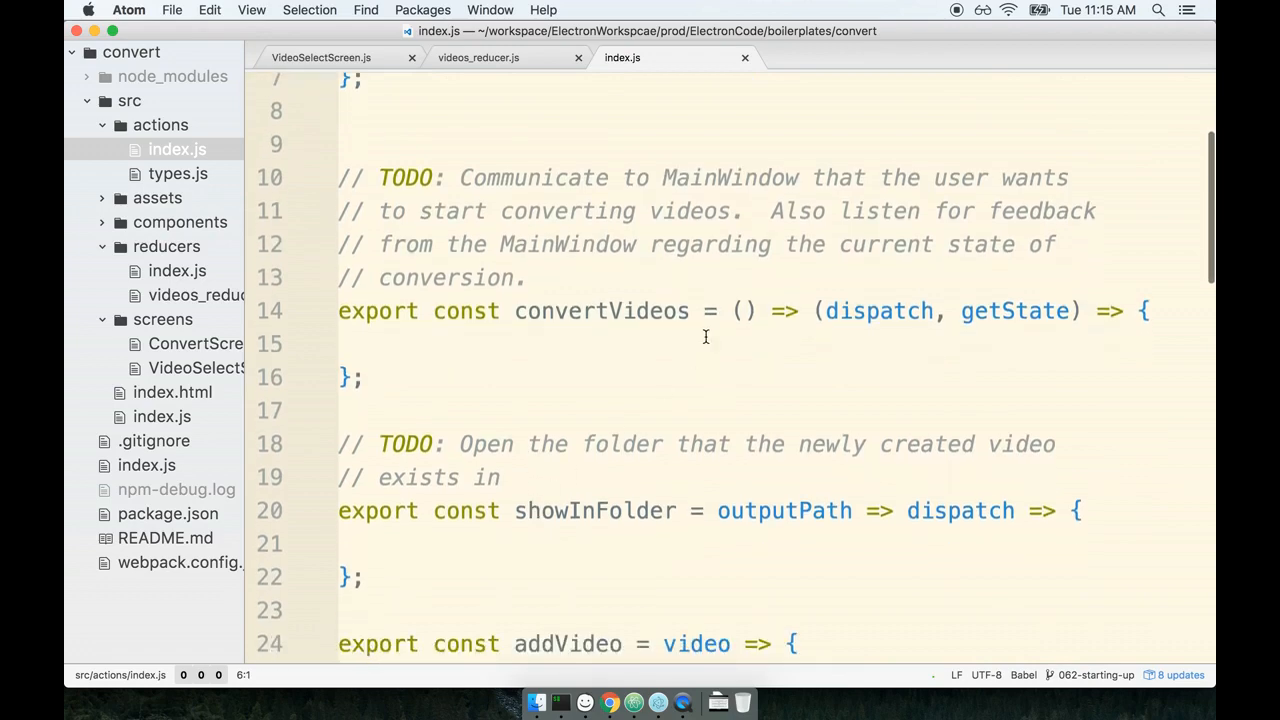
scroll("up", 3)
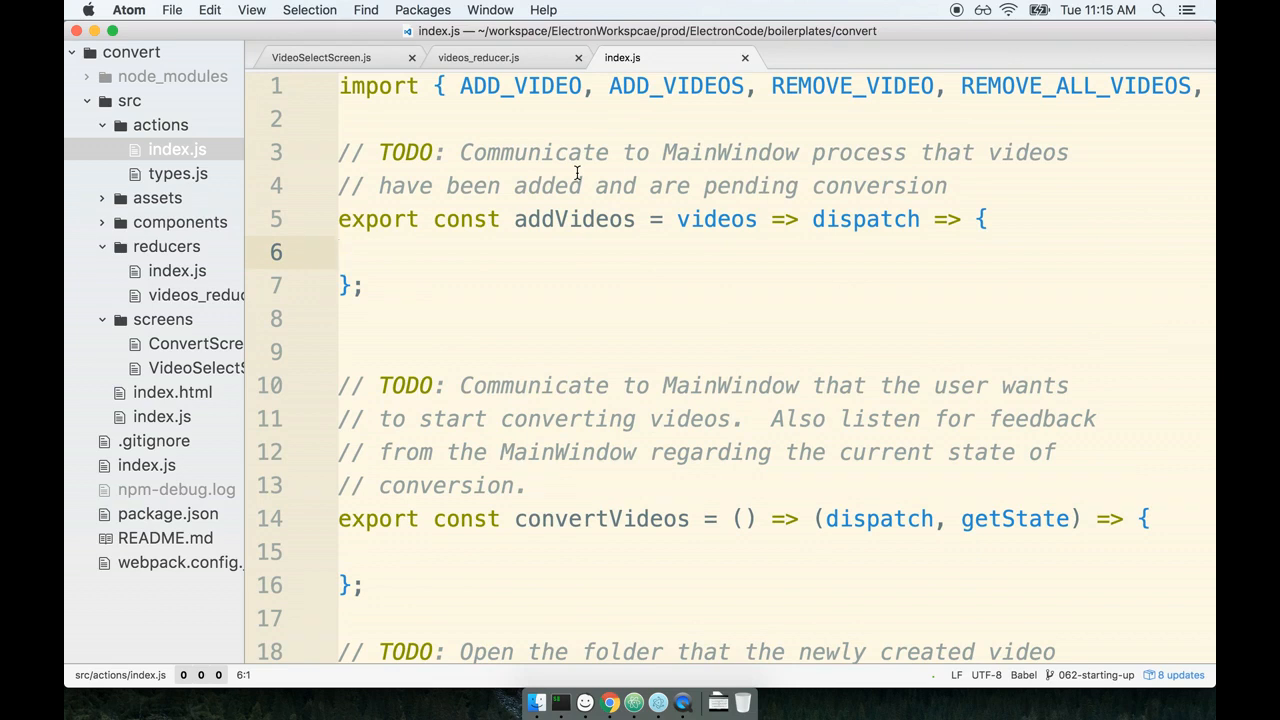
left_click(340, 252)
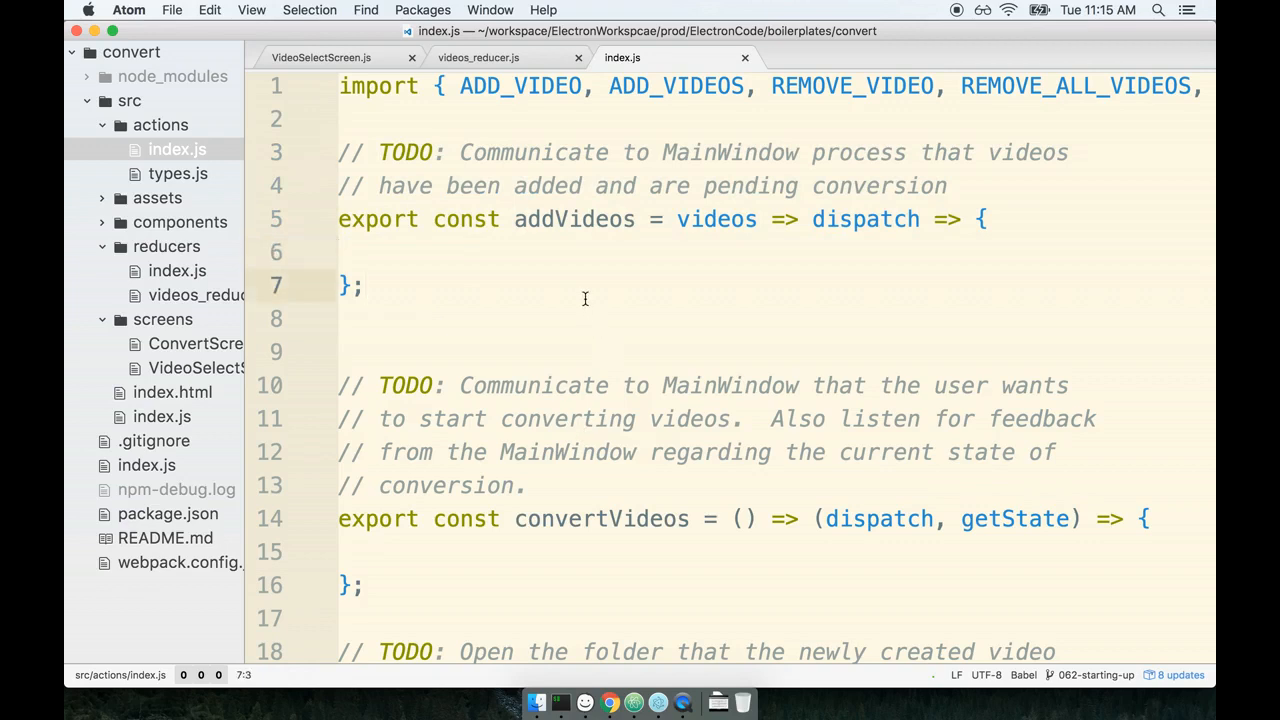
Move the cursor to the closing line of the addVideos function.
left_click(364, 284)
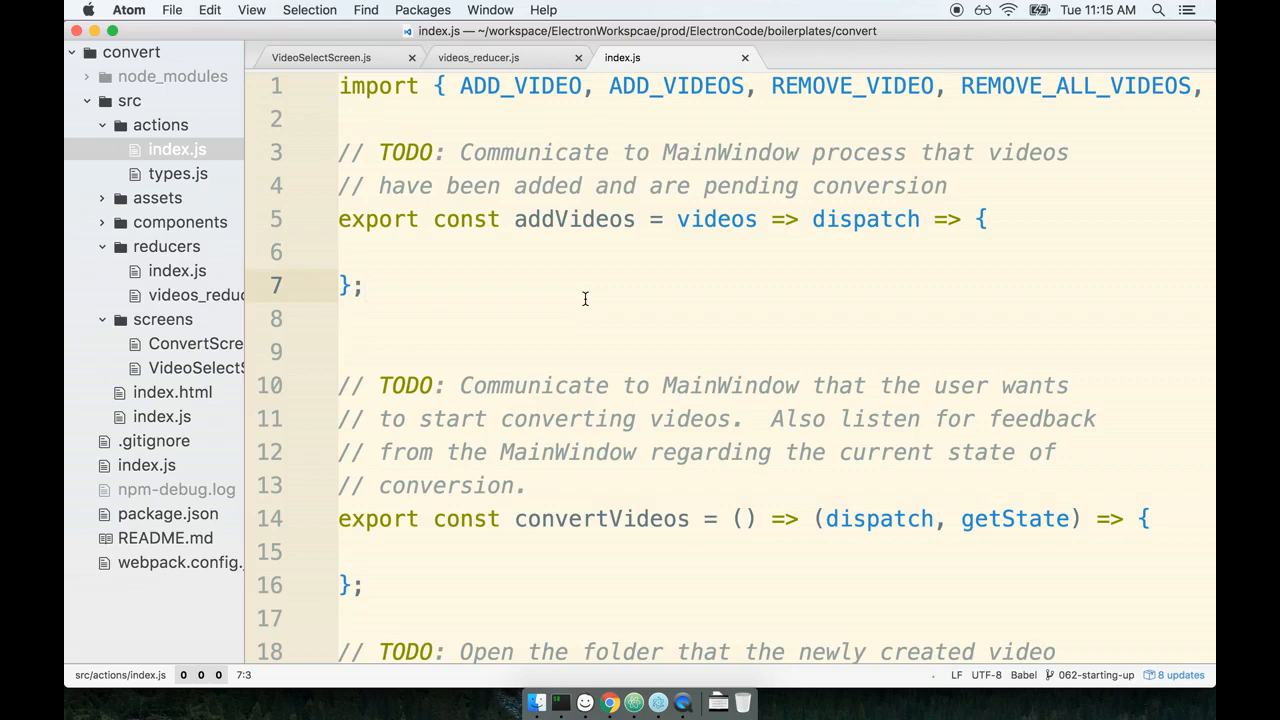
left_click(368, 284)
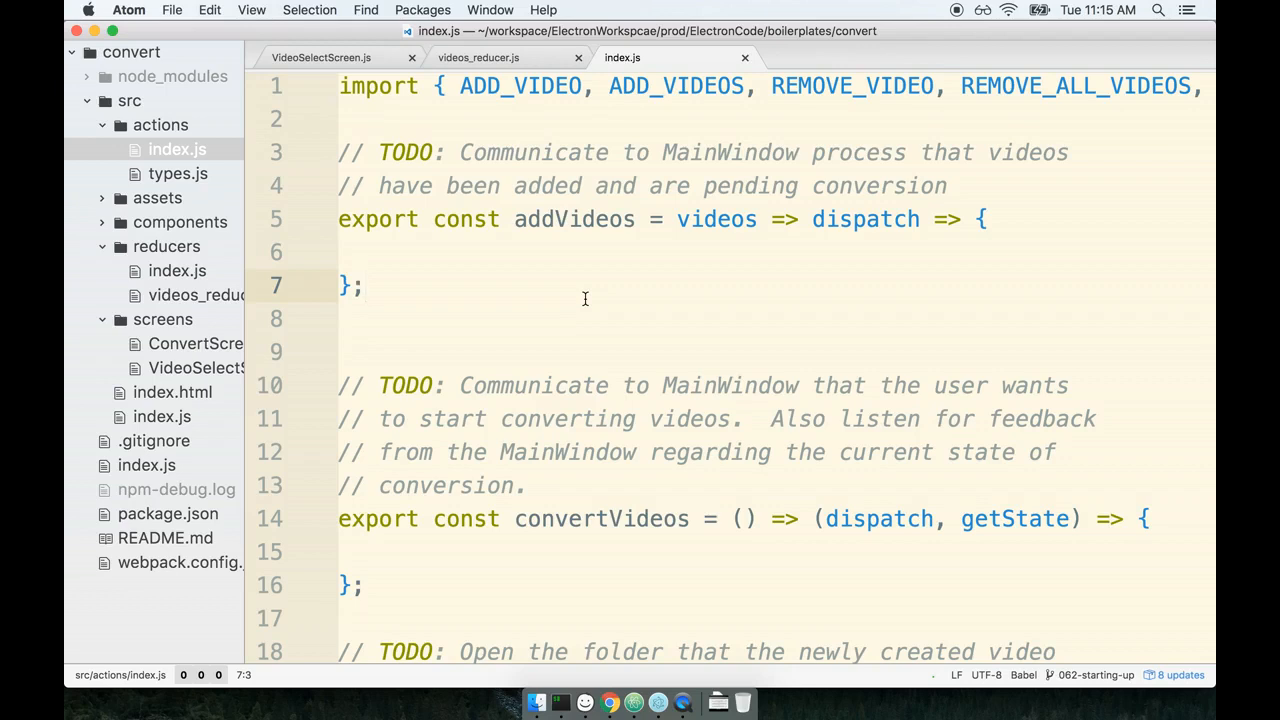
left_click(368, 284)
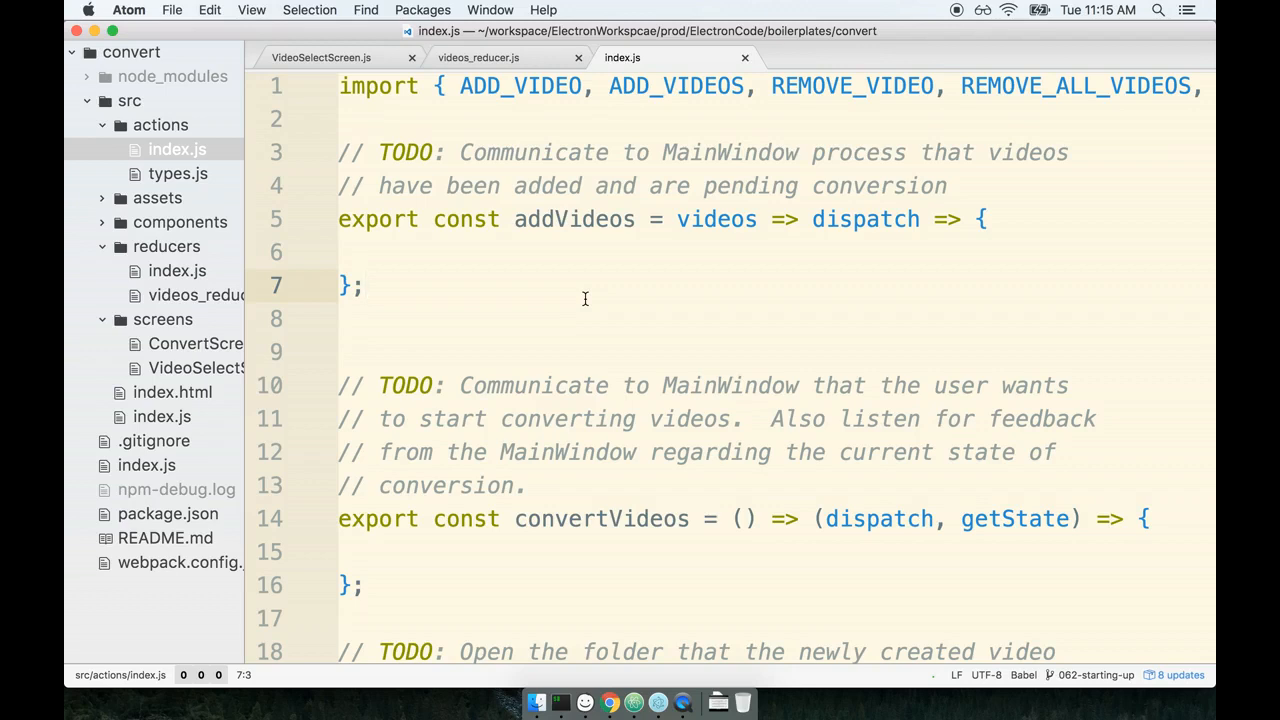
left_click(366, 284)
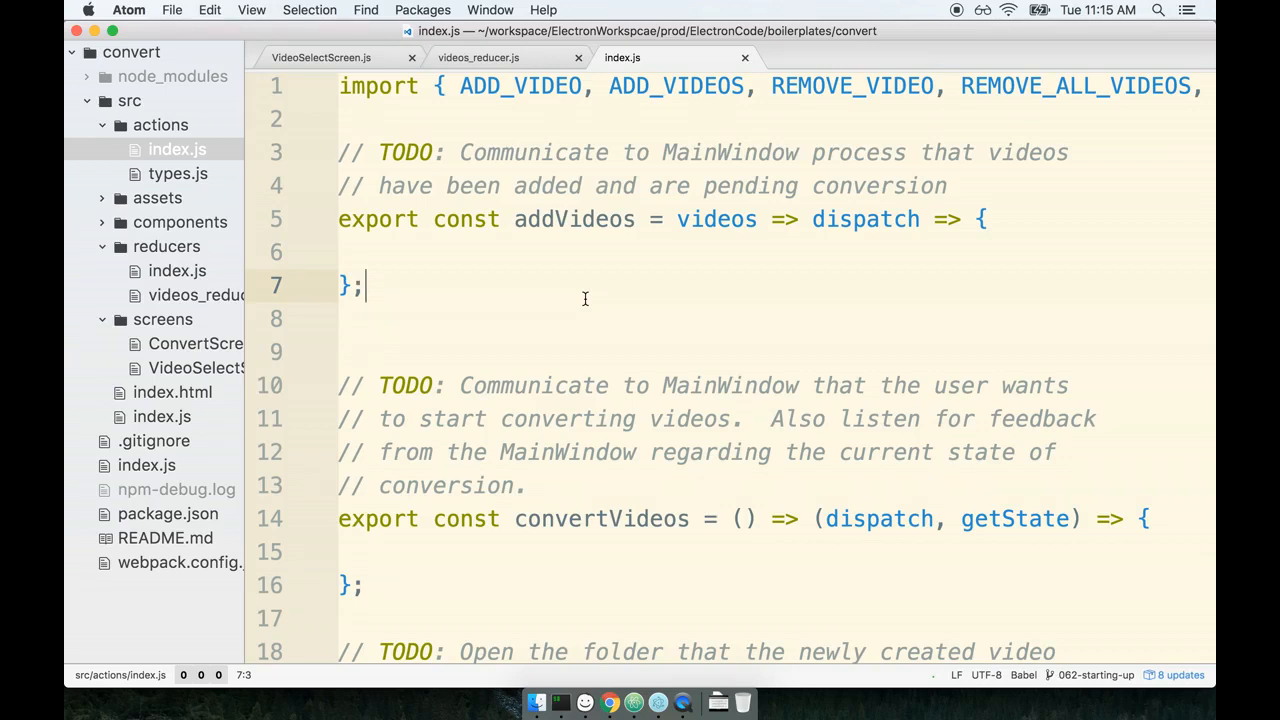